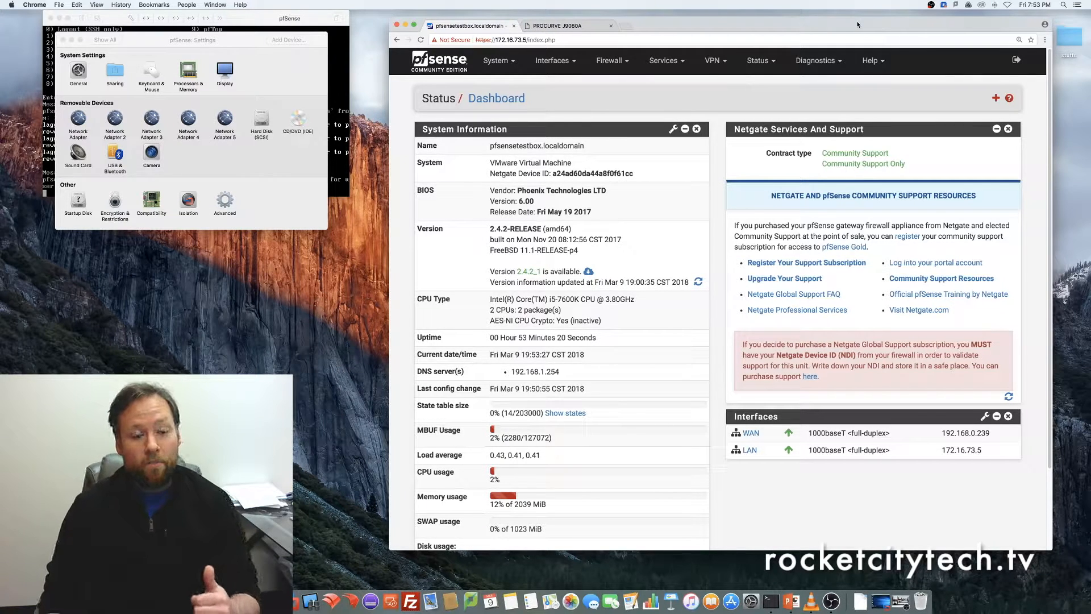
pyautogui.moveTo(228, 49)
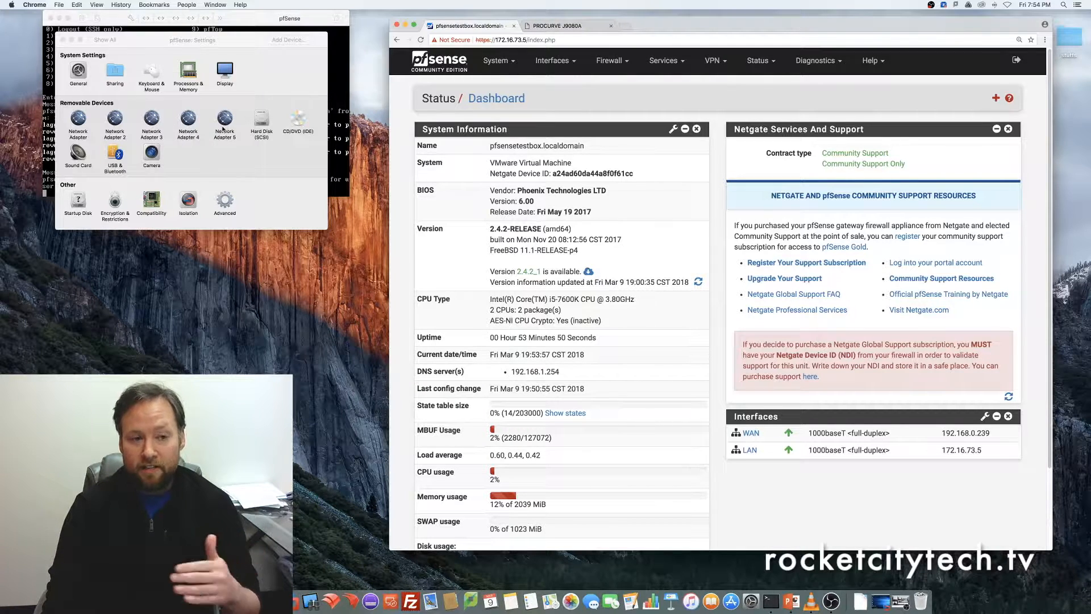
pyautogui.moveTo(271, 148)
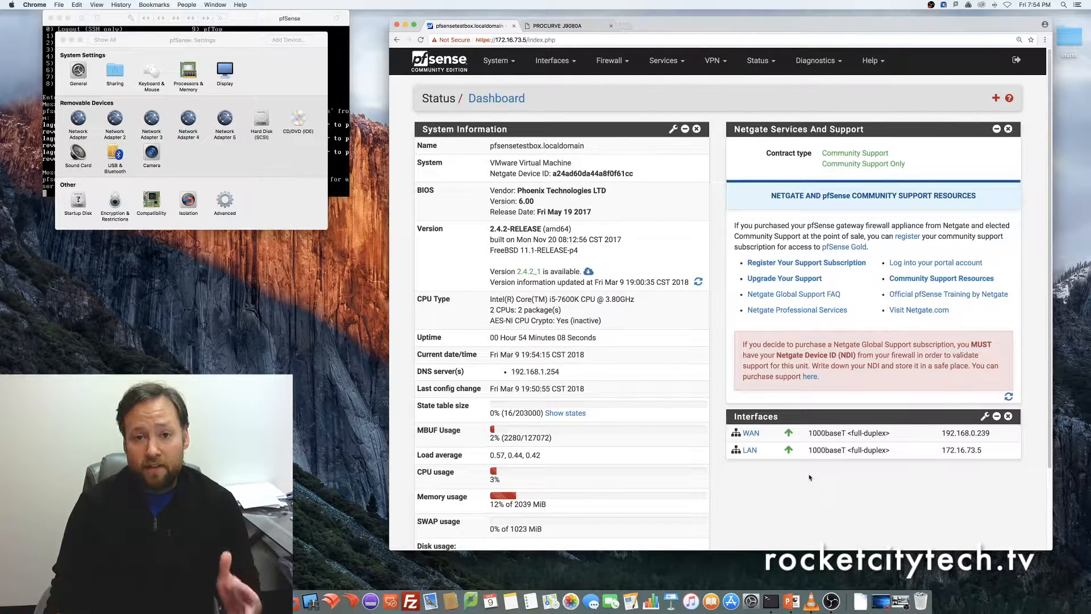
# Go from Interface Assignments to the empty LAGGs list
pyautogui.click(552, 61)
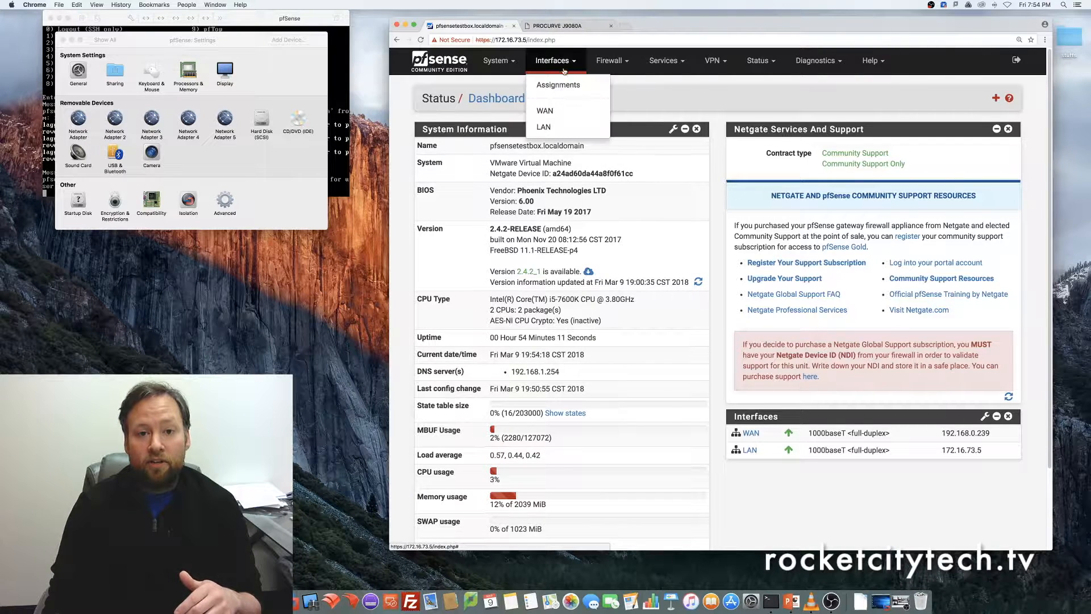
pyautogui.click(557, 84)
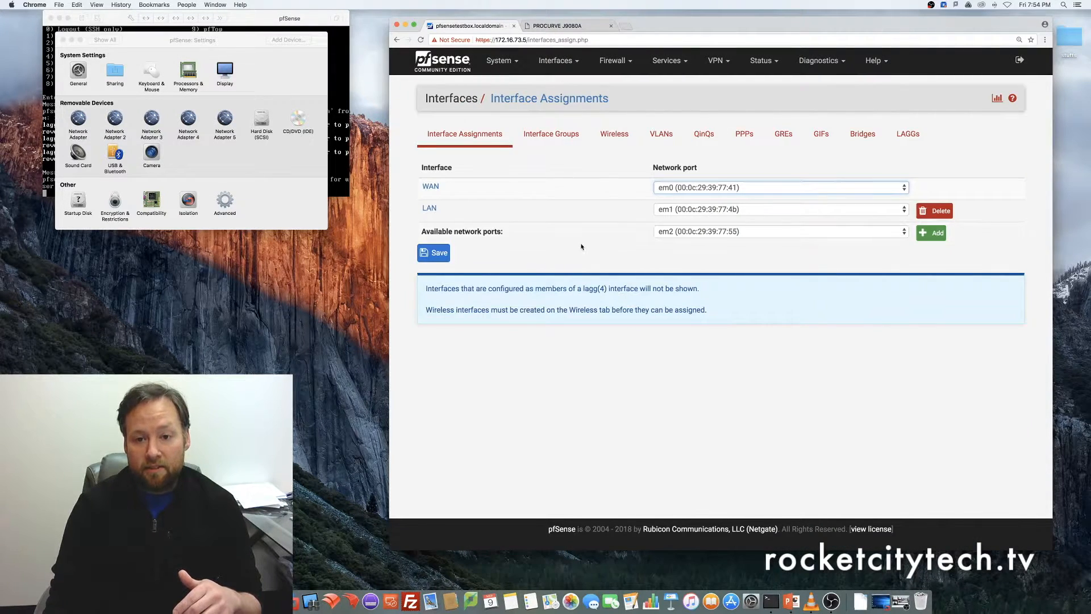
pyautogui.moveTo(907, 134)
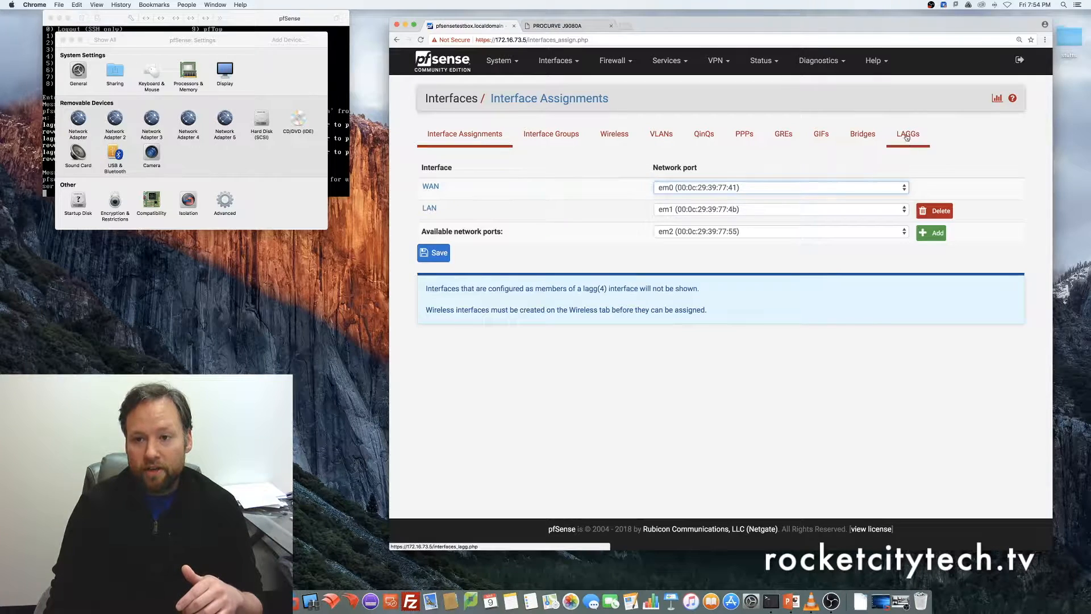
pyautogui.click(907, 134)
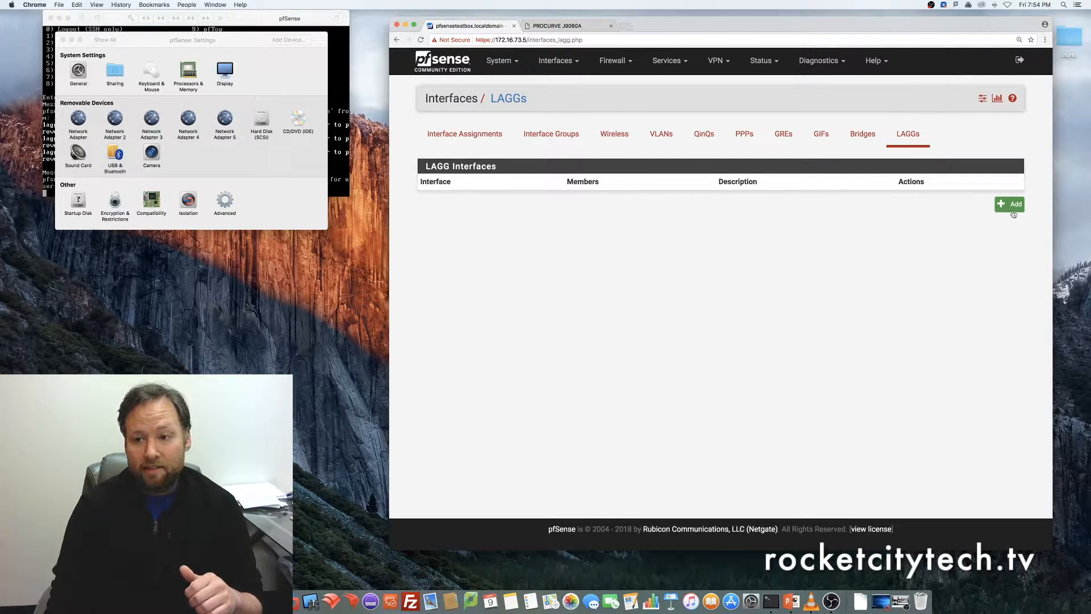
# Start a new LAGG and select em2, em3 and em4 as parent interfaces
pyautogui.click(1009, 204)
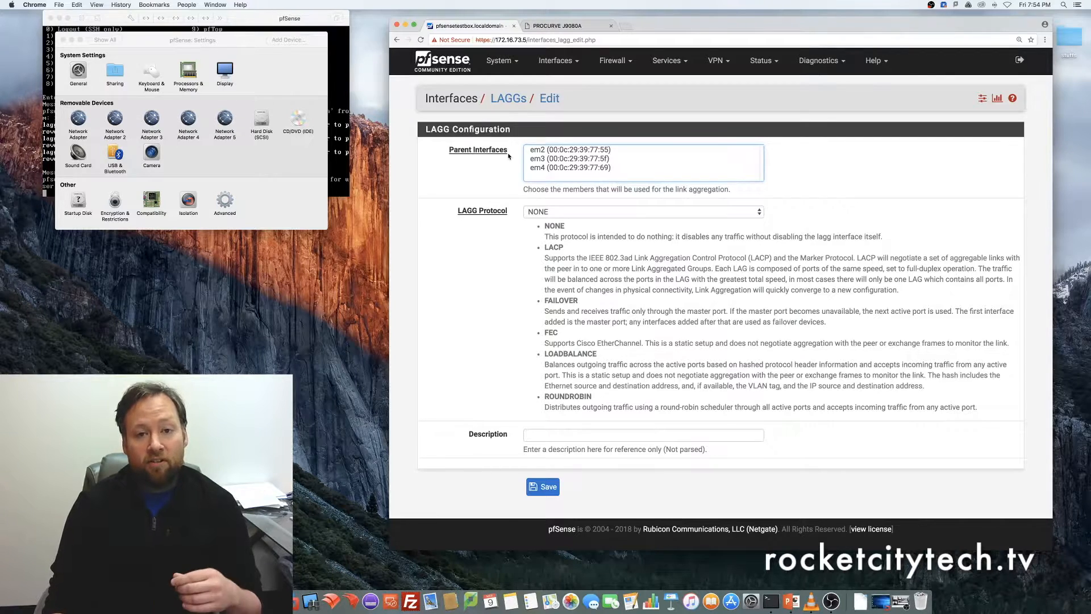
pyautogui.moveTo(539, 151)
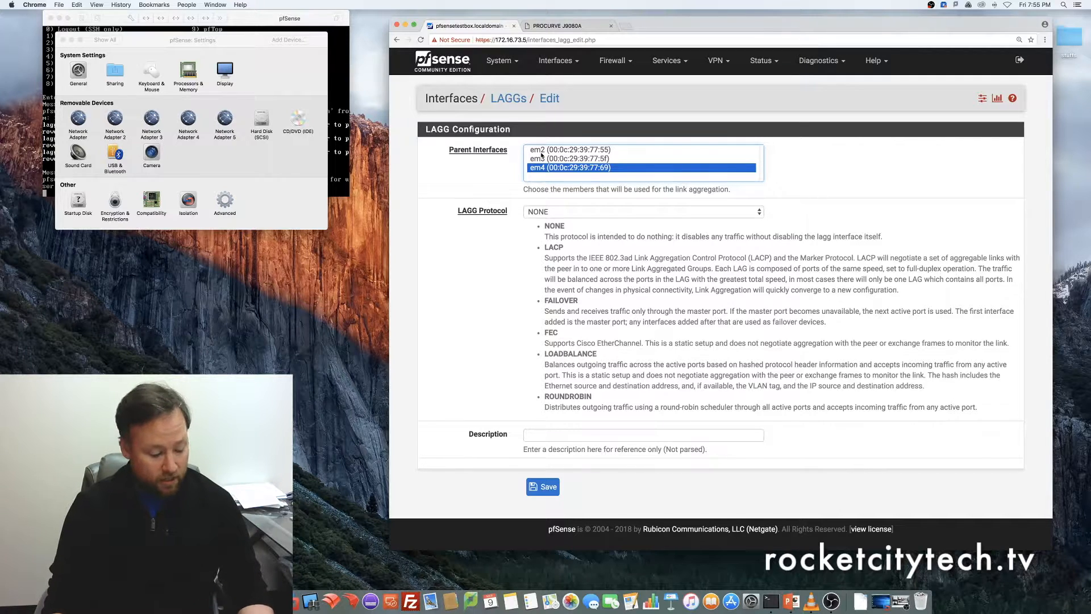
pyautogui.click(568, 159)
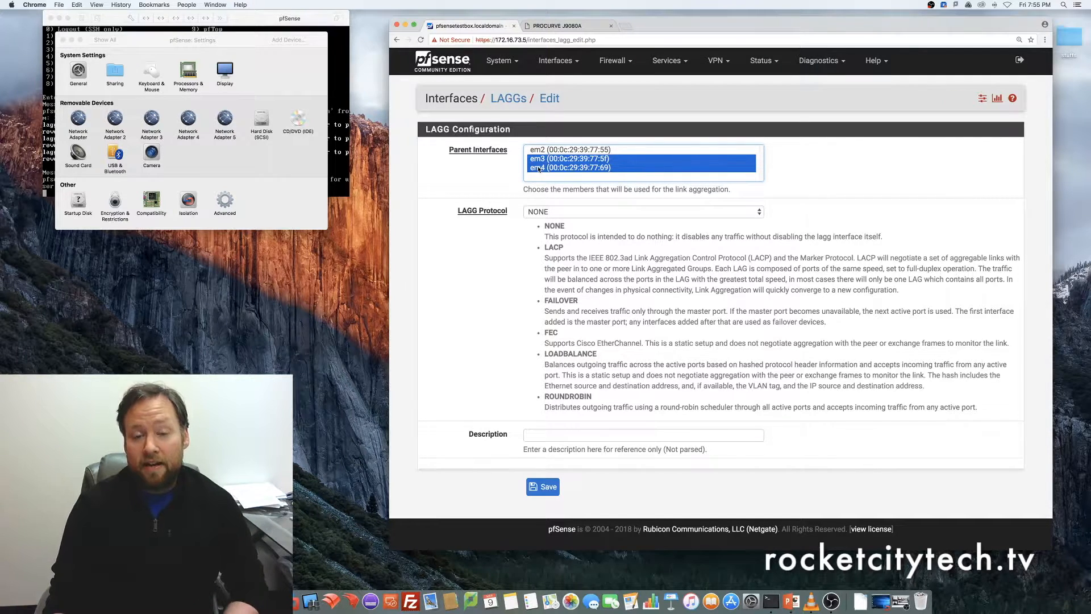
pyautogui.click(569, 168)
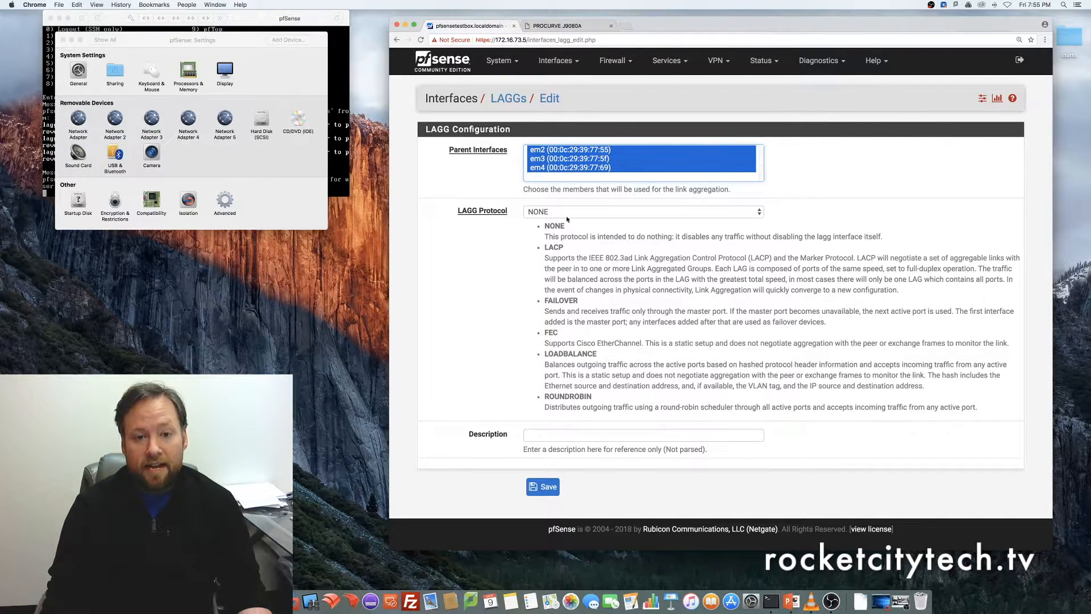
# Set protocol LACP, describe the LAGG as '3gb TRUNK' and save it
pyautogui.click(643, 211)
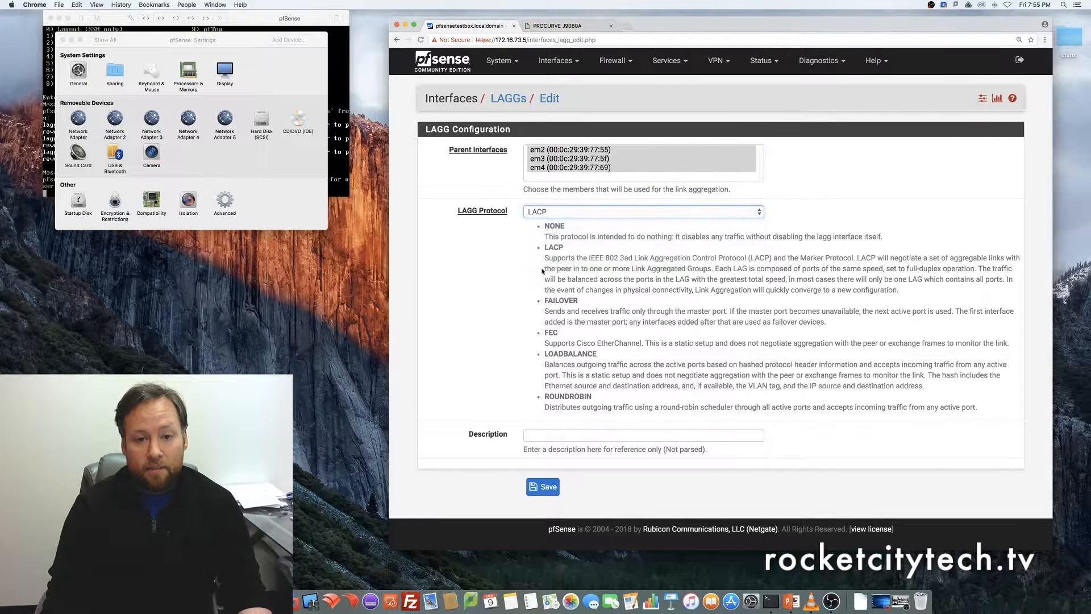
pyautogui.click(642, 436)
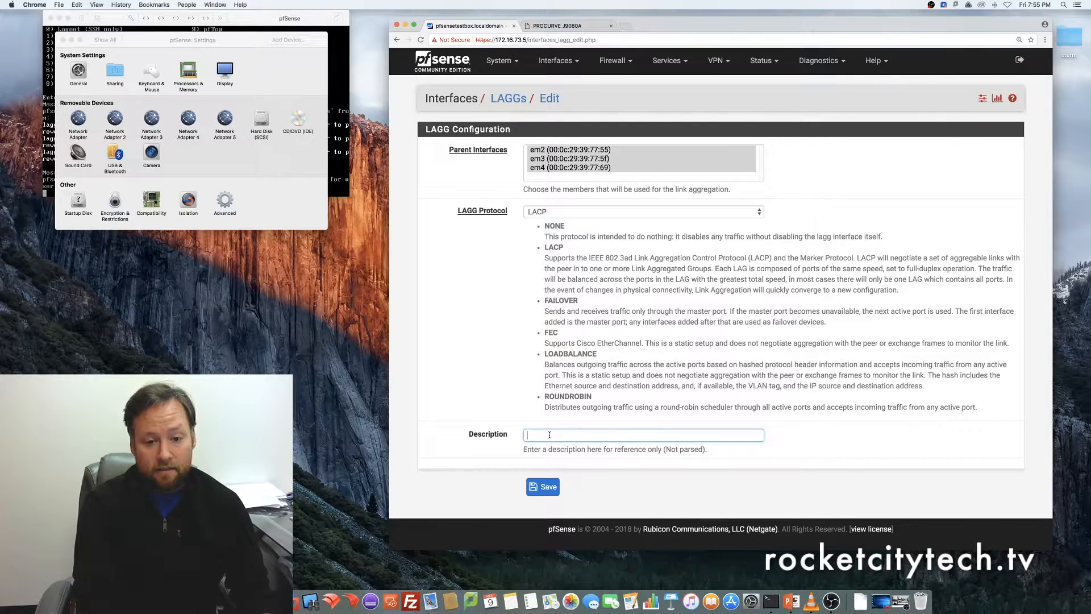
pyautogui.write('3gb')
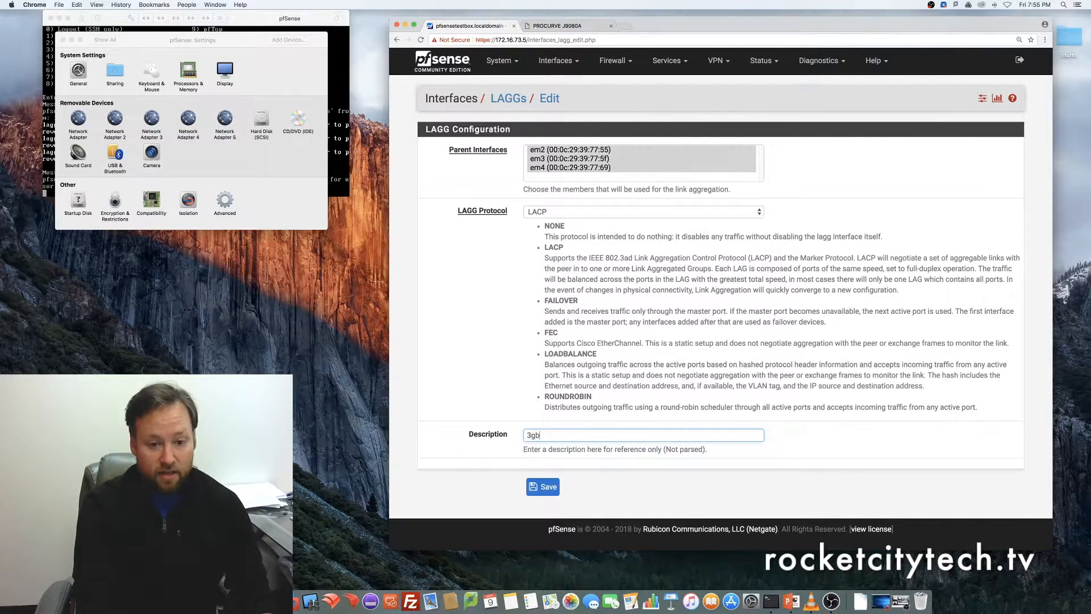
pyautogui.write('TRUNK')
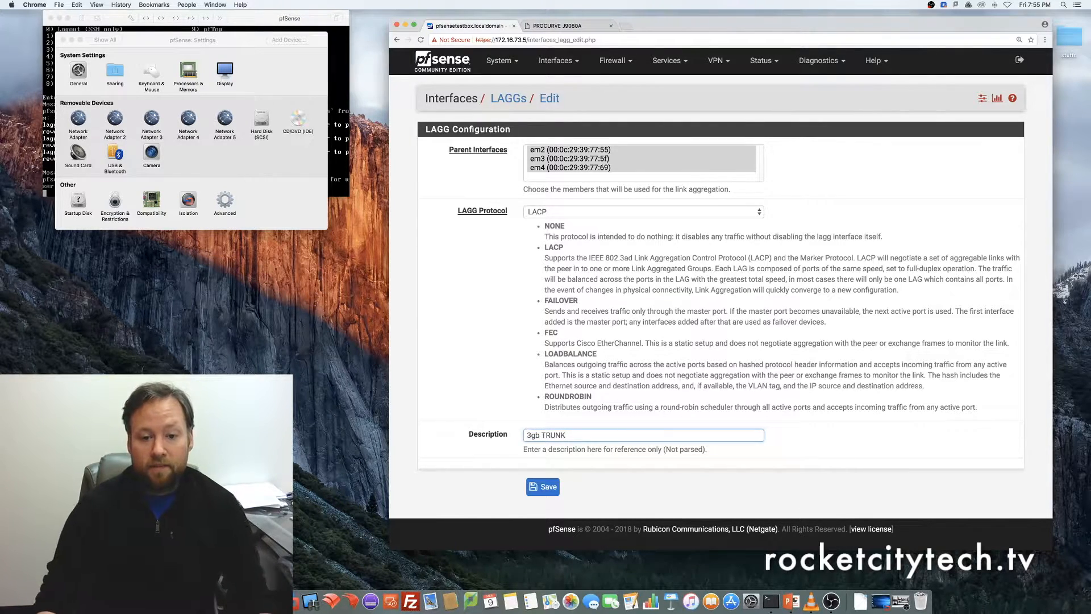
pyautogui.click(542, 487)
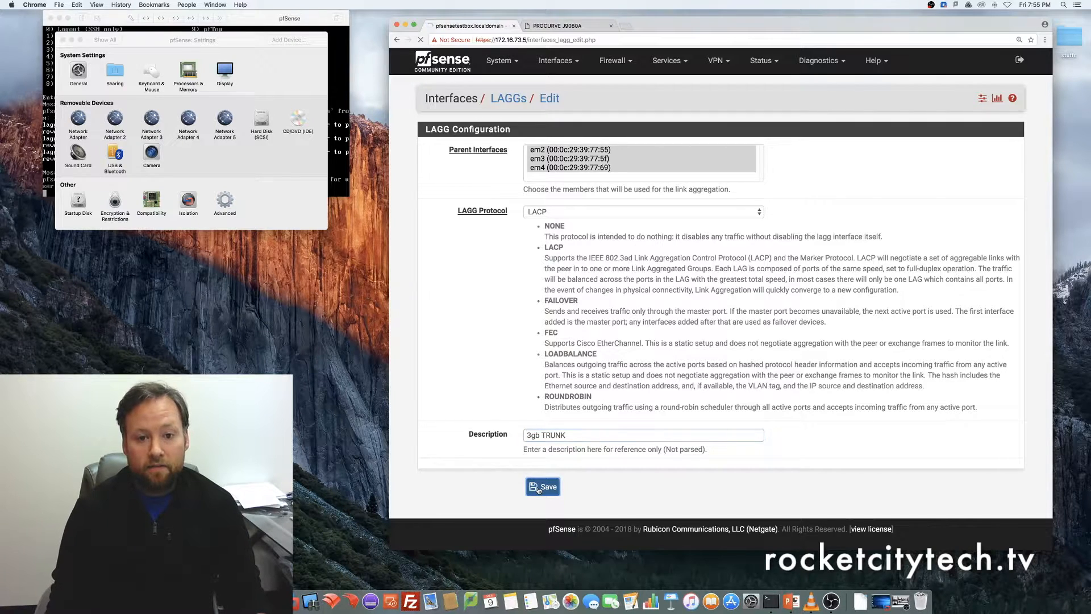
pyautogui.click(542, 487)
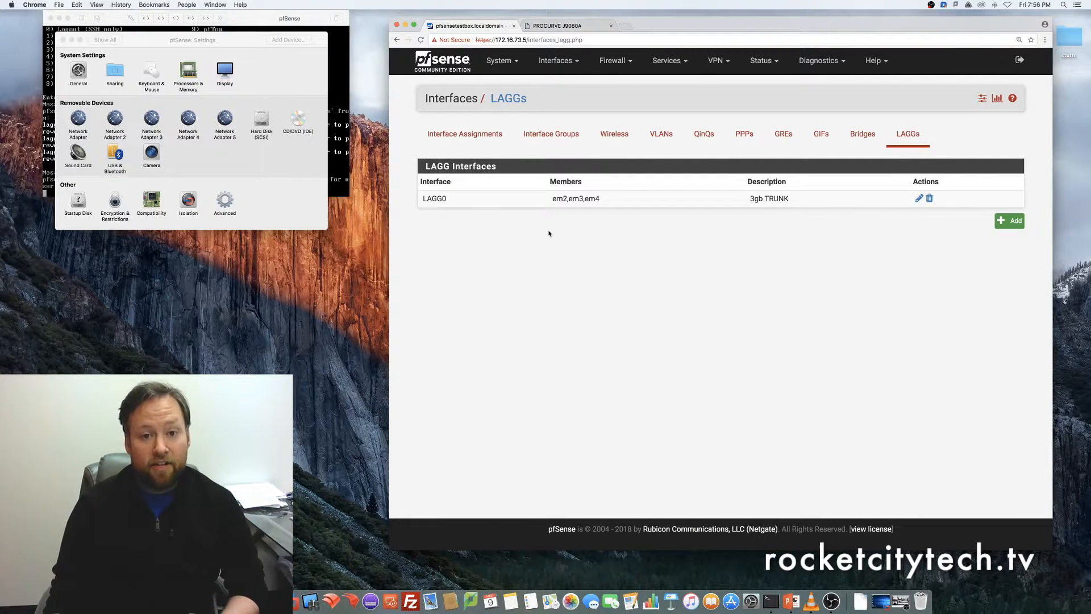
pyautogui.moveTo(494, 272)
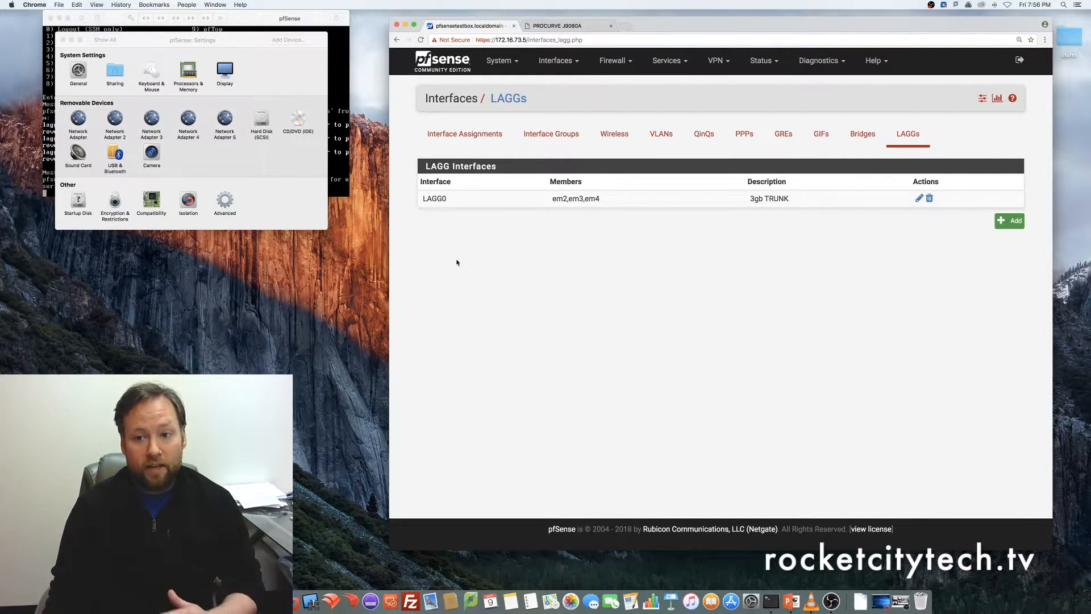
pyautogui.moveTo(756, 245)
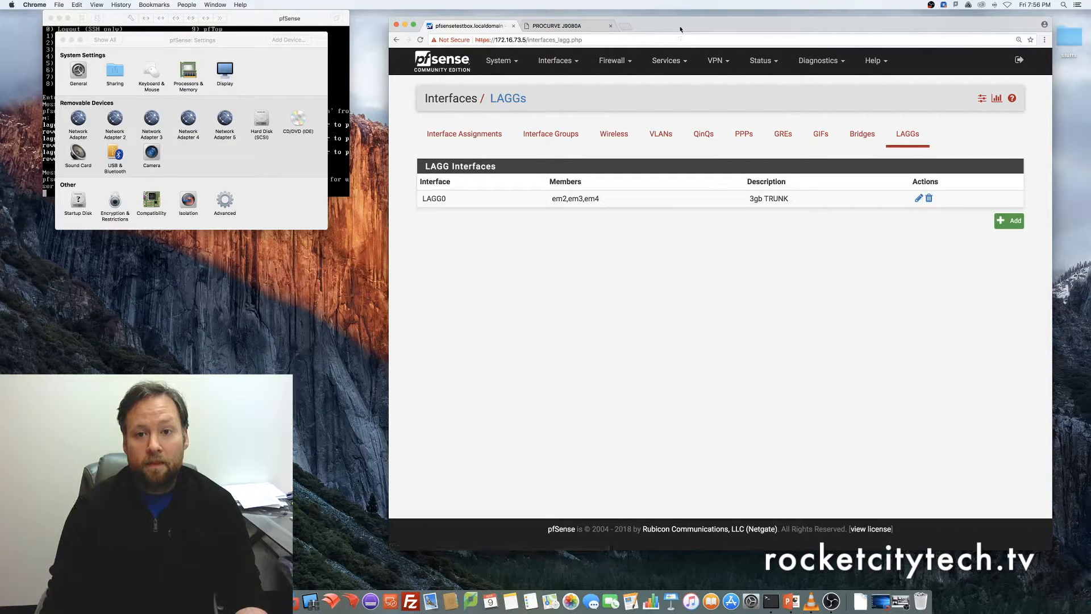
pyautogui.moveTo(670, 60)
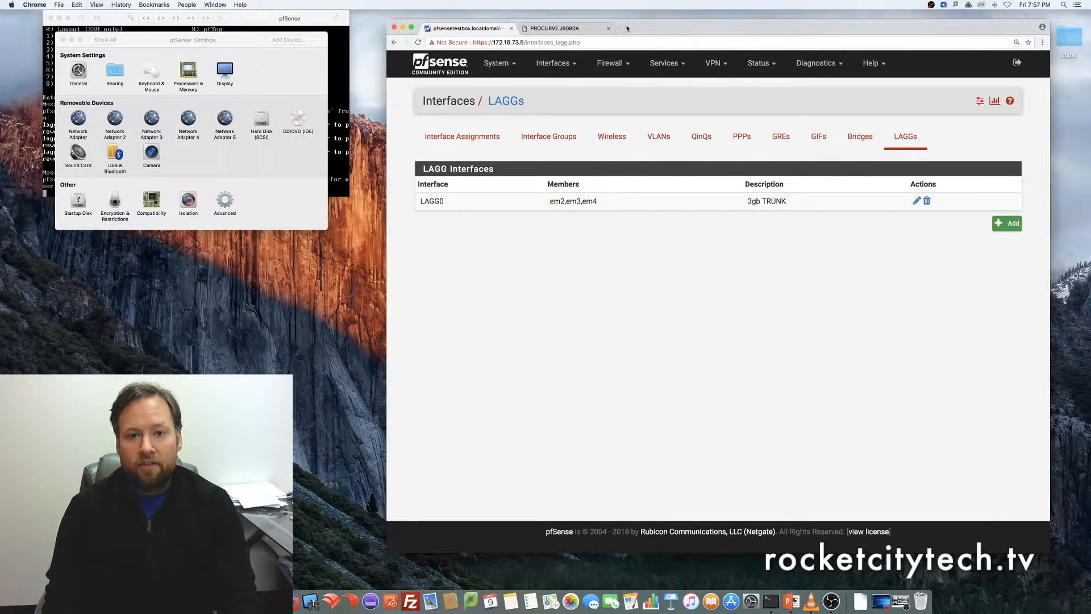
# Switch to the ProCurve switch's management pages and its LACP port settings
pyautogui.click(557, 29)
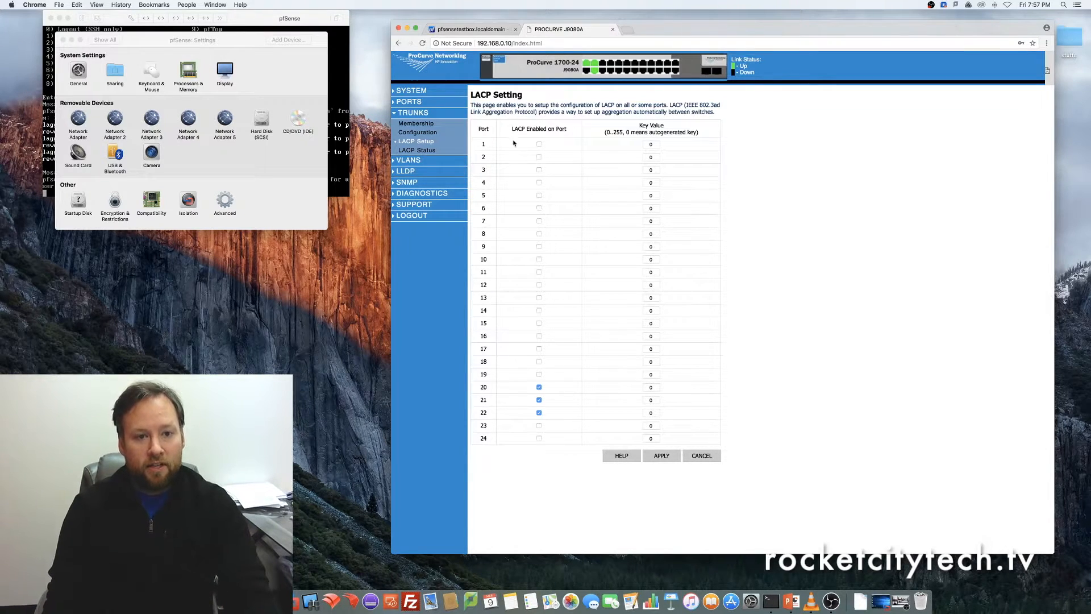
pyautogui.moveTo(499, 197)
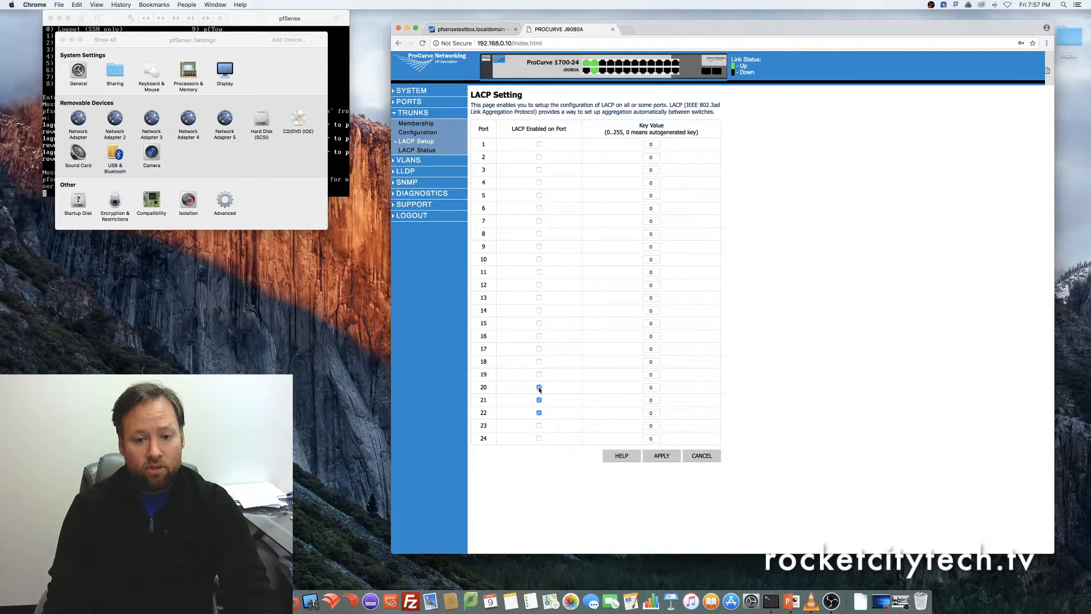
pyautogui.click(539, 387)
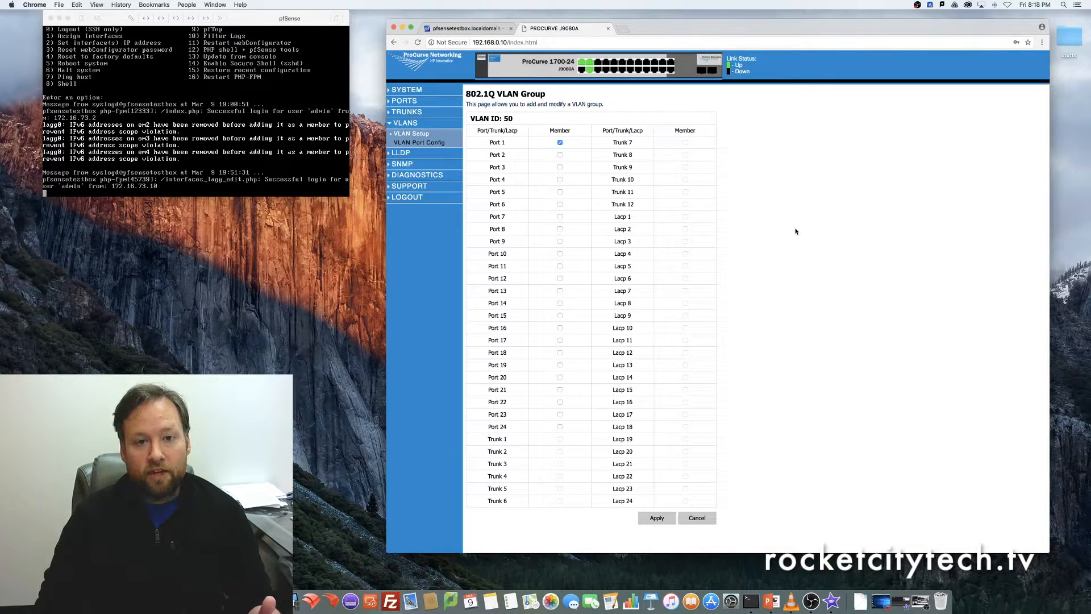
pyautogui.moveTo(730, 237)
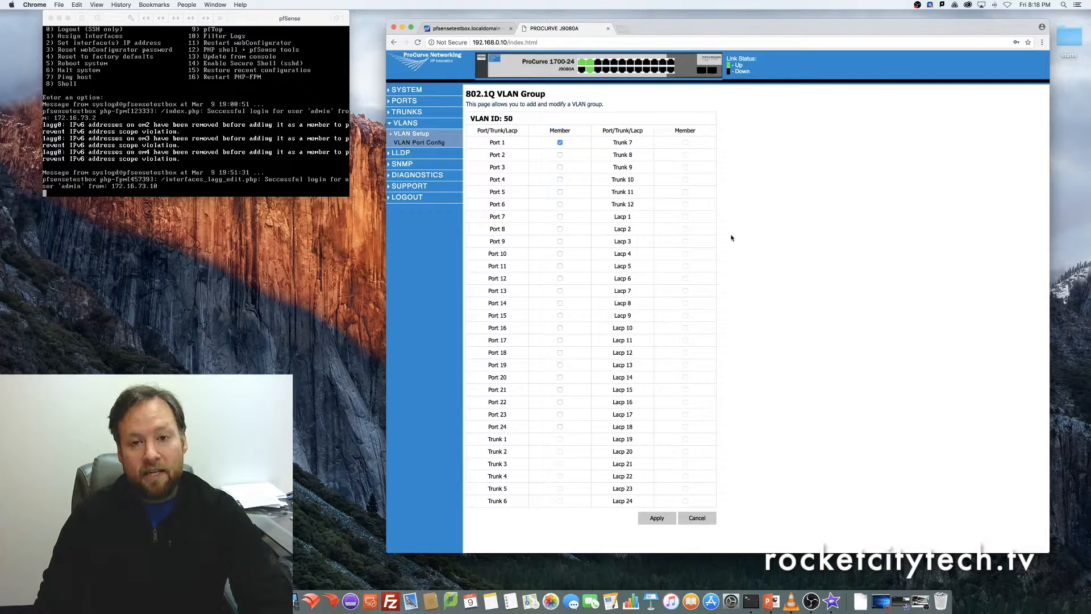
pyautogui.moveTo(788, 246)
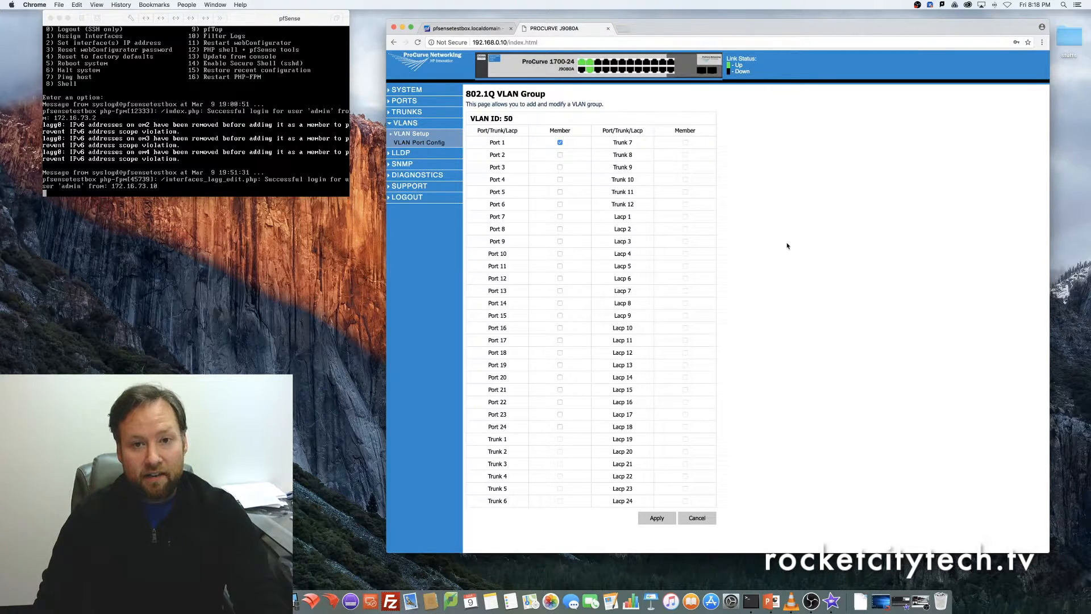
pyautogui.moveTo(804, 280)
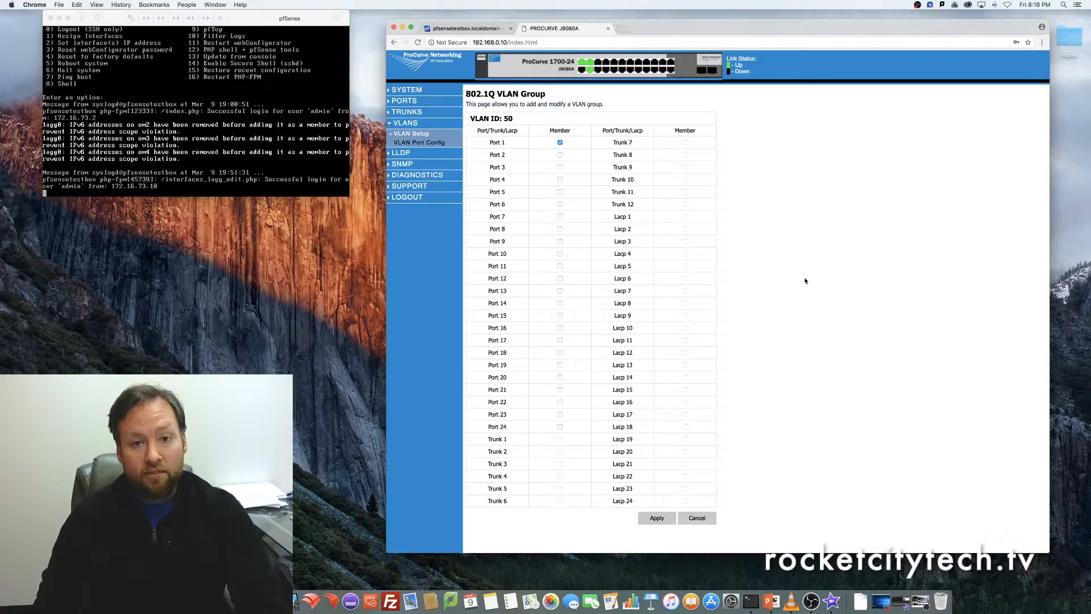
pyautogui.moveTo(816, 265)
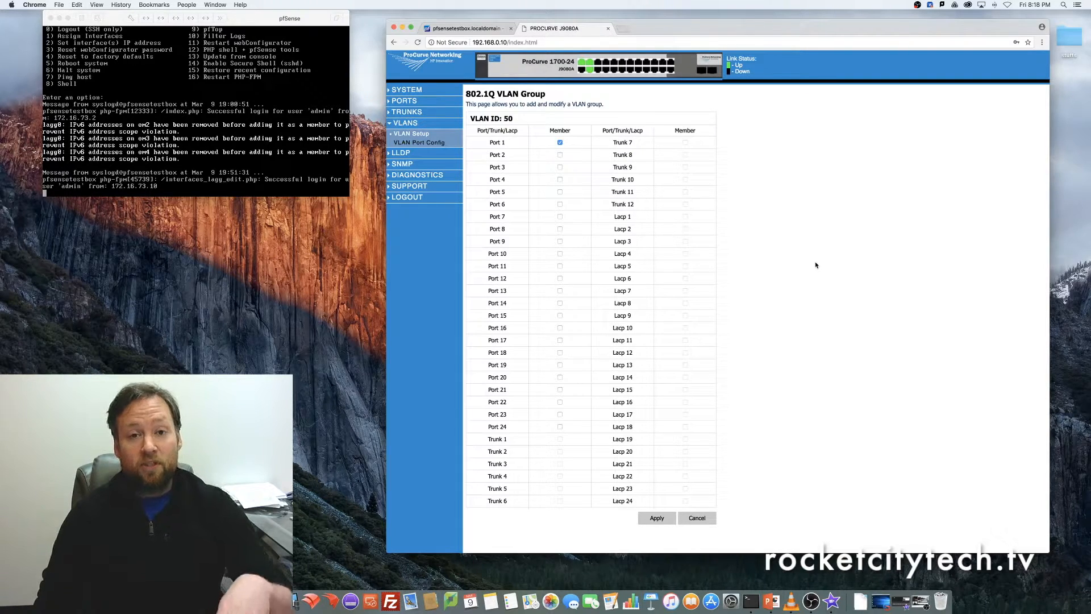
pyautogui.moveTo(709, 233)
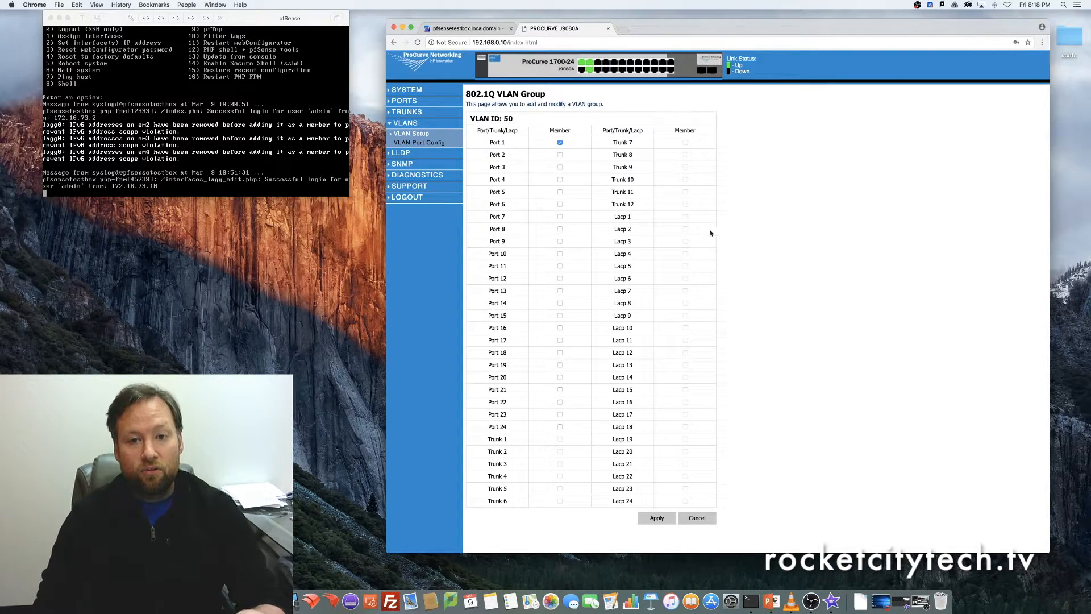
pyautogui.moveTo(794, 234)
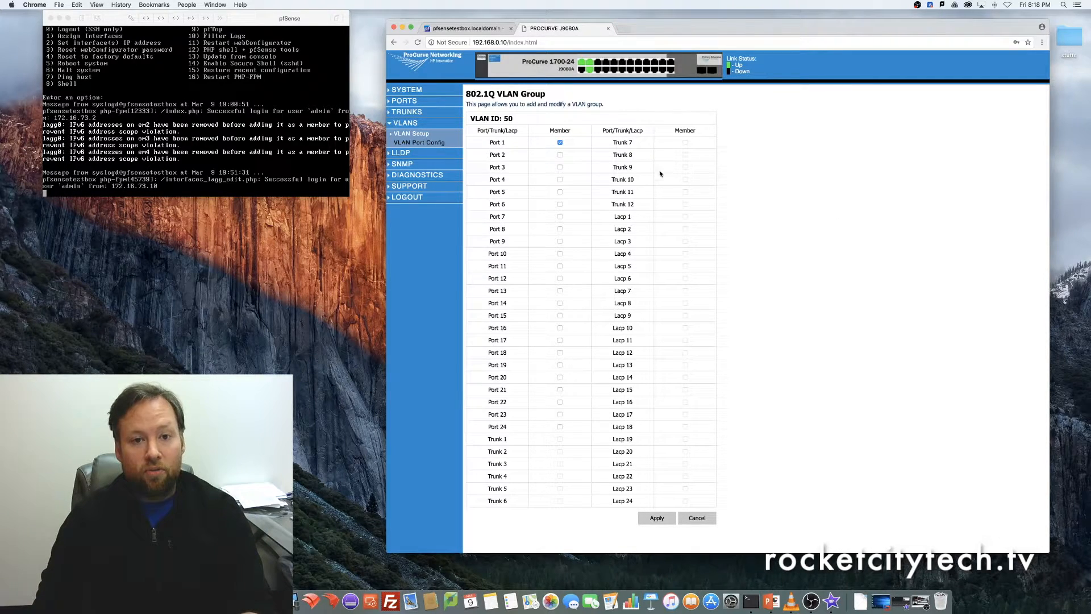
pyautogui.moveTo(682, 147)
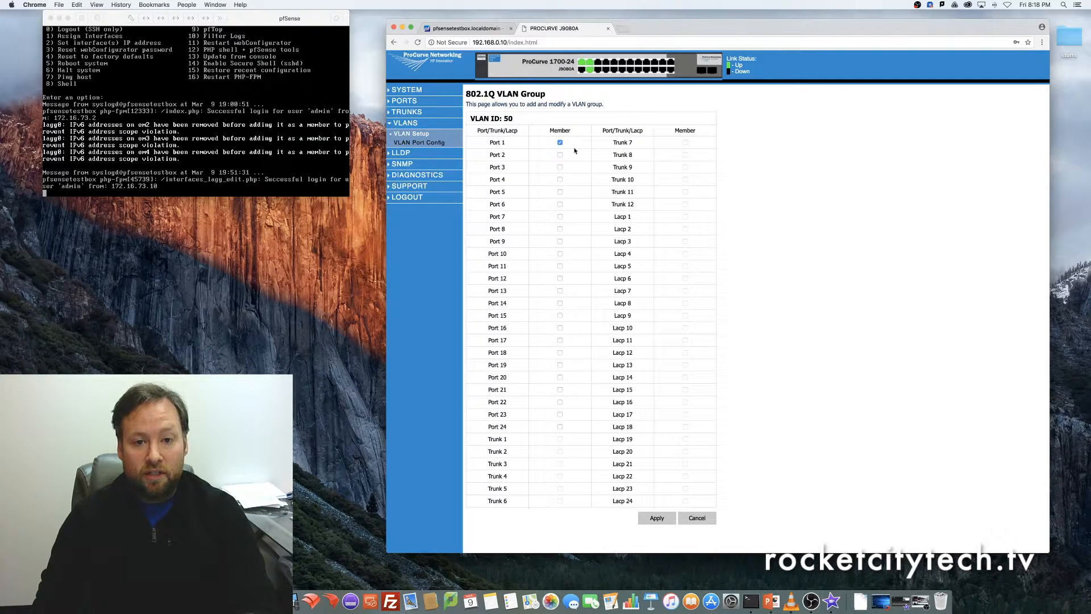
pyautogui.moveTo(684, 219)
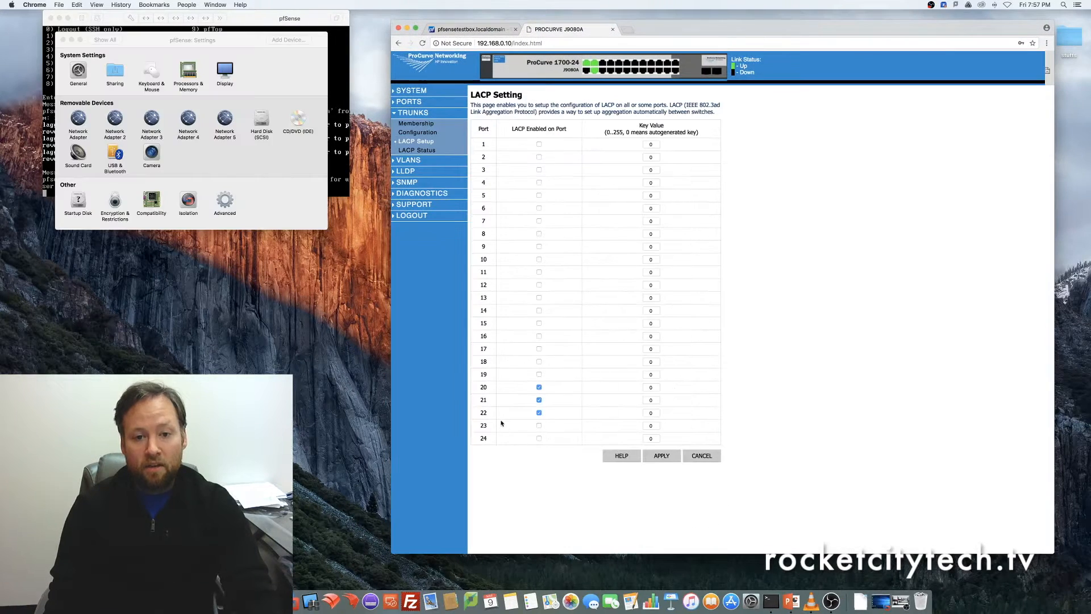
# Review the LACP checkboxes for ports 20–22, then return to the pfSense page
pyautogui.click(539, 387)
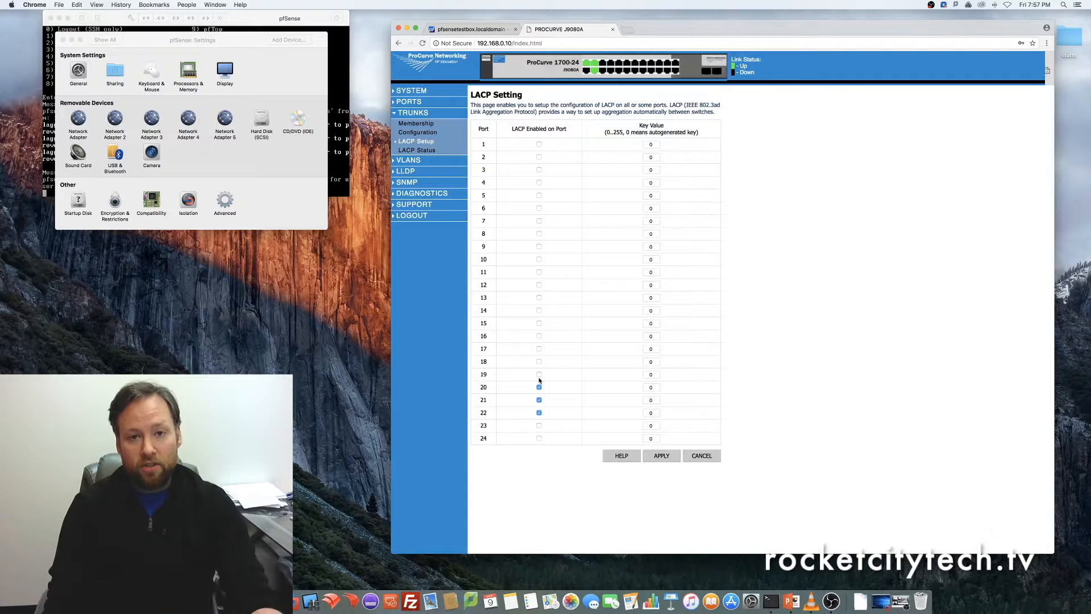
pyautogui.click(538, 386)
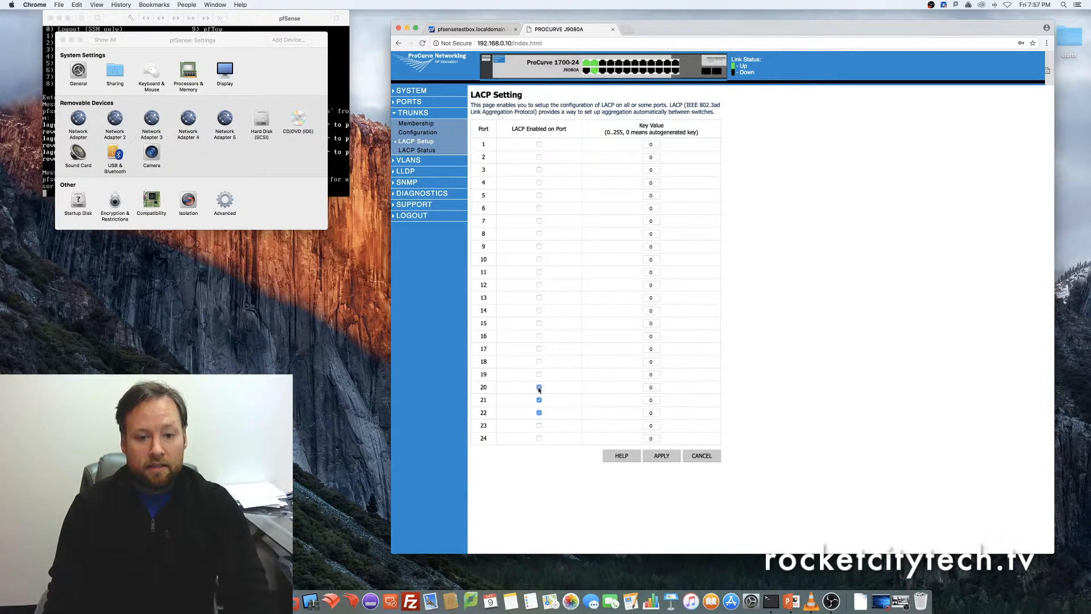
pyautogui.click(539, 388)
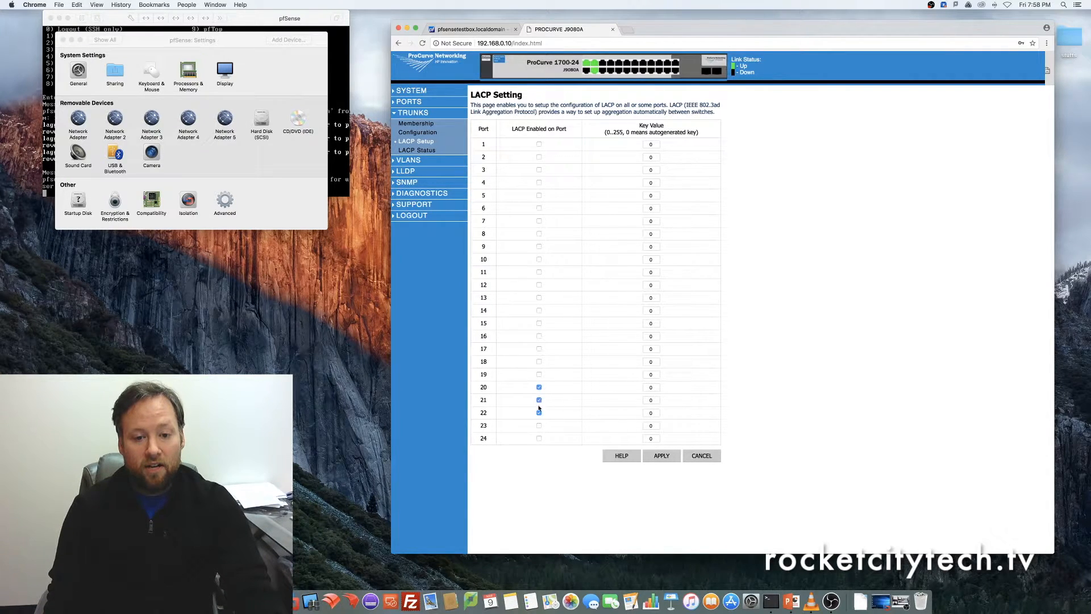
pyautogui.click(539, 411)
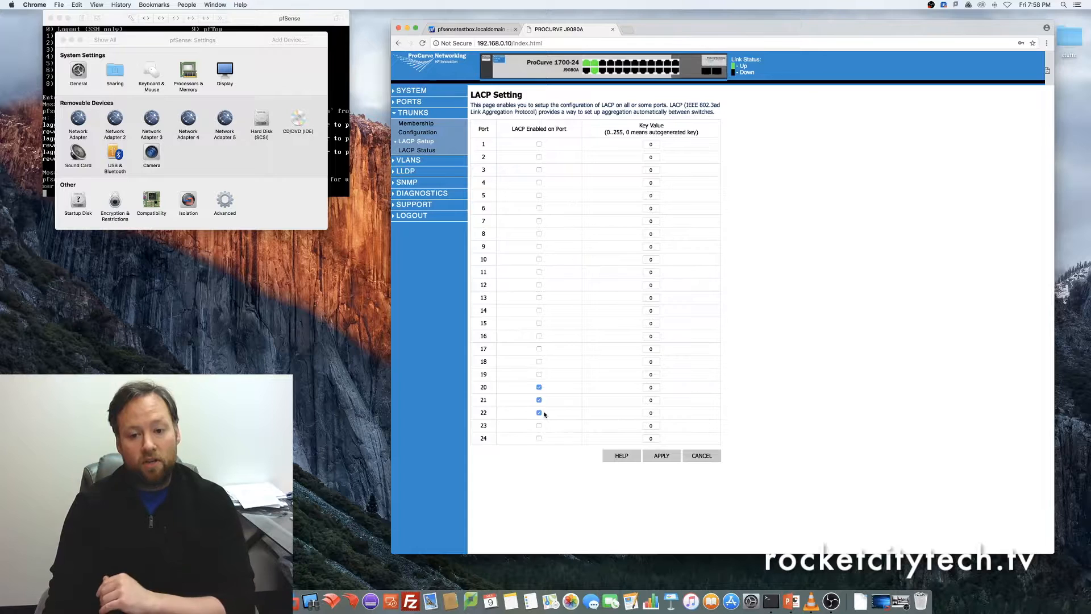
pyautogui.moveTo(556, 182)
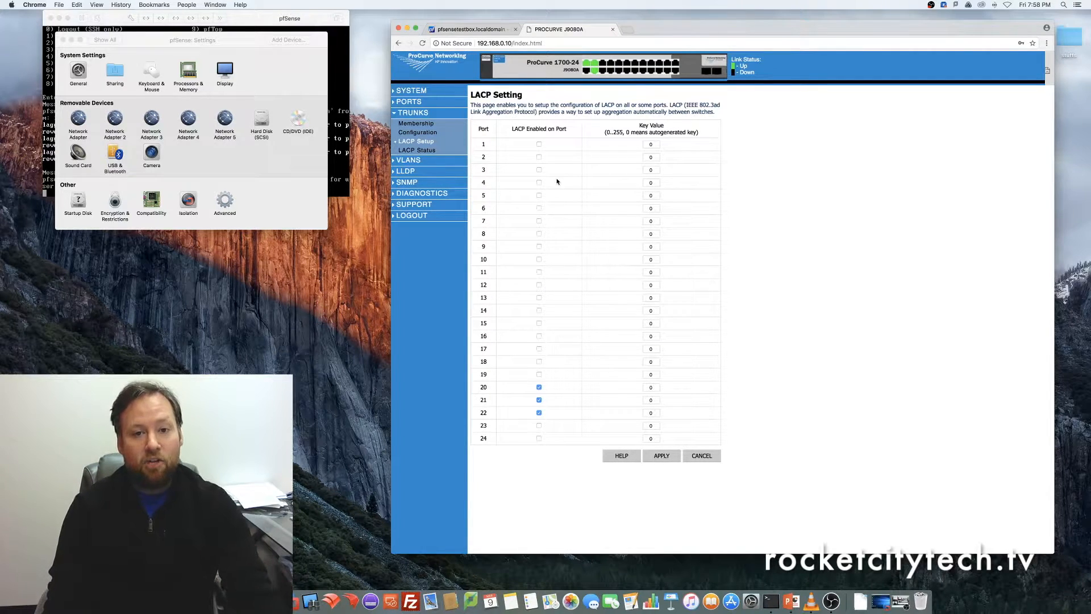
pyautogui.moveTo(769, 195)
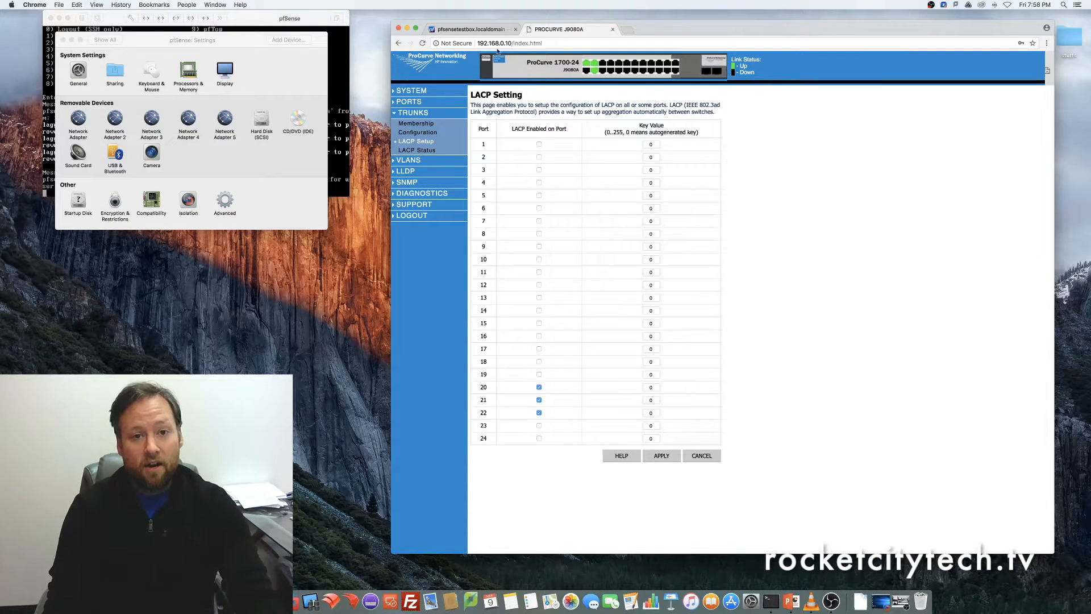
pyautogui.click(470, 30)
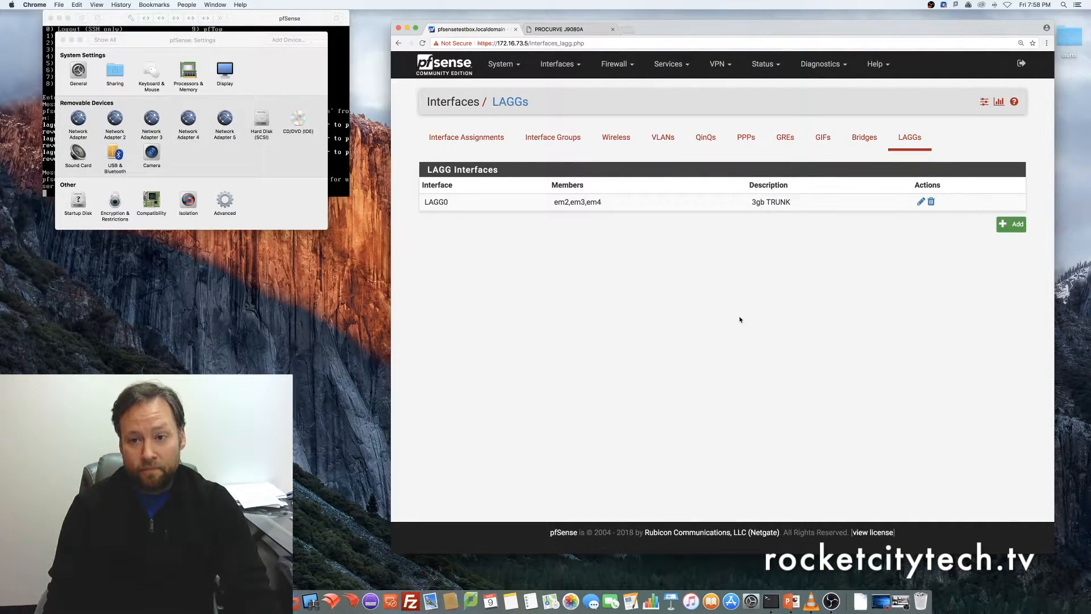
pyautogui.moveTo(728, 206)
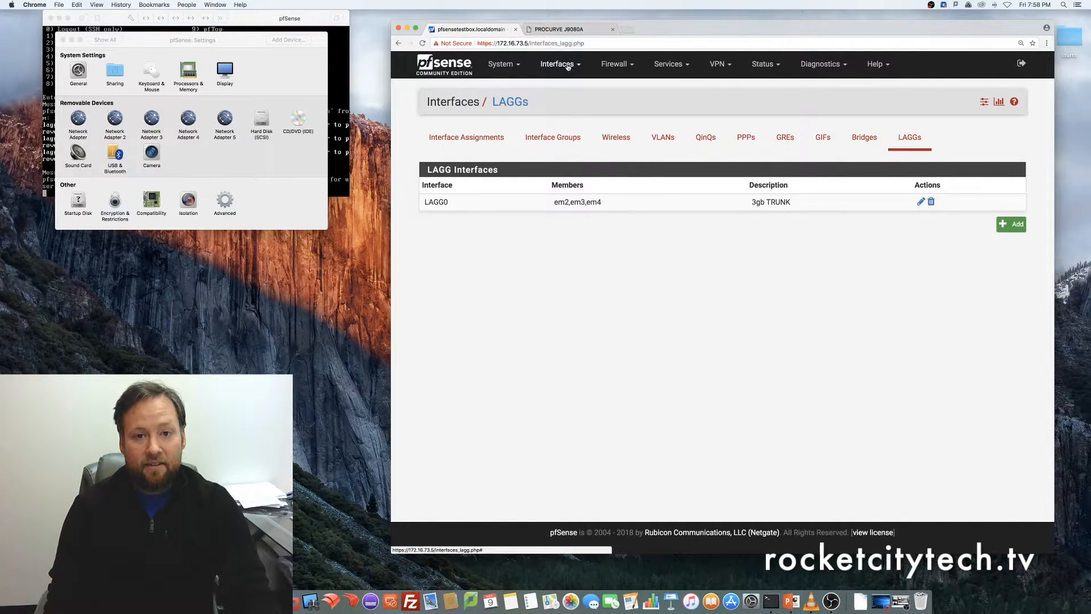
# Add LAGG0 as new interface OPT1 from Assignments and enter its settings
pyautogui.click(466, 138)
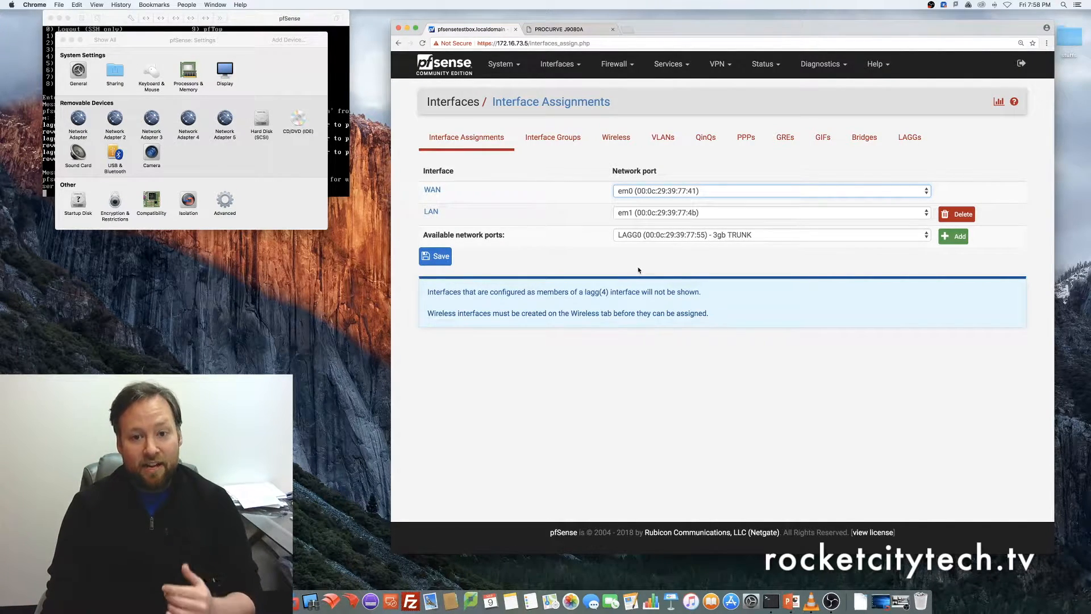
pyautogui.moveTo(541, 229)
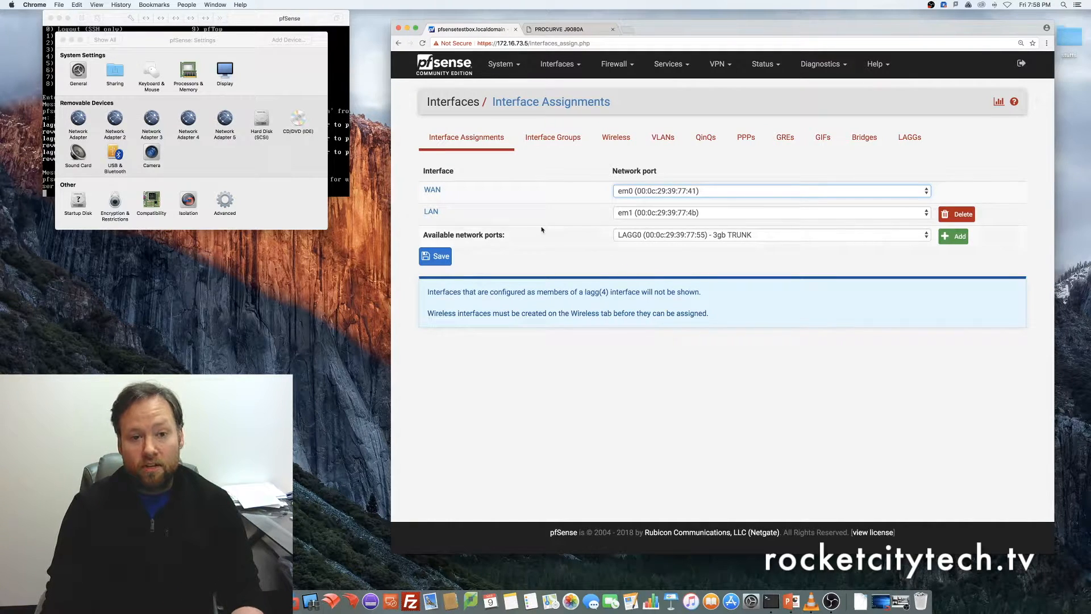
pyautogui.moveTo(421, 240)
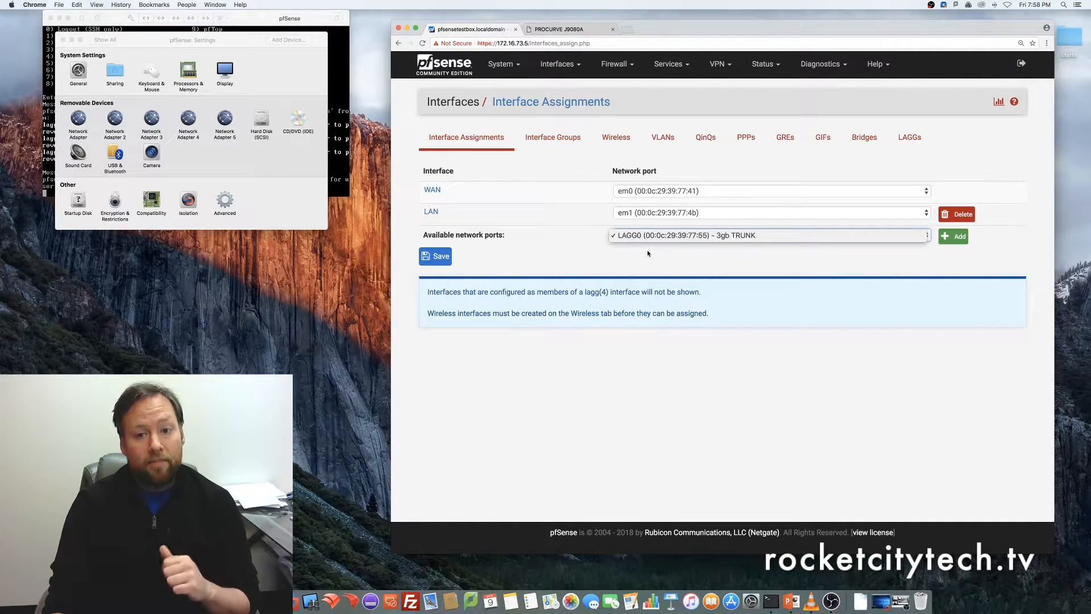
pyautogui.click(952, 236)
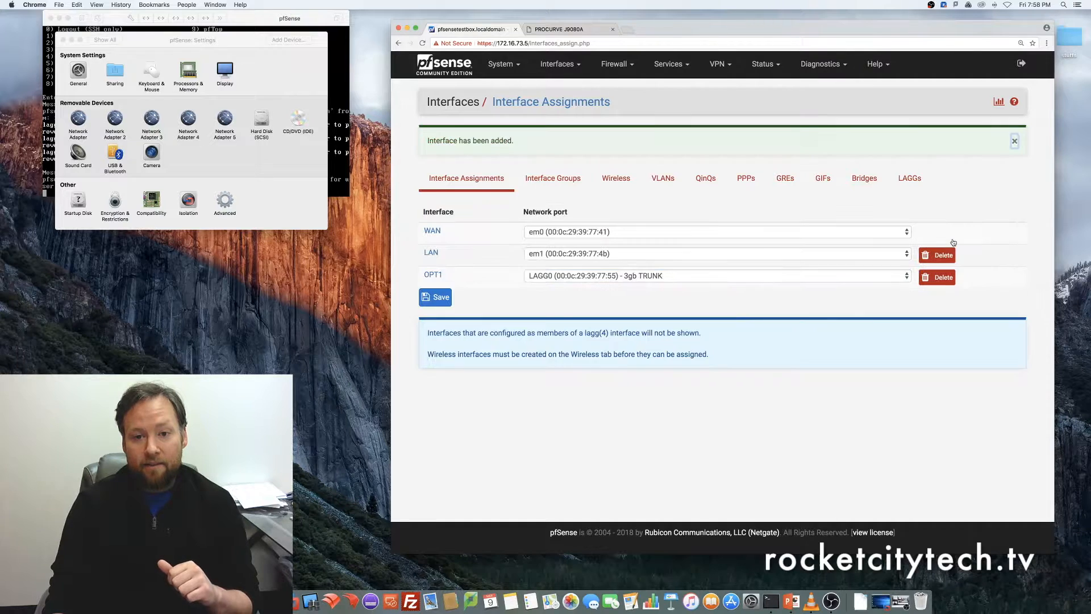
pyautogui.moveTo(433, 274)
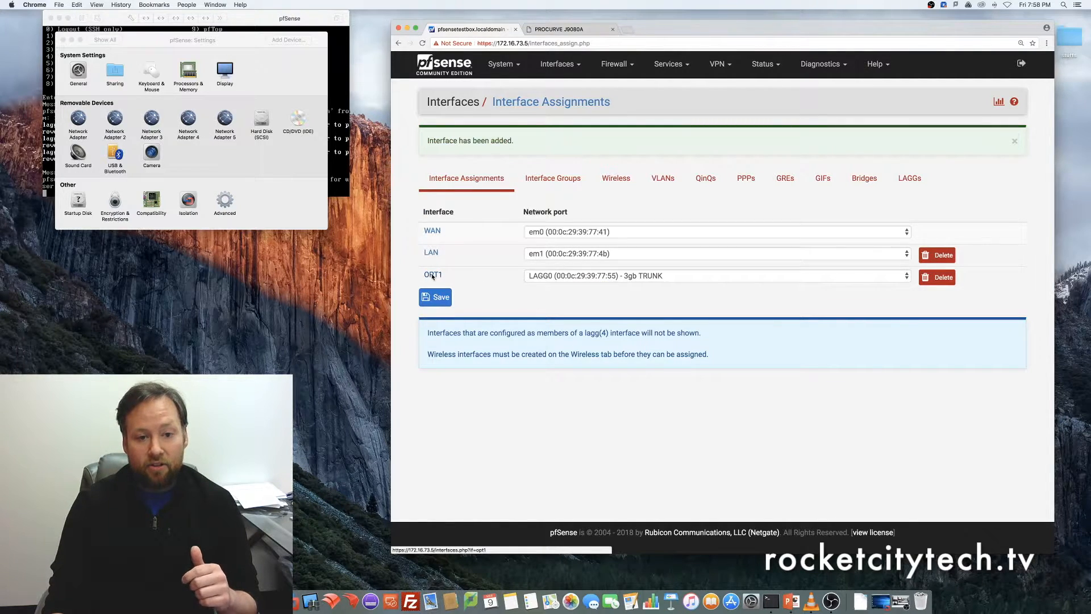
pyautogui.click(433, 274)
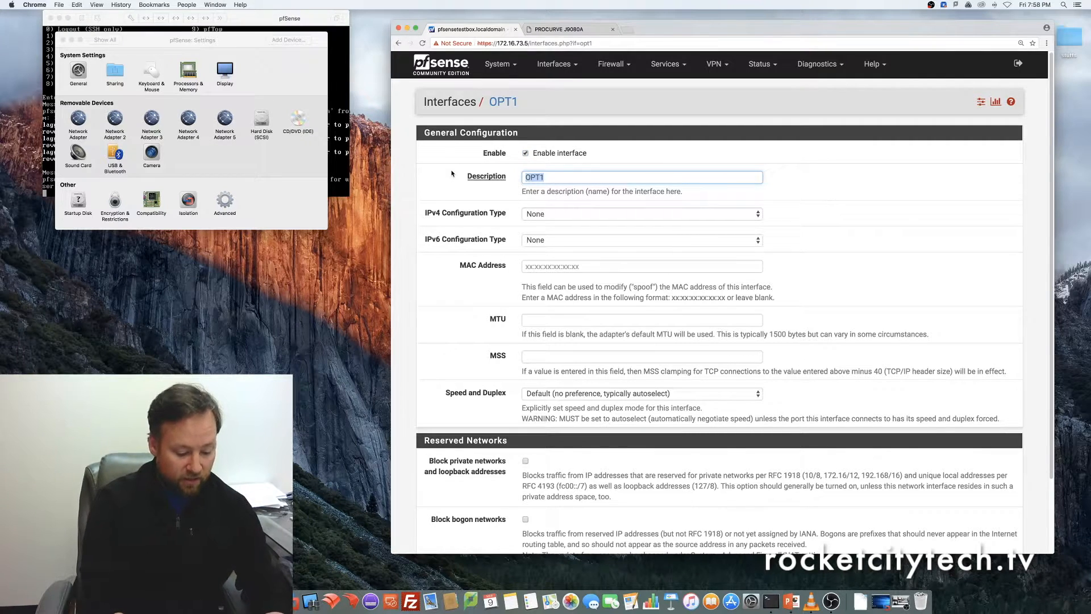
# Describe OPT1 as 3gbTRUNK with static IPv4 address 10.100.0.1/24
pyautogui.write('3gb TRUNK')
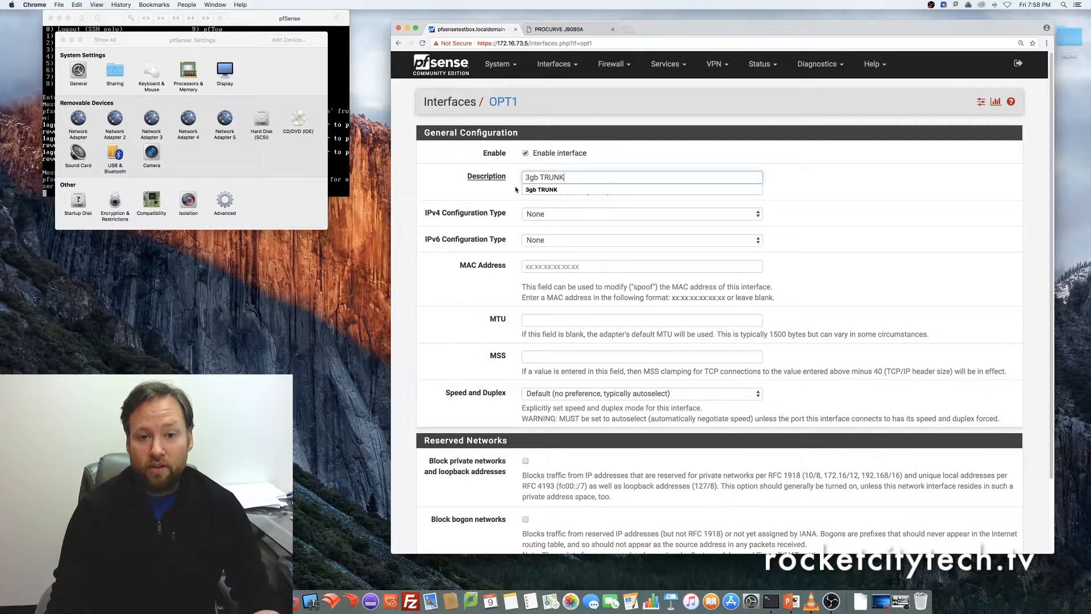
pyautogui.click(640, 213)
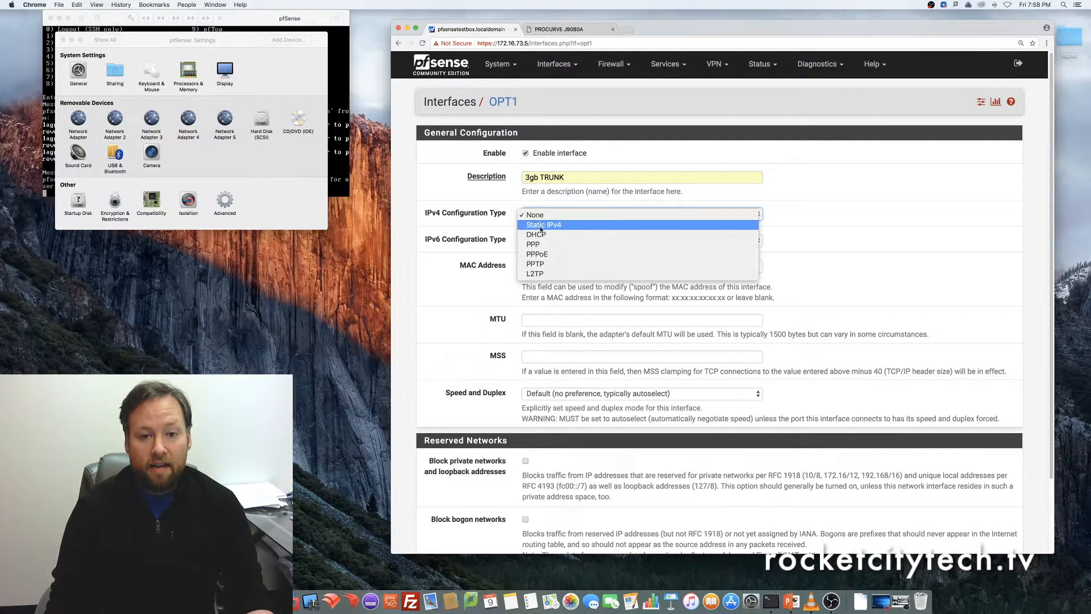
pyautogui.click(543, 223)
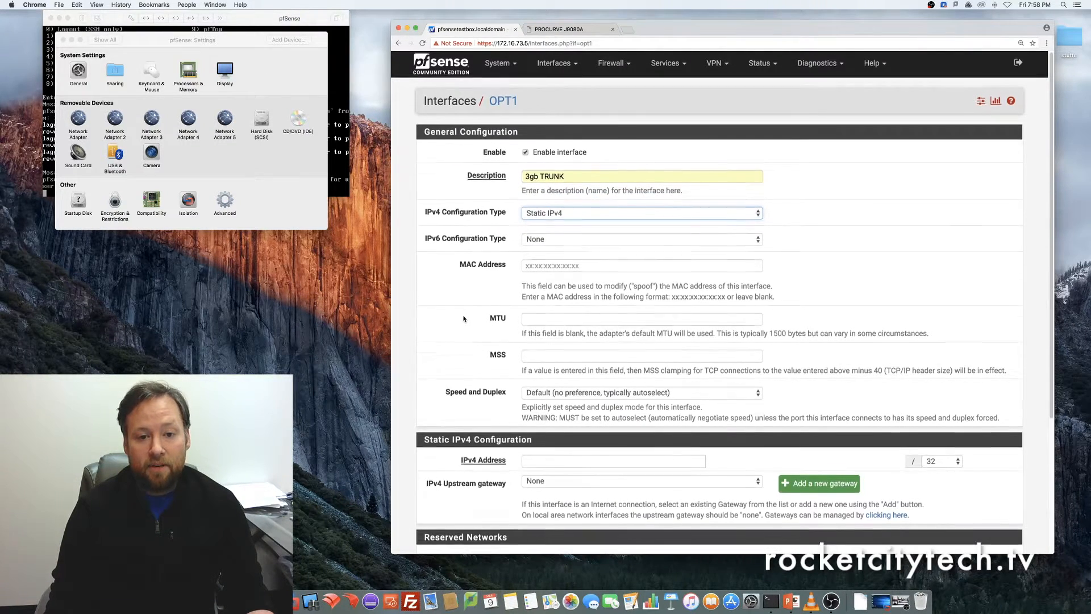
pyautogui.scroll(-3)
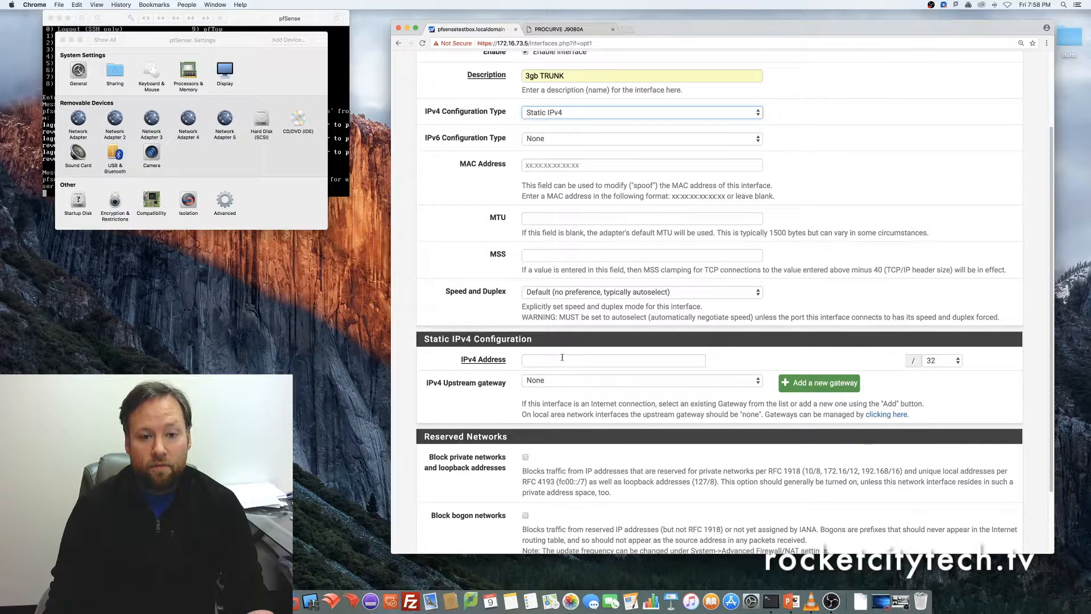
pyautogui.click(612, 360)
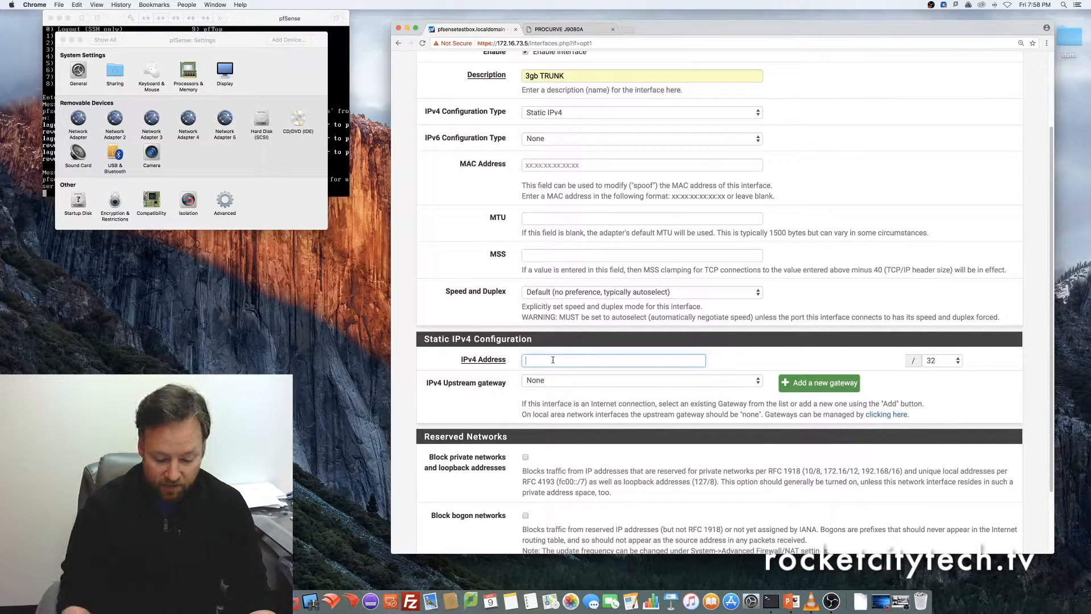
pyautogui.write('10')
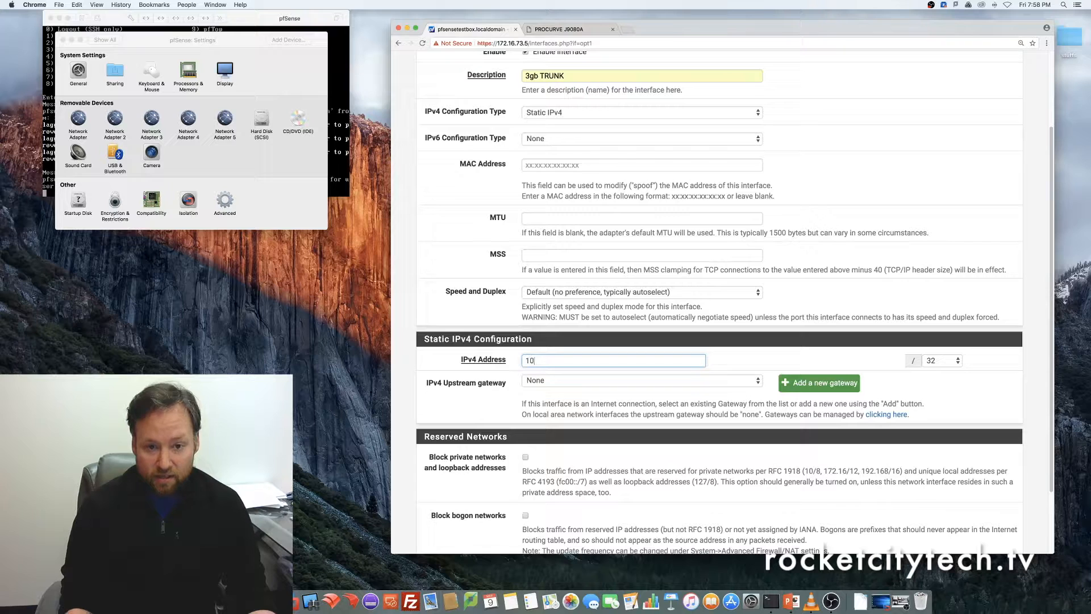
pyautogui.write('.100.0.1')
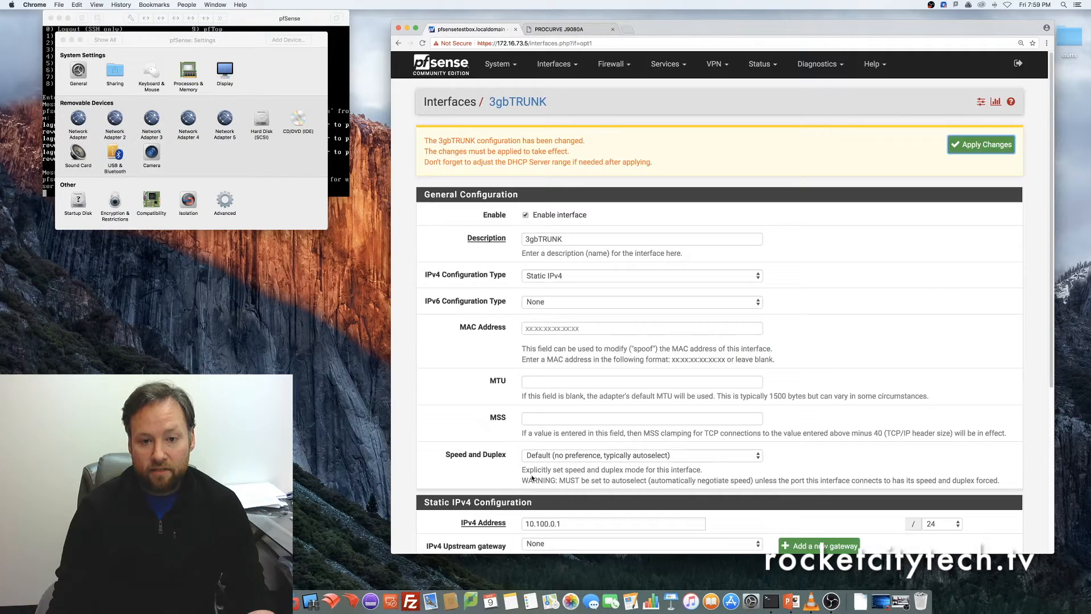
# Apply the 3gbTRUNK changes, dismiss the notice and review its settings
pyautogui.click(981, 144)
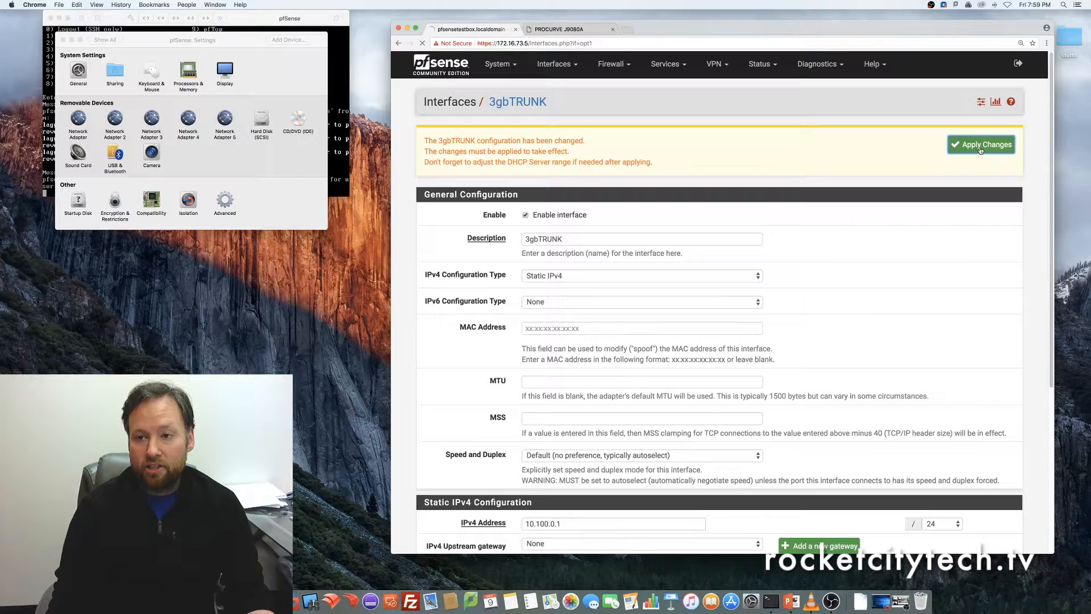
pyautogui.click(981, 144)
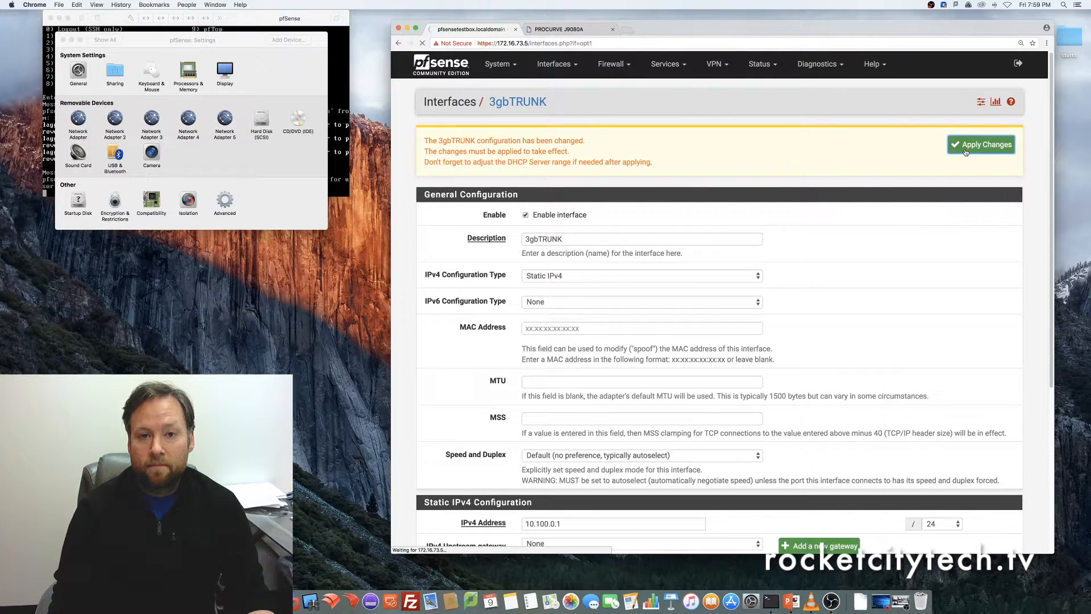
pyautogui.click(980, 144)
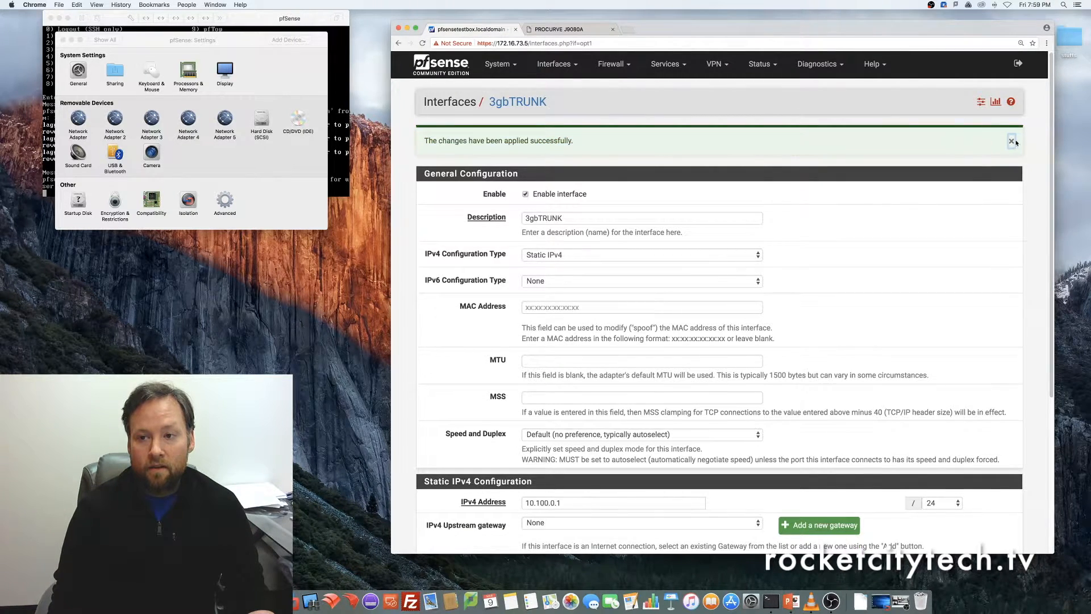
pyautogui.click(1011, 141)
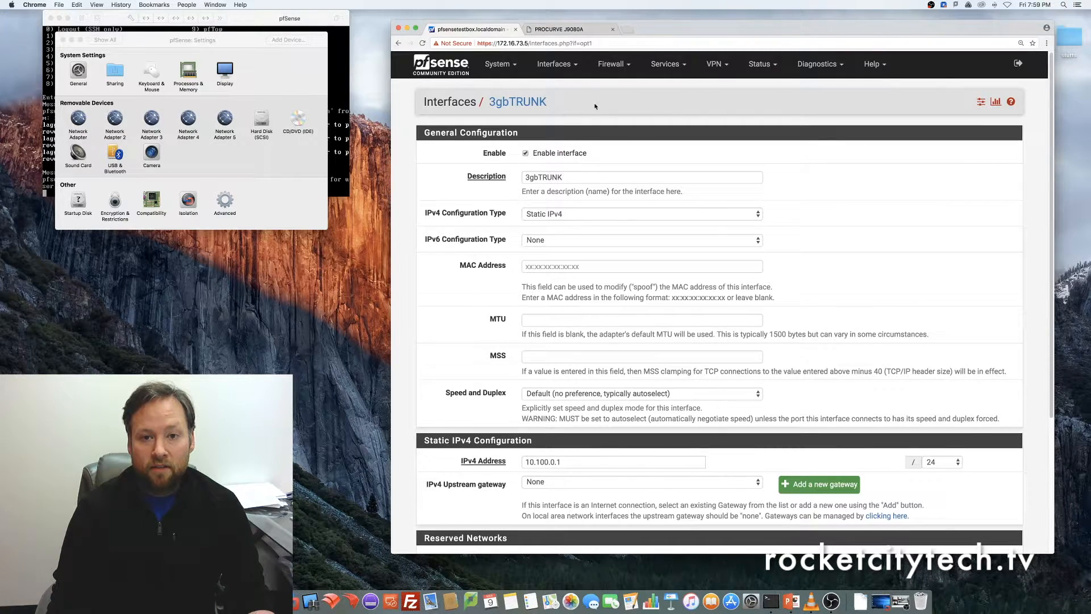
pyautogui.scroll(-3)
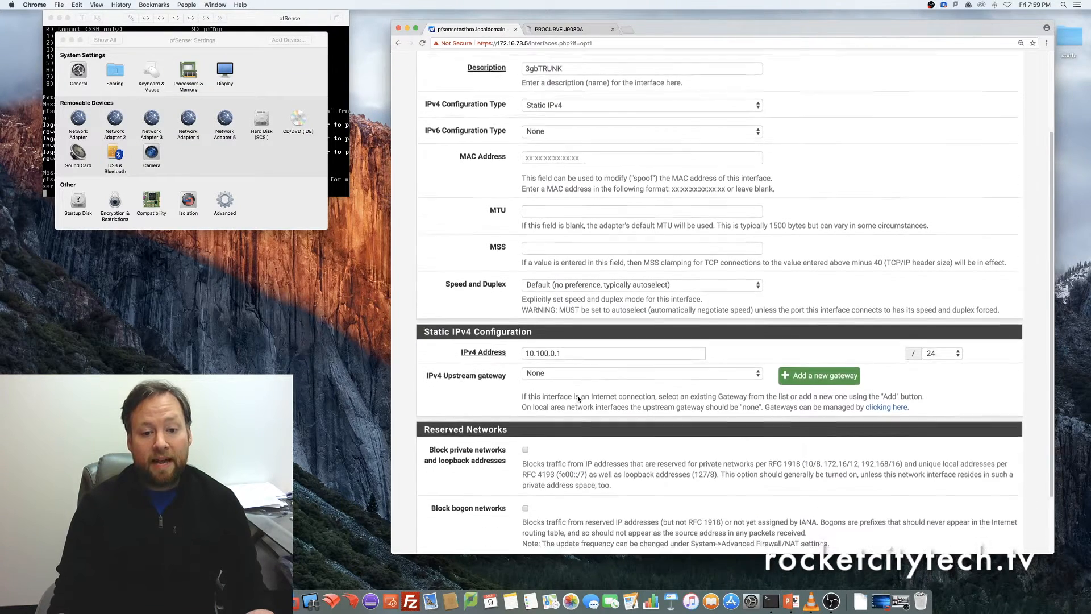
pyautogui.scroll(-3)
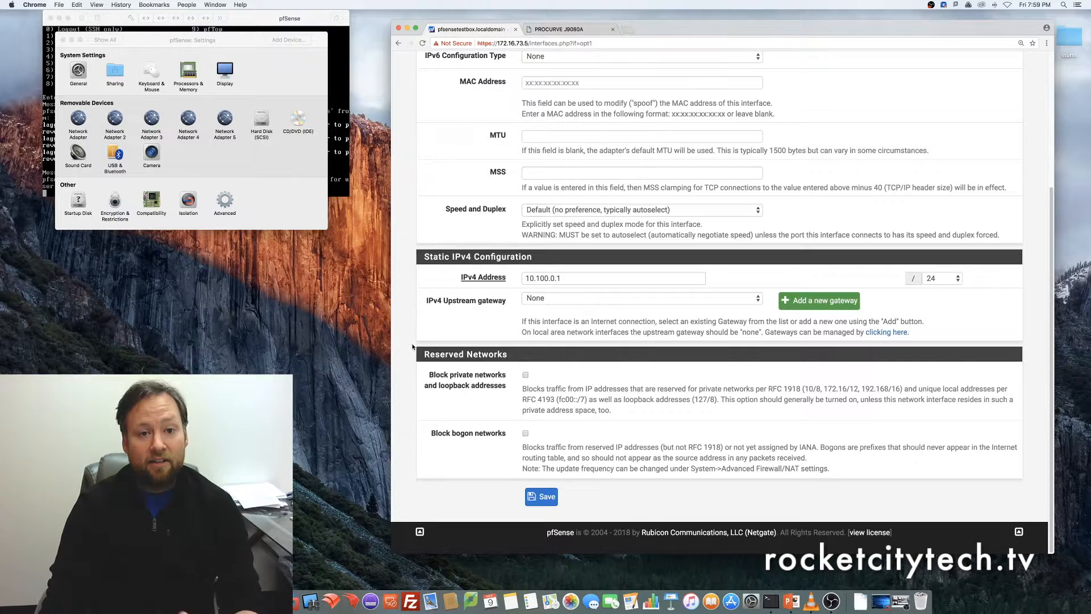
pyautogui.scroll(3)
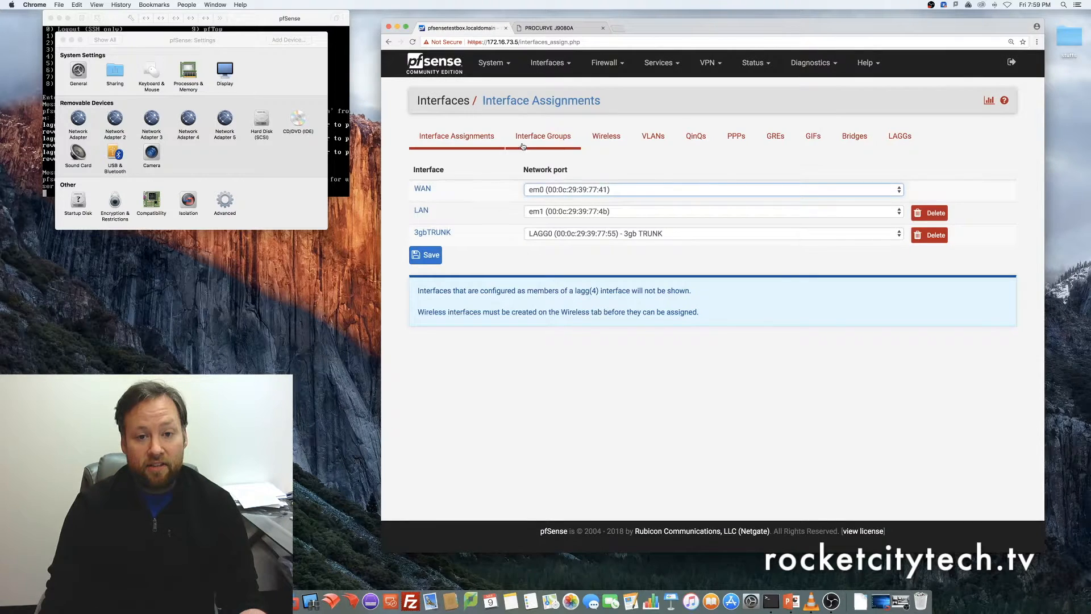
pyautogui.click(753, 62)
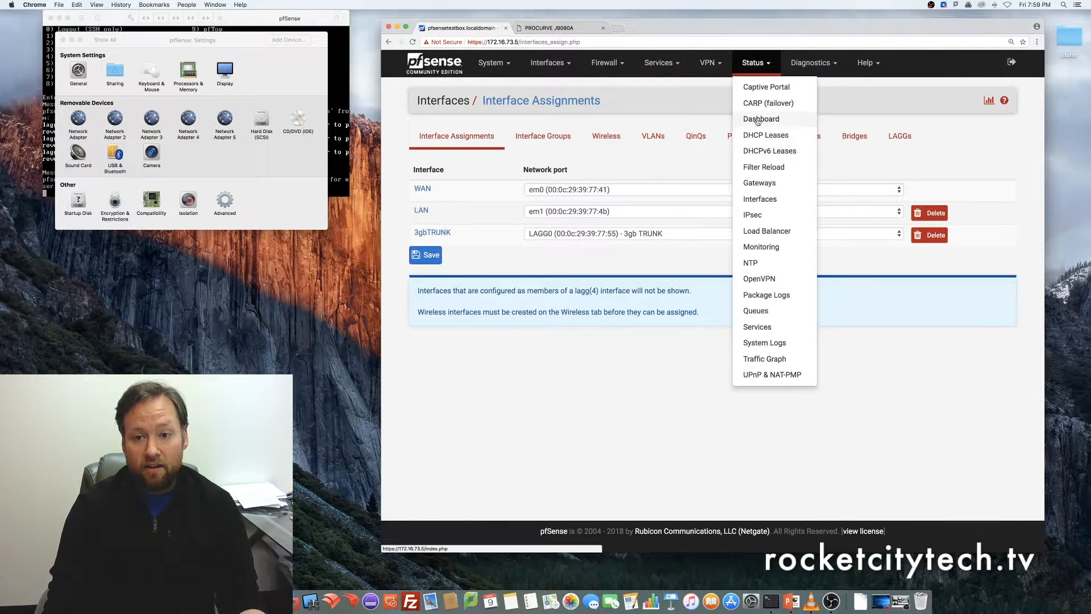
pyautogui.click(762, 118)
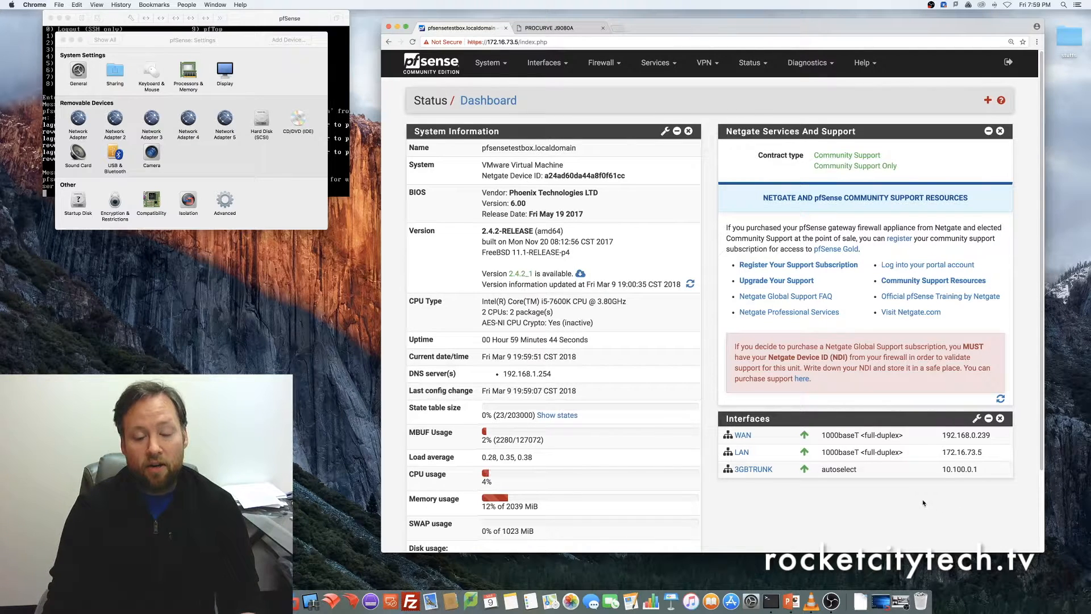
pyautogui.moveTo(798, 513)
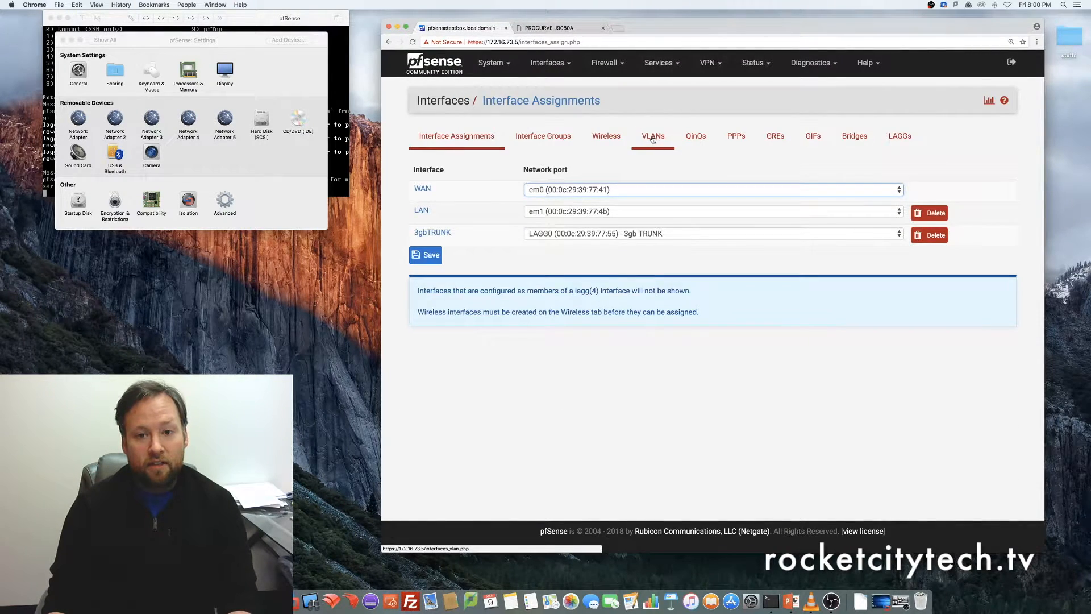
# Create VLAN tag 50 on lagg0 described 'vlan 50' and save it
pyautogui.click(652, 135)
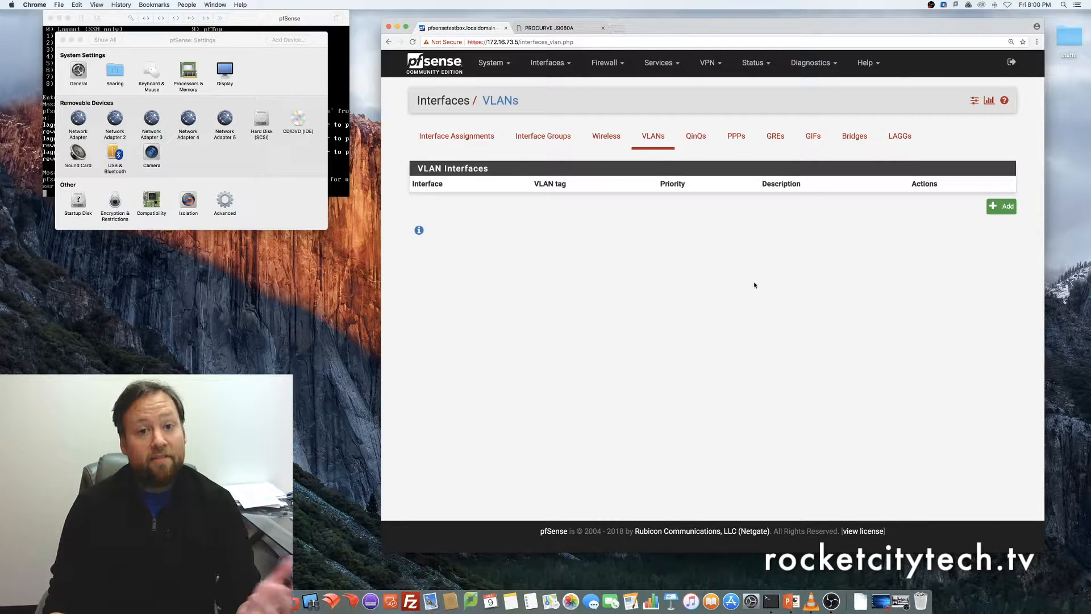
pyautogui.click(1001, 205)
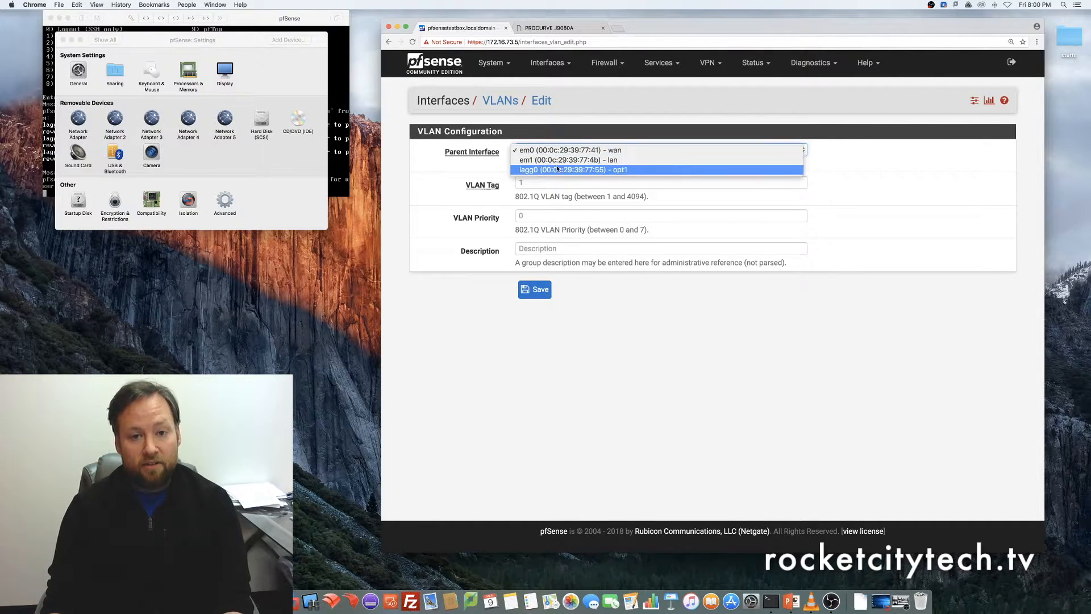
pyautogui.click(571, 170)
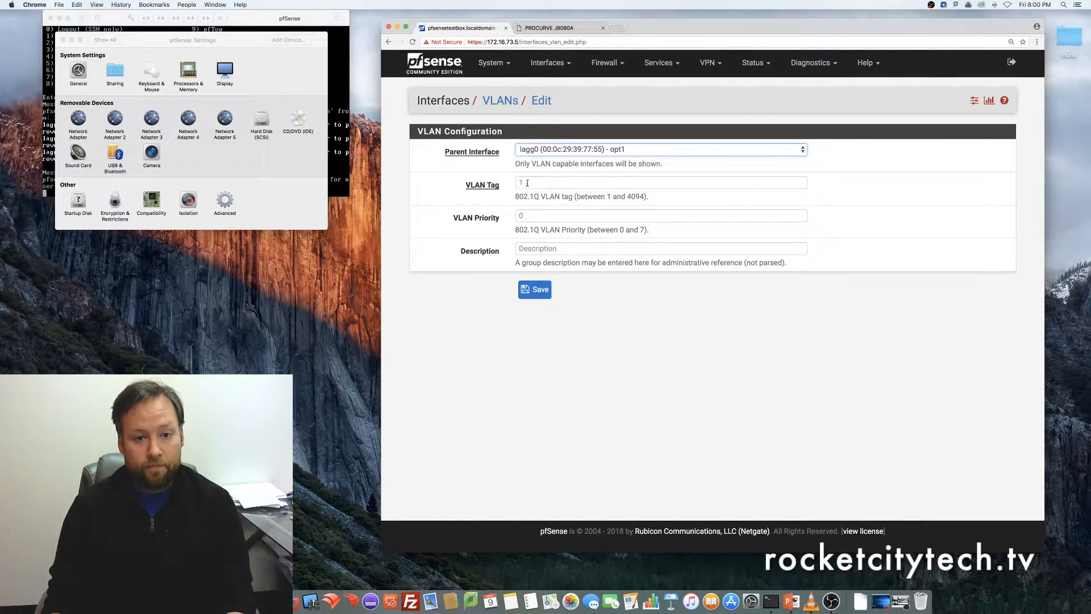
pyautogui.click(659, 182)
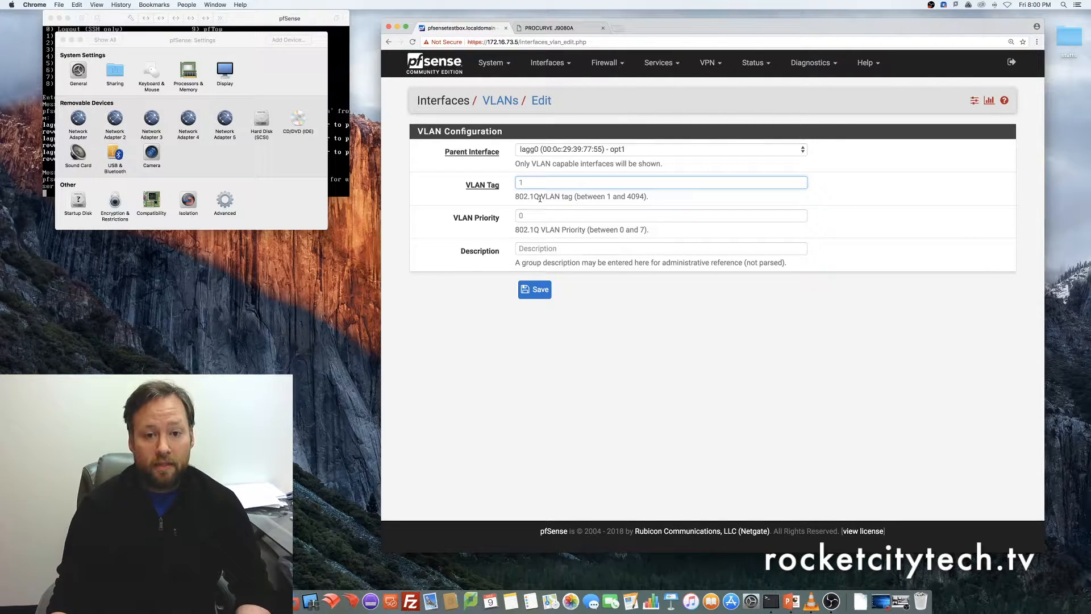
pyautogui.write('50')
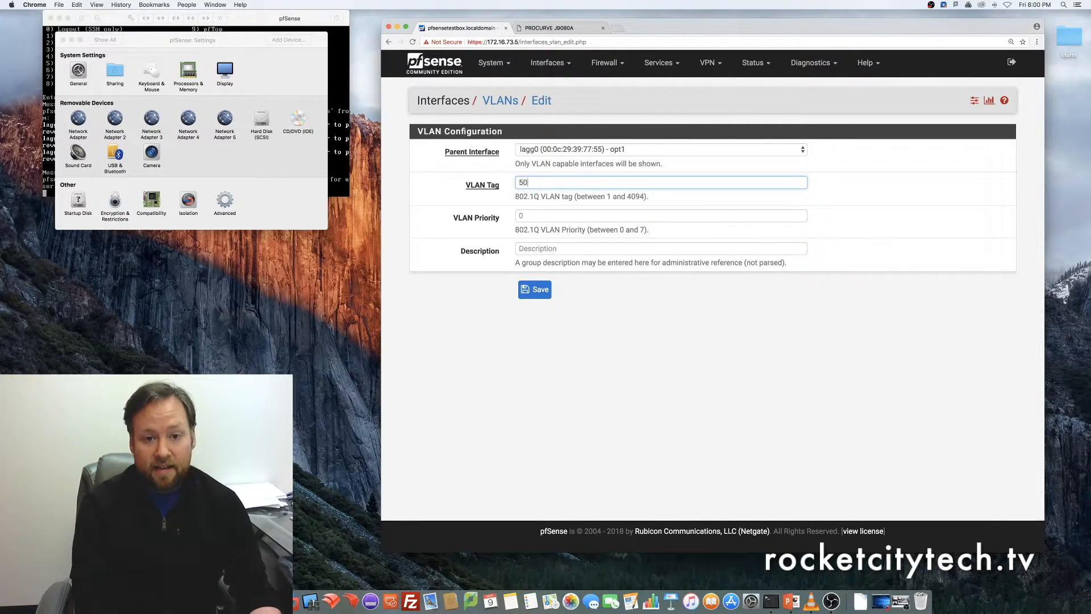
pyautogui.write('vlan')
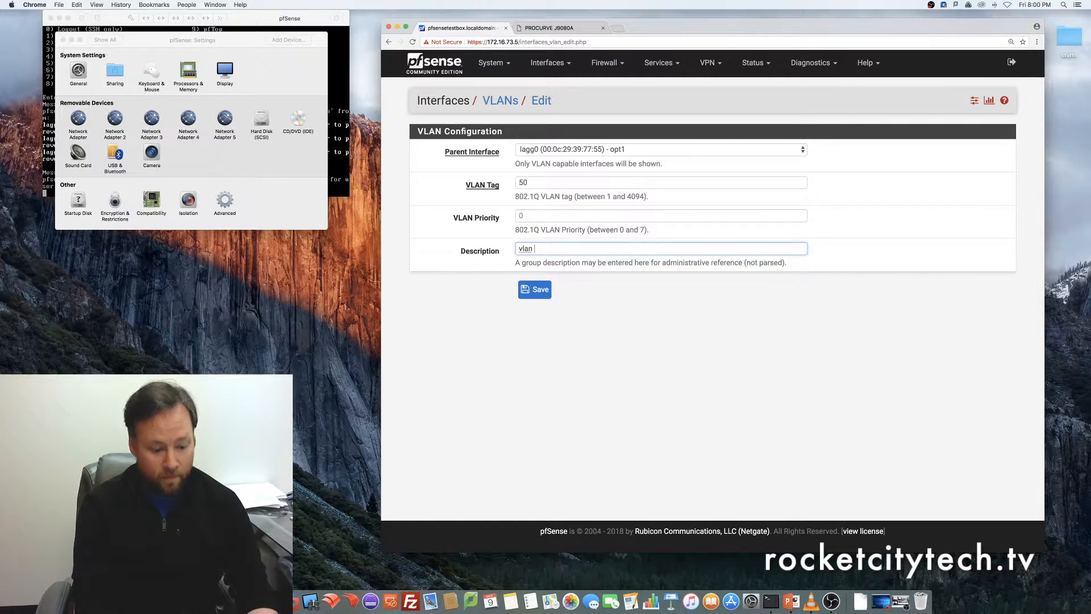
pyautogui.write('50')
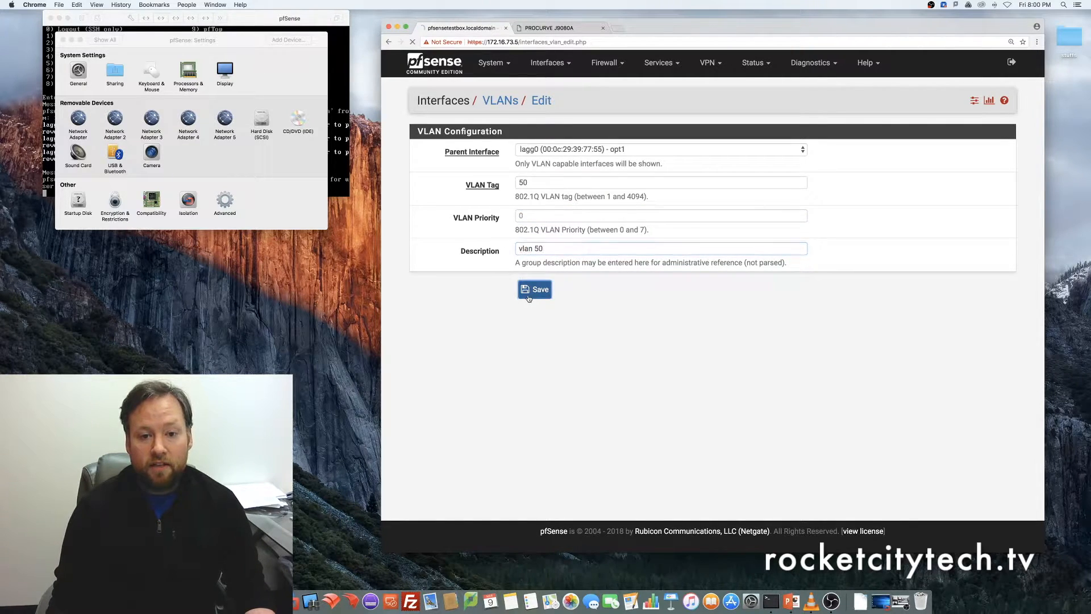
pyautogui.click(534, 290)
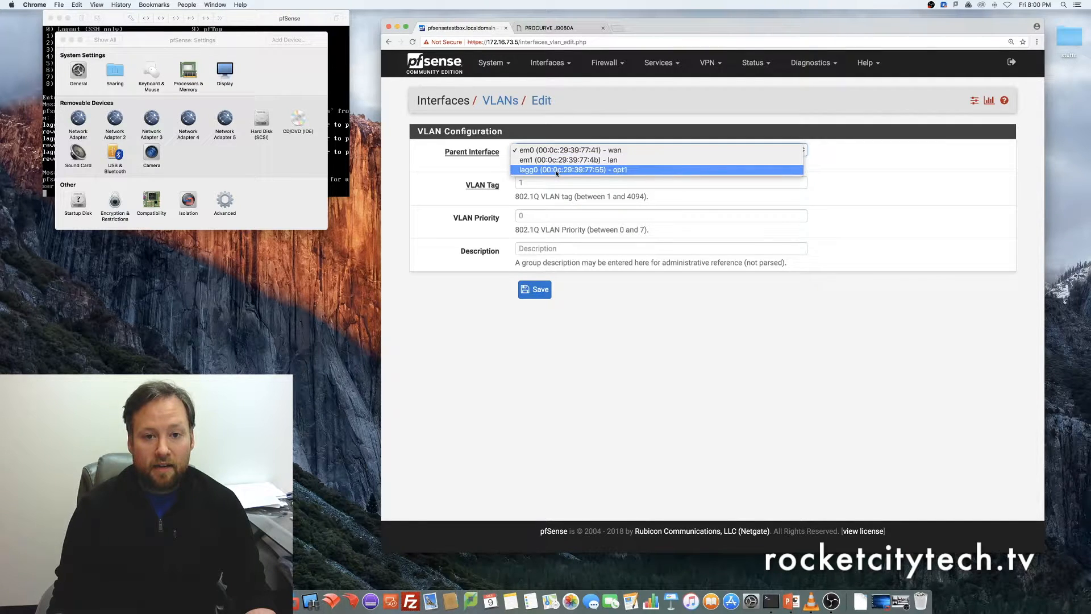
# Create and save VLANs 60 and 70 on lagg0, described 'vlan 60' and 'vlan 70'
pyautogui.click(573, 169)
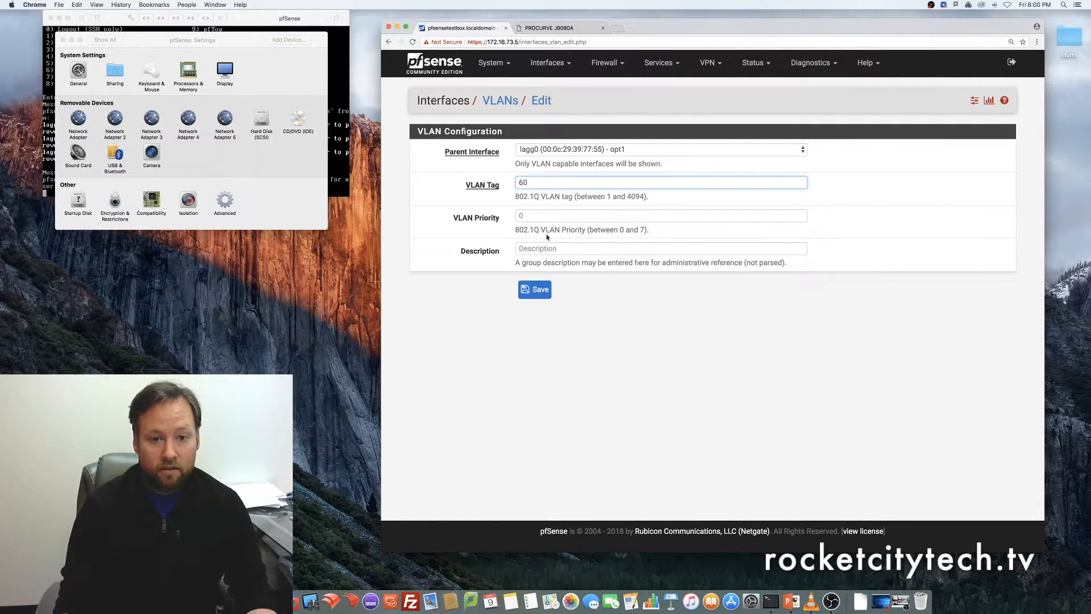
pyautogui.write('vlan')
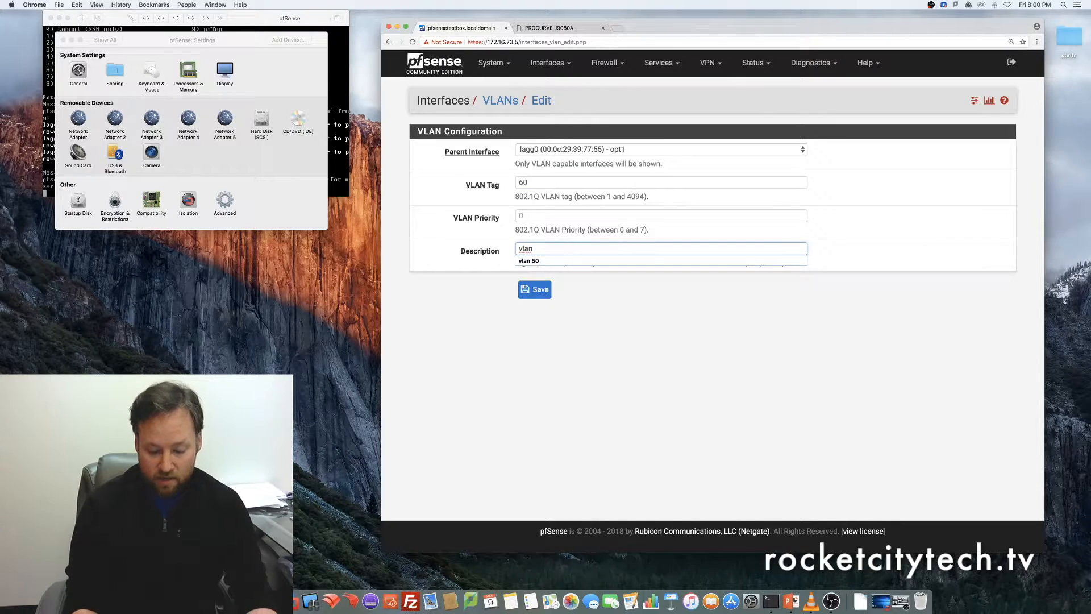
pyautogui.click(534, 289)
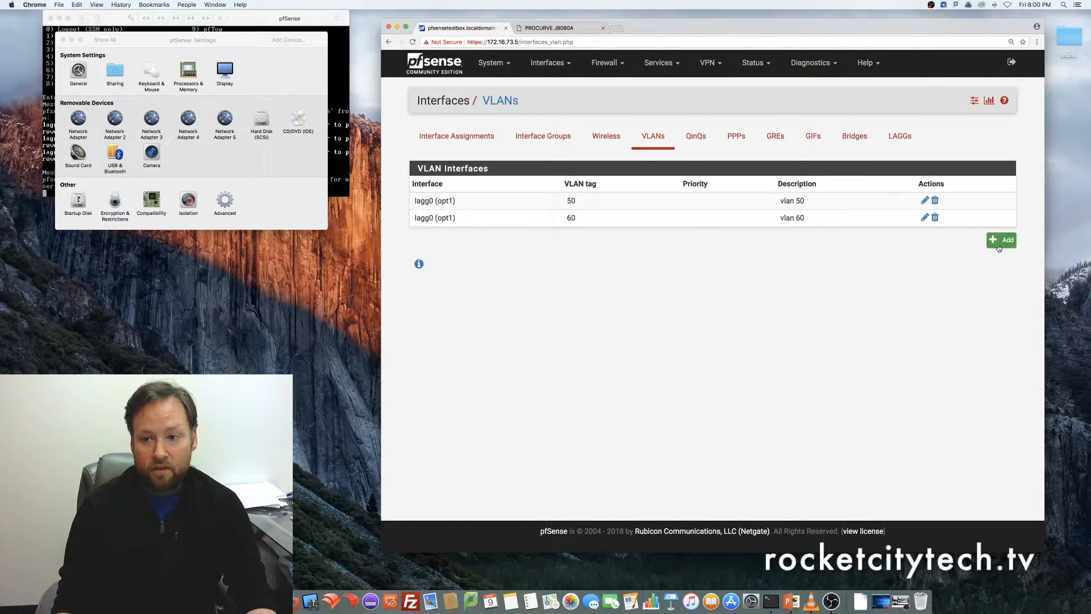
pyautogui.click(1000, 240)
pyautogui.write('70')
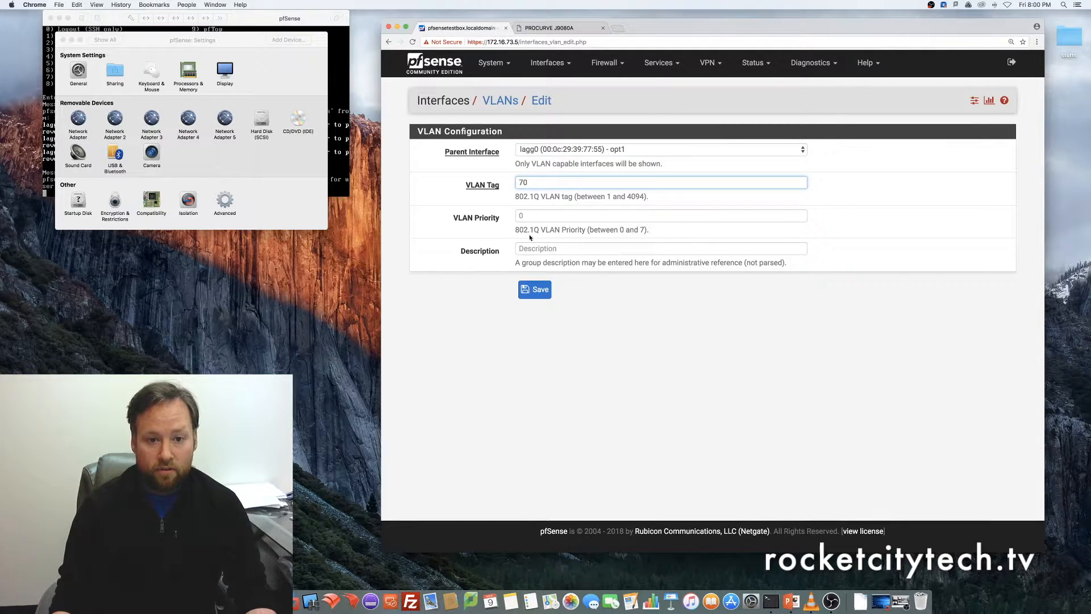
pyautogui.write('vlan 70')
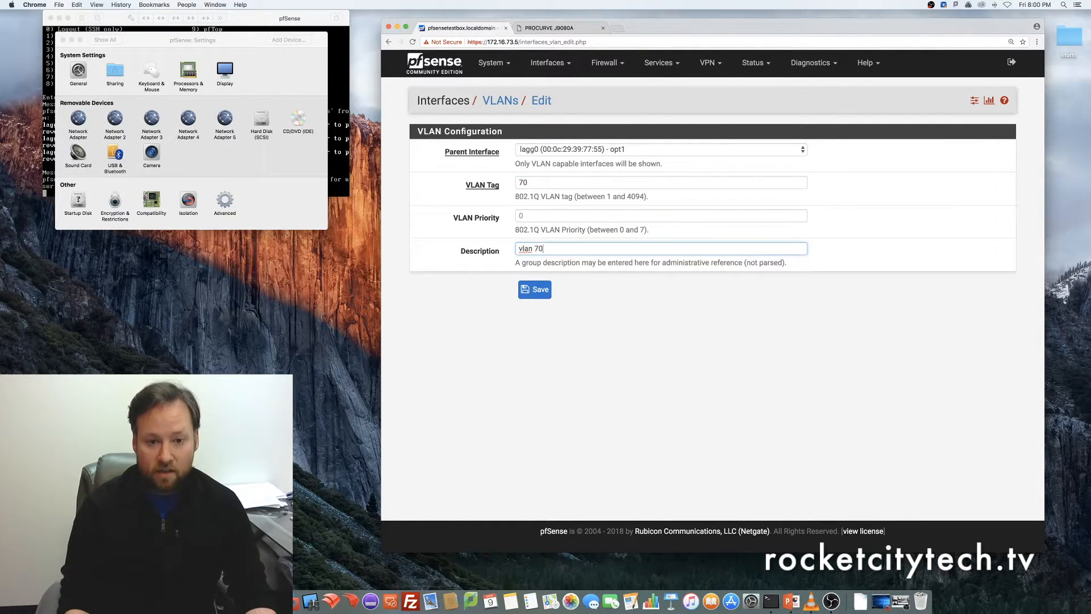
pyautogui.click(534, 290)
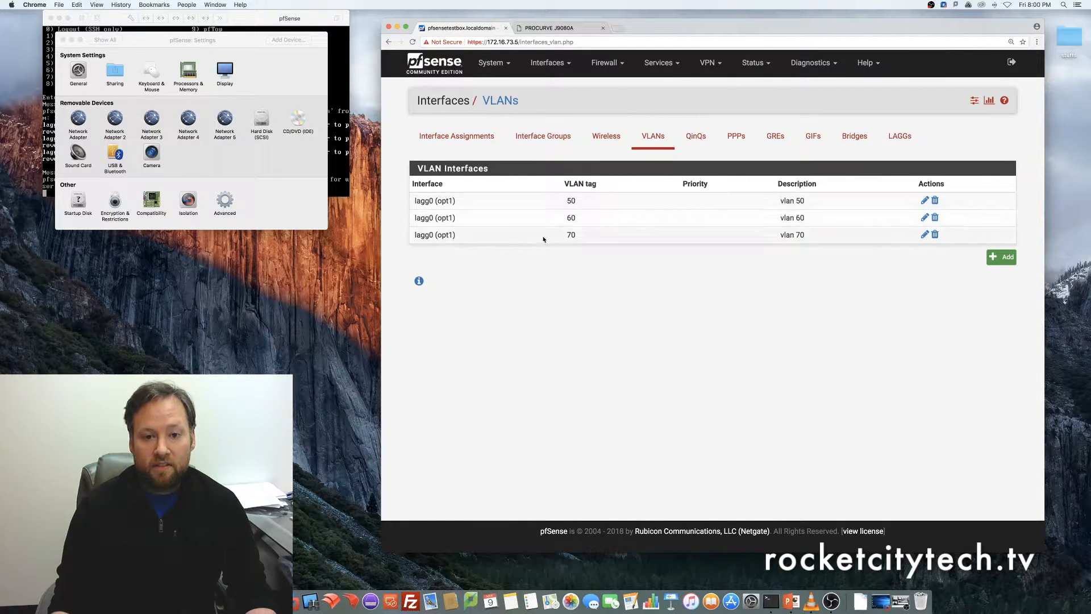
pyautogui.moveTo(688, 198)
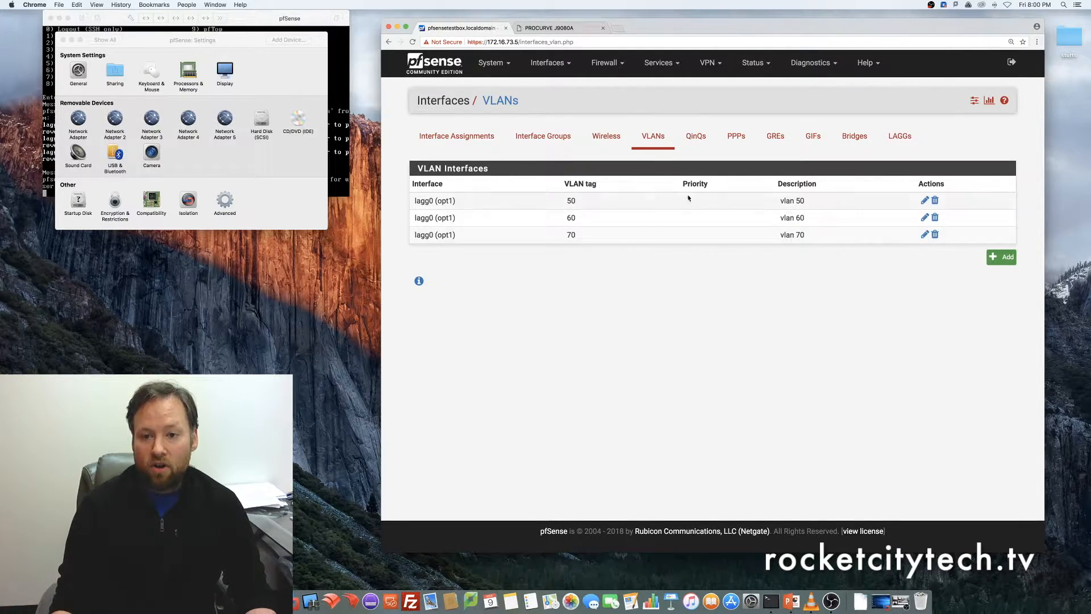
pyautogui.moveTo(667, 295)
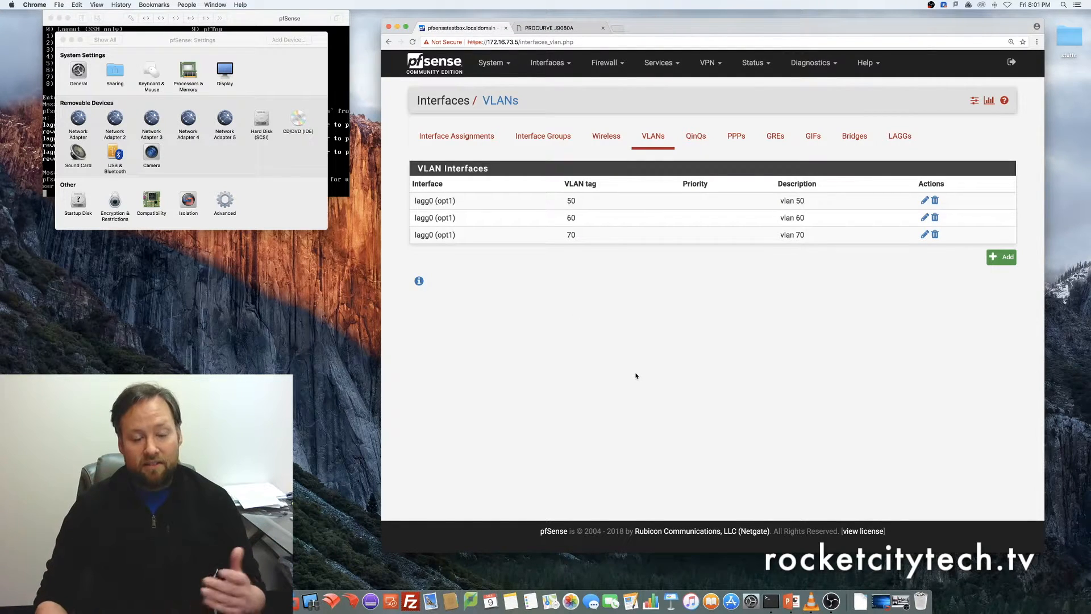
pyautogui.moveTo(591, 348)
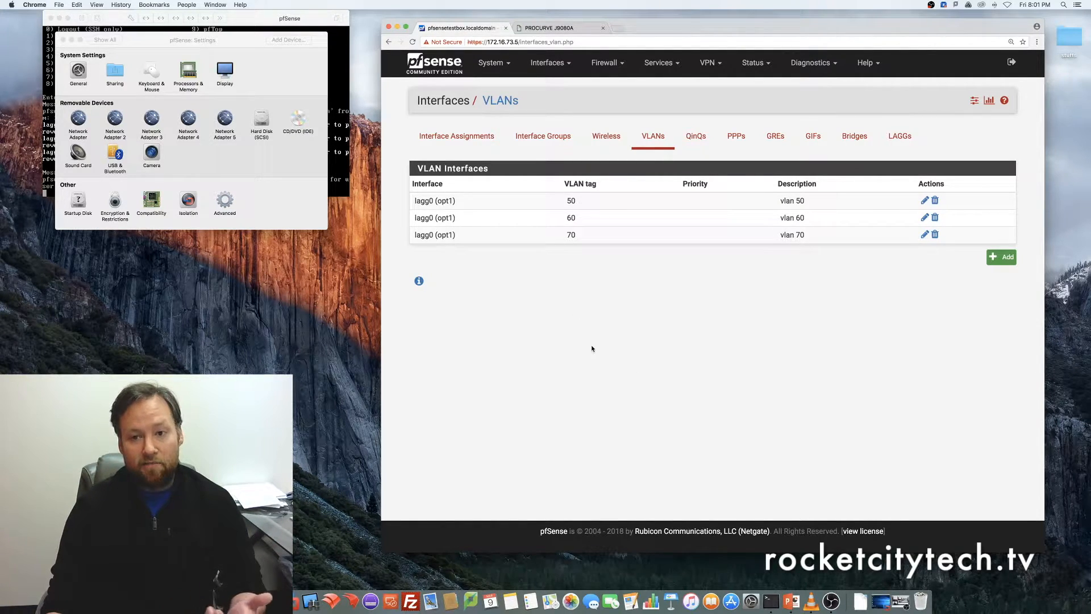
pyautogui.moveTo(588, 358)
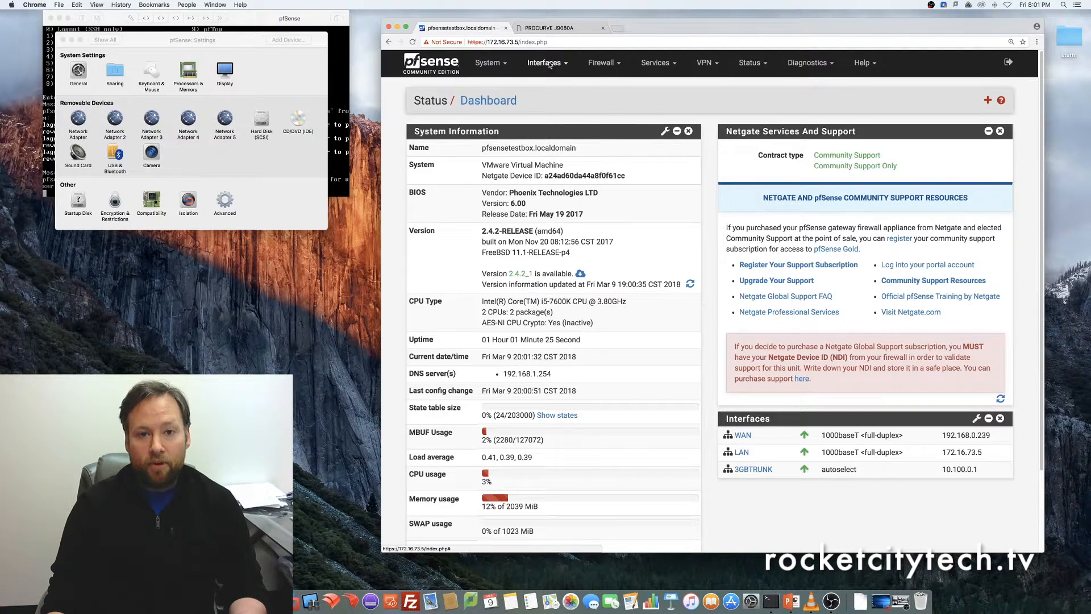
# Assign VLAN 50 and VLAN 70 on lagg0 as new interfaces from Assignments
pyautogui.click(547, 63)
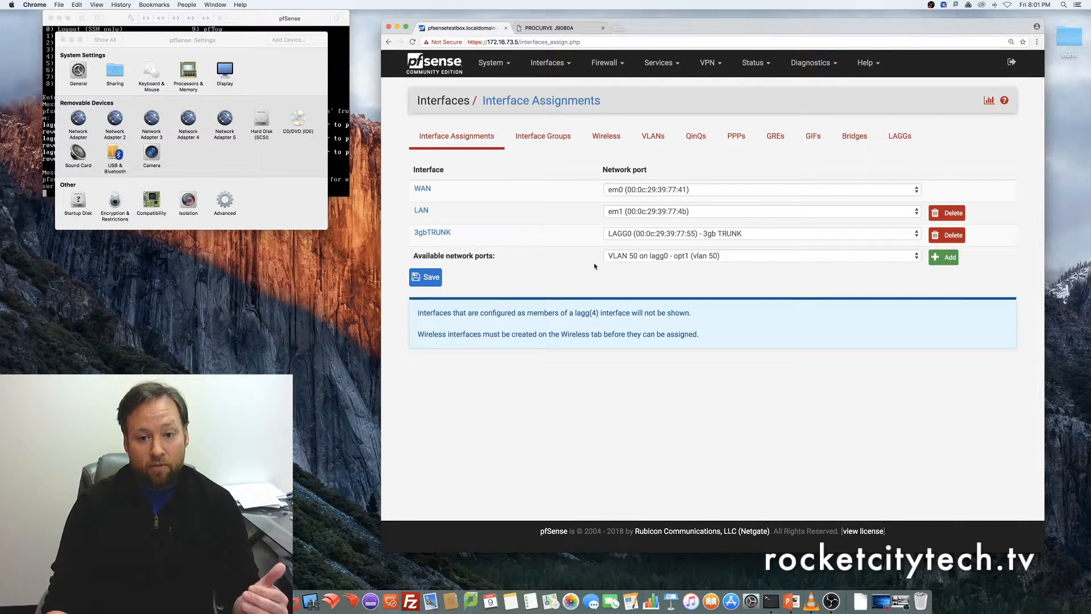
pyautogui.click(758, 255)
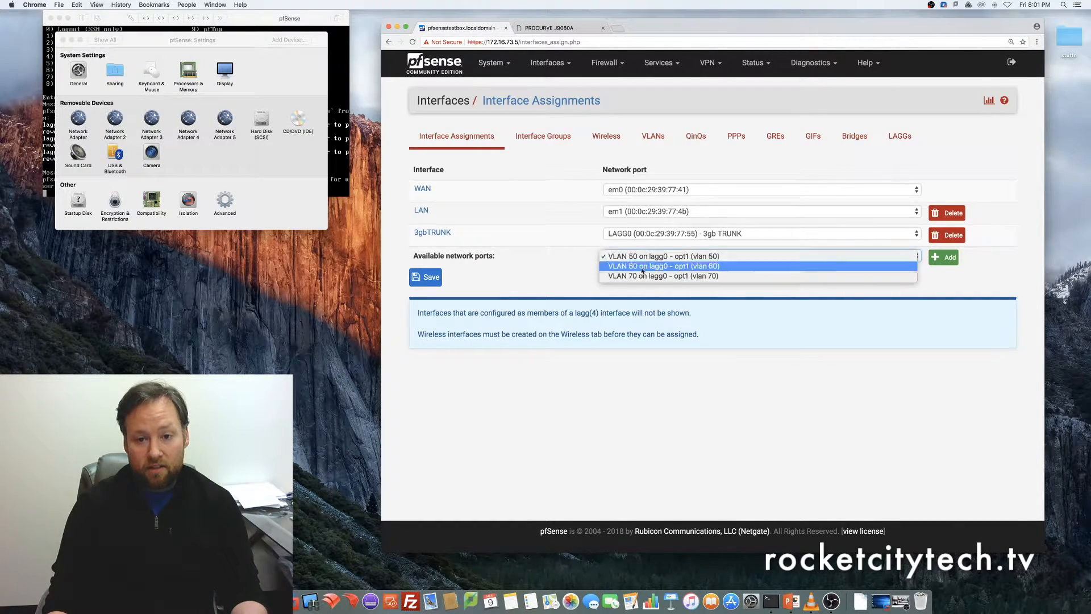
pyautogui.click(662, 256)
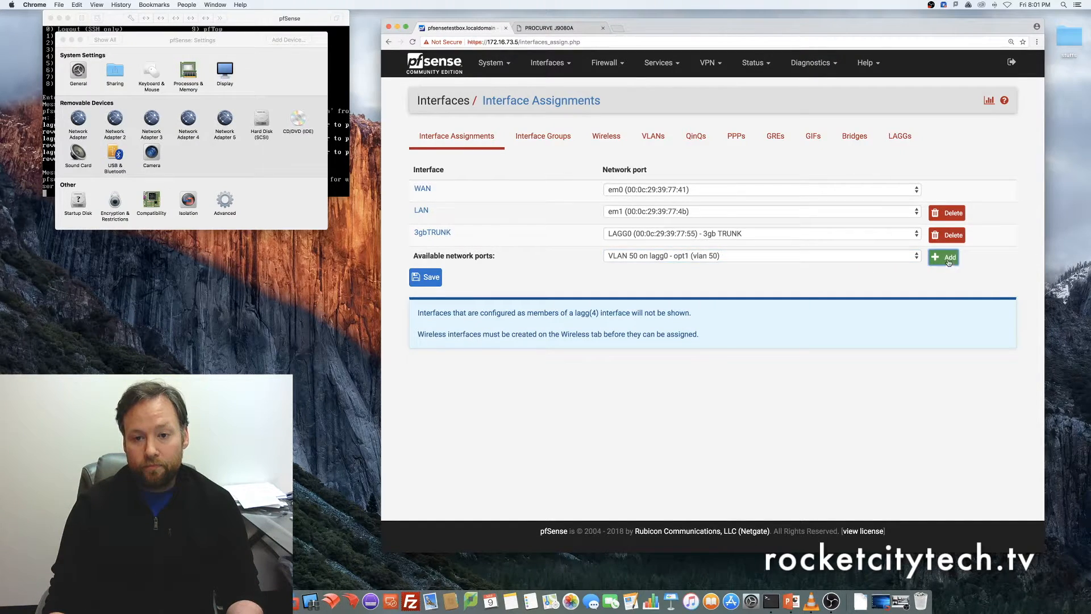
pyautogui.click(948, 257)
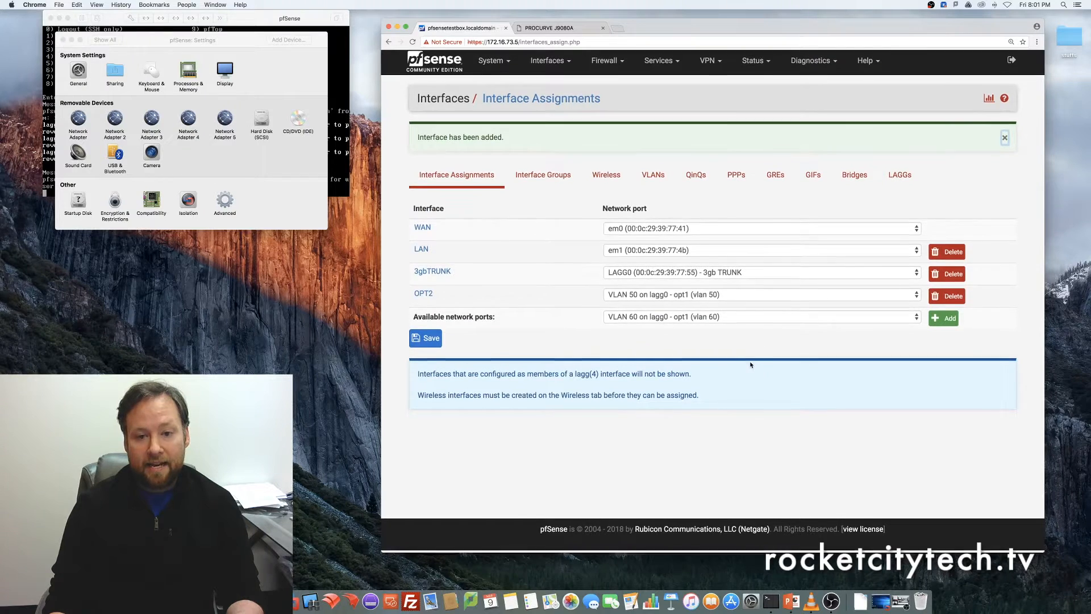
pyautogui.click(944, 318)
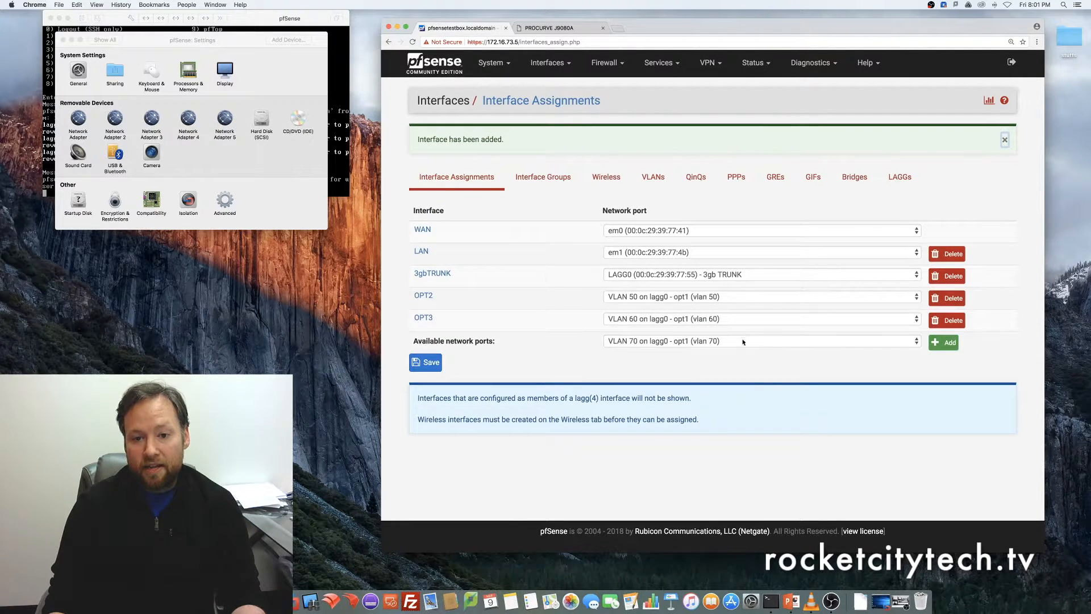
pyautogui.click(943, 342)
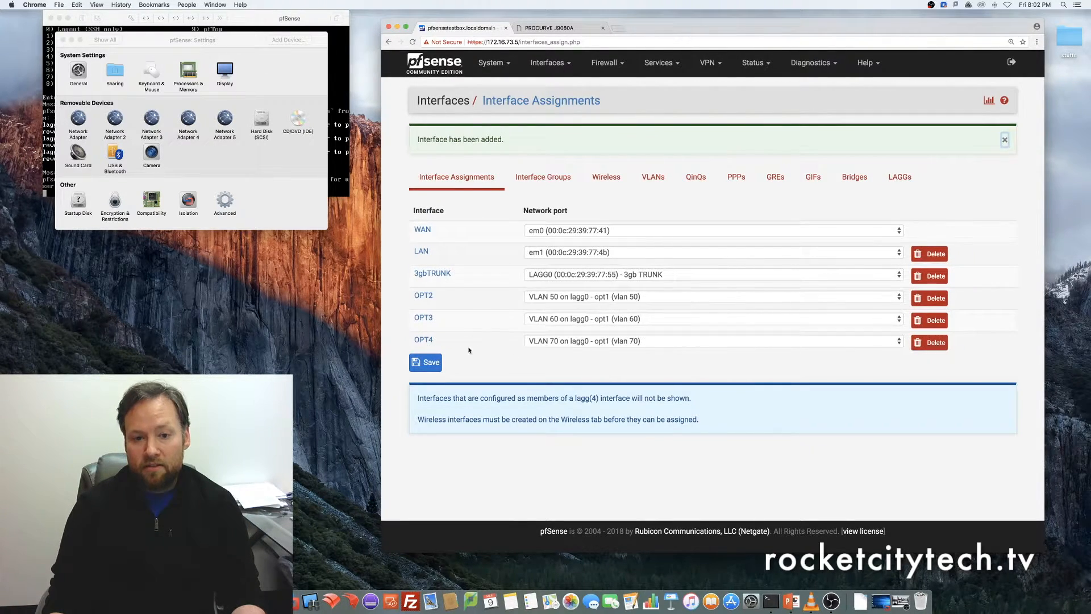
# Enable OPT2, describe it as vlan50 and choose a static IPv4 configuration
pyautogui.click(423, 296)
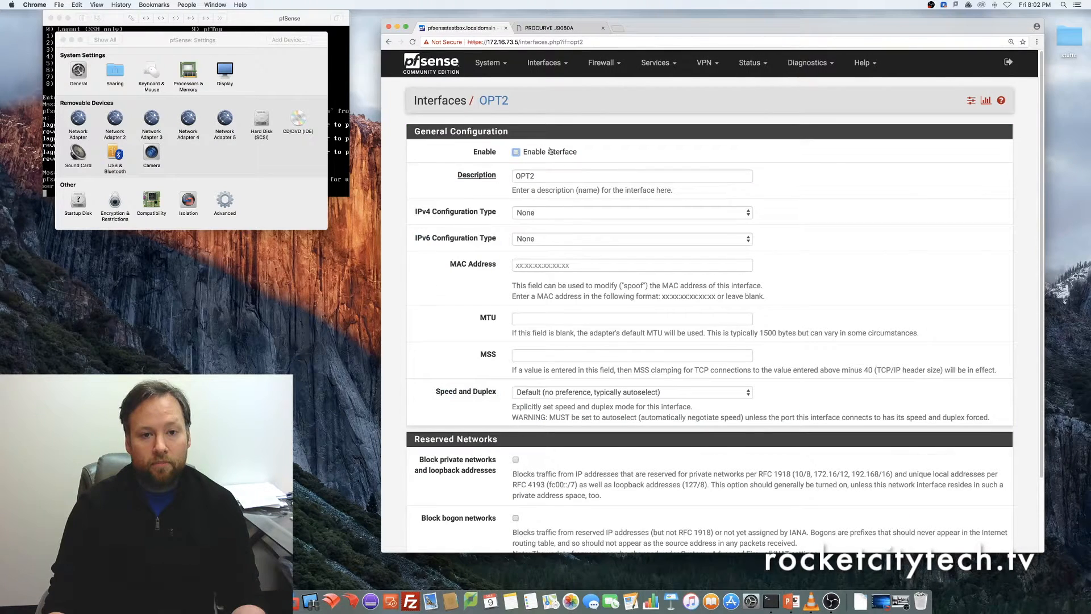
pyautogui.click(516, 151)
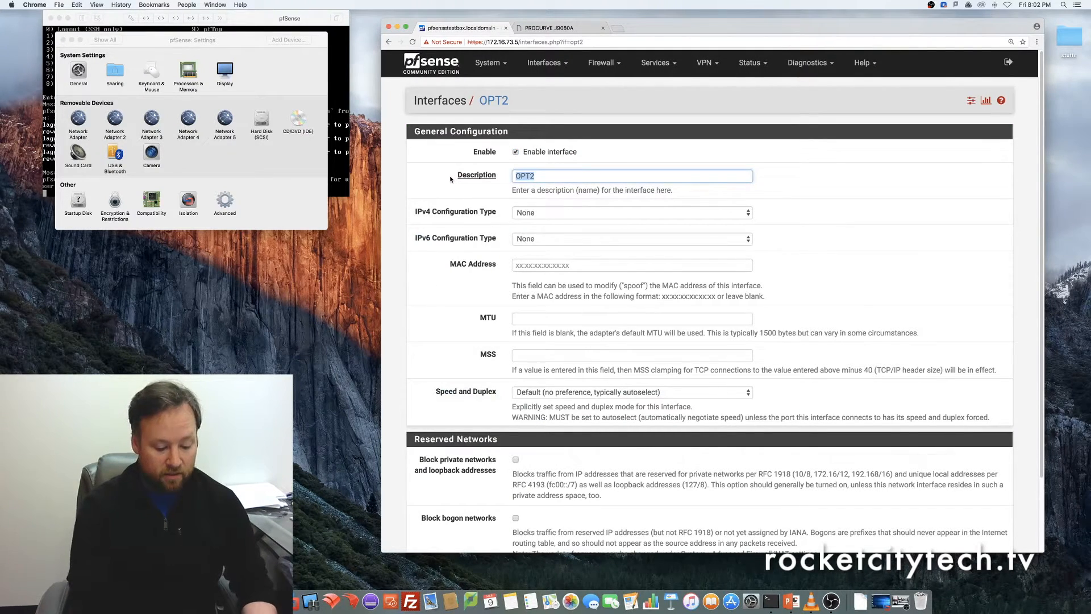
pyautogui.write('vlan 50')
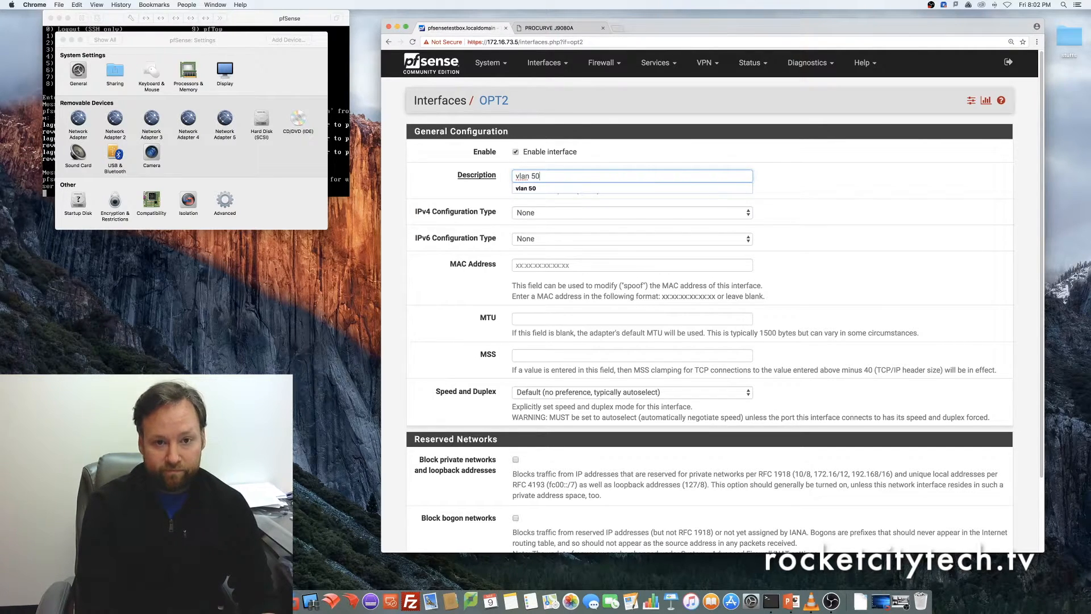
pyautogui.click(630, 213)
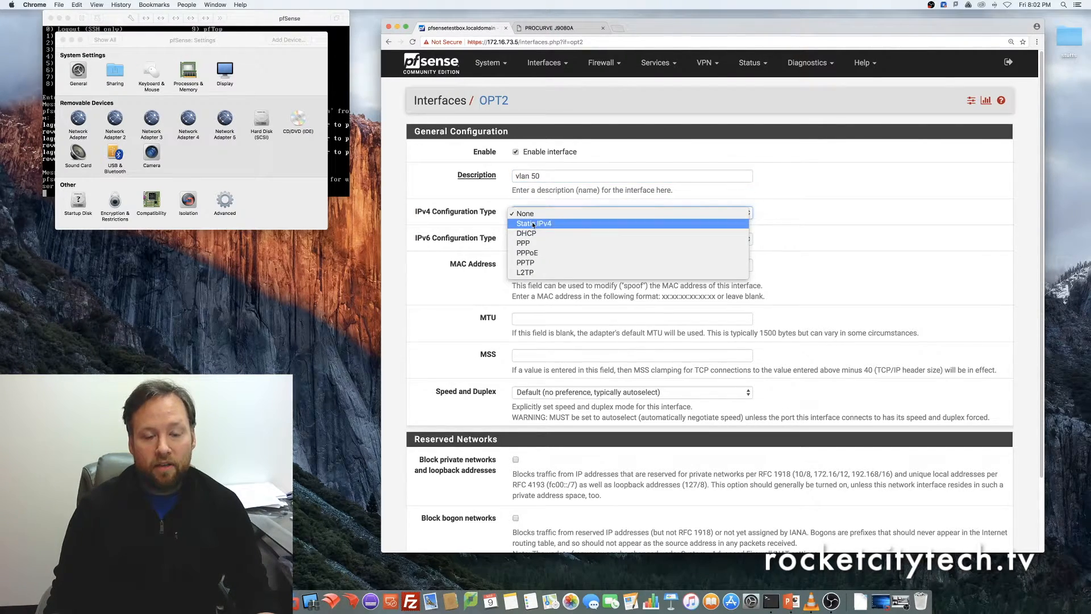
pyautogui.click(534, 224)
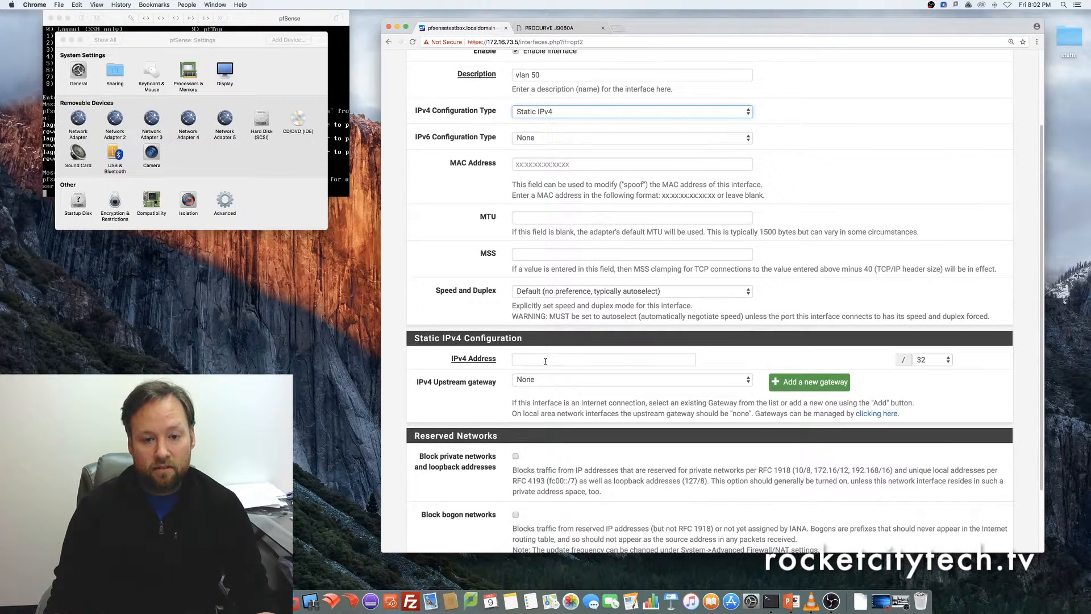
# Give vlan50 the address 10.0.50.1/24, save it and apply the changes
pyautogui.write('10.0.50')
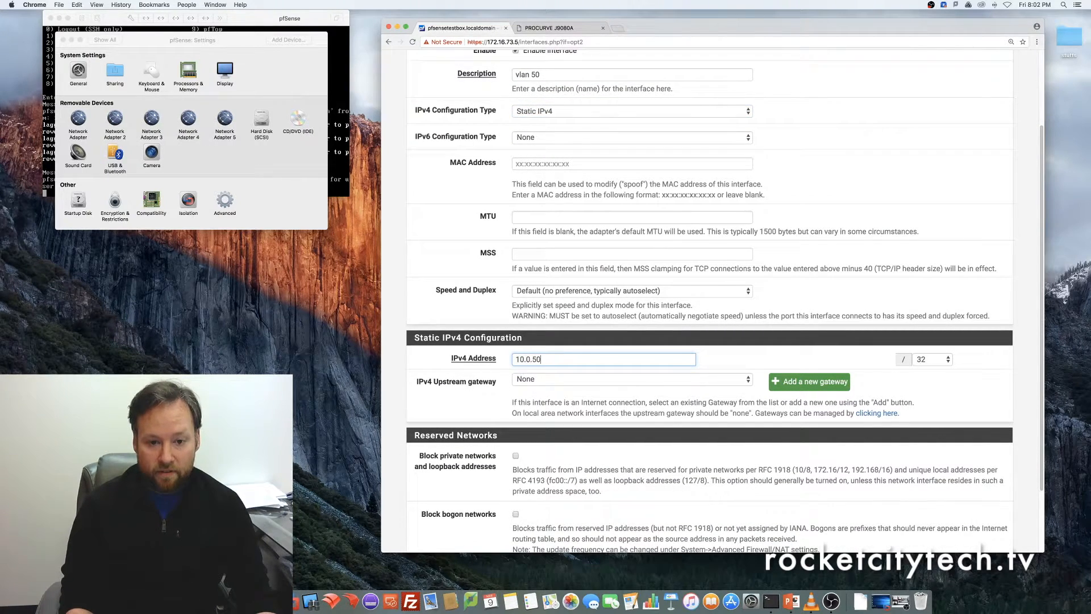
pyautogui.click(927, 359)
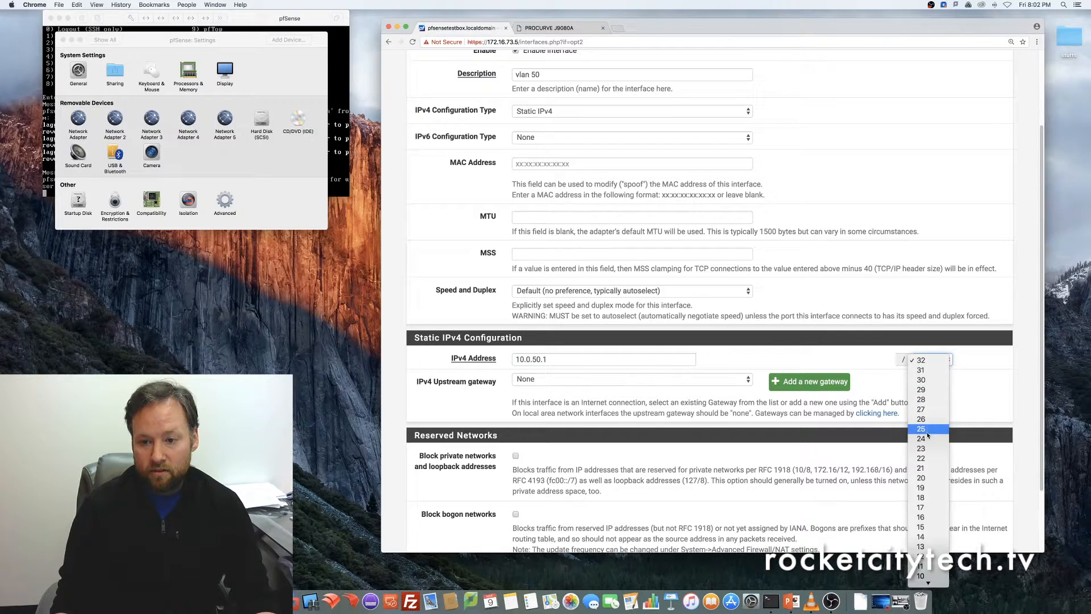
pyautogui.click(920, 439)
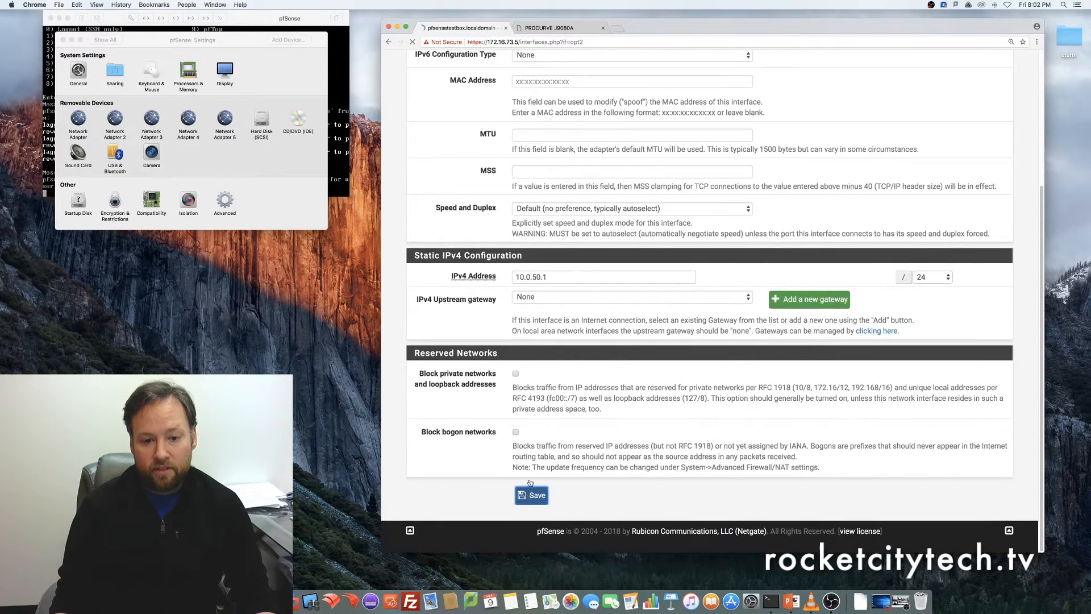
pyautogui.click(530, 494)
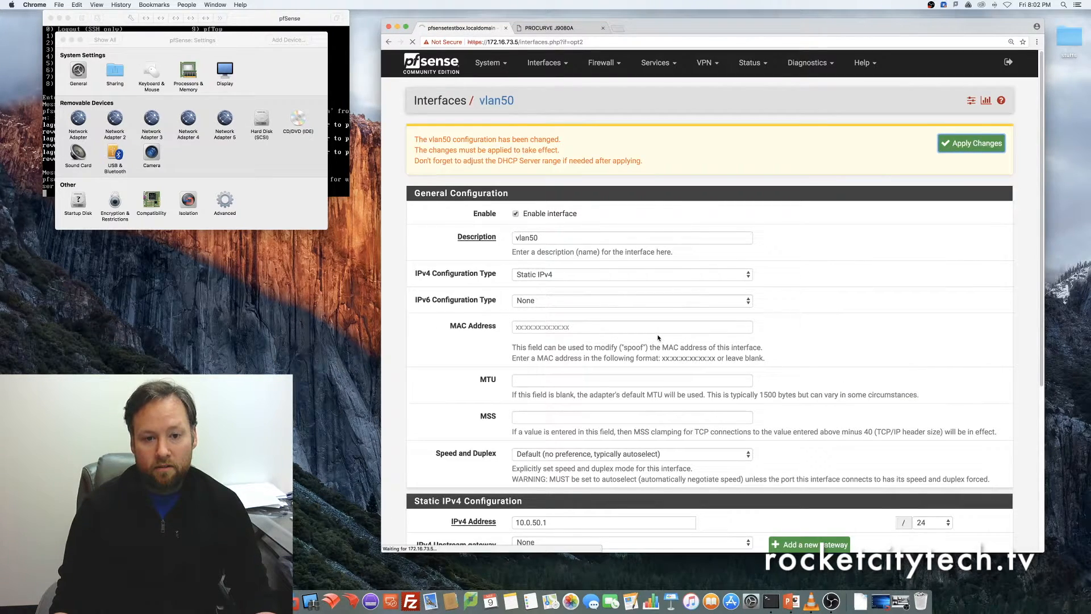
pyautogui.moveTo(658, 339)
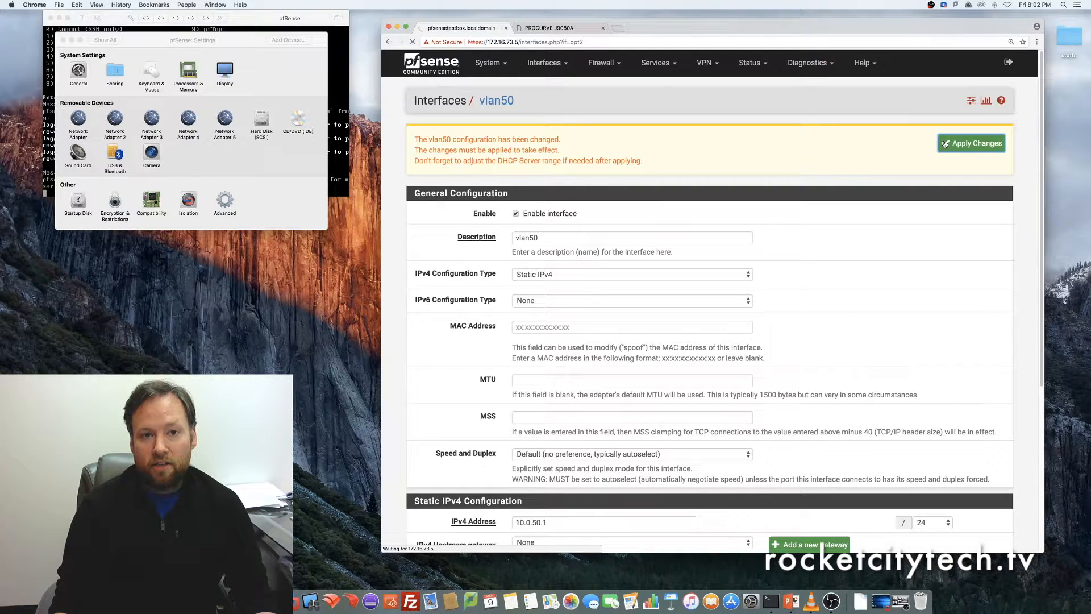
pyautogui.click(971, 144)
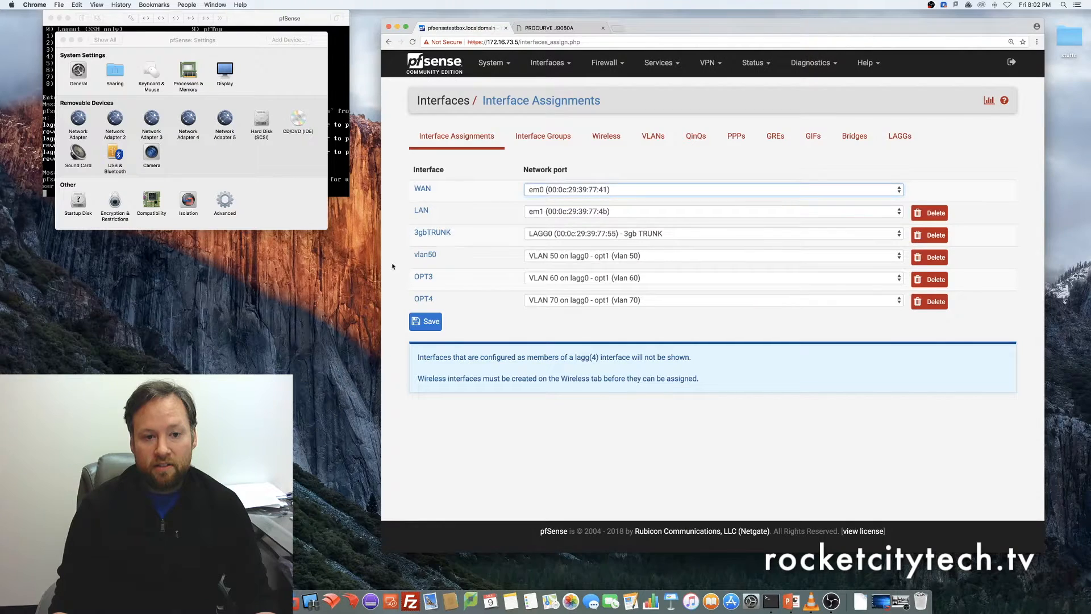
# Enable OPT3 as vlan60 with a static IPv4 address starting 10.0.60.1
pyautogui.click(422, 277)
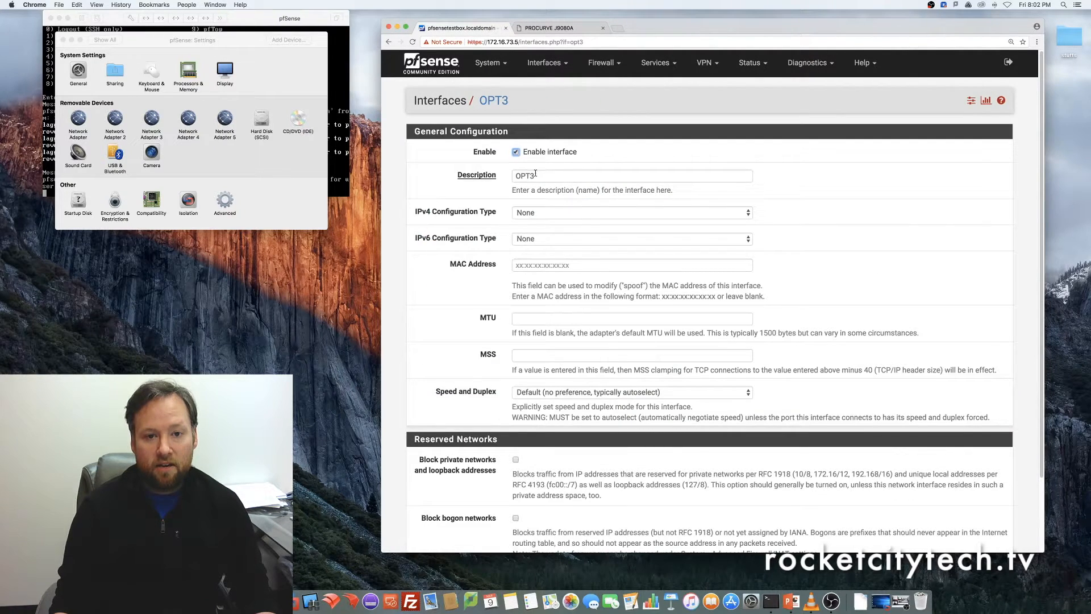
pyautogui.write('vlan 60')
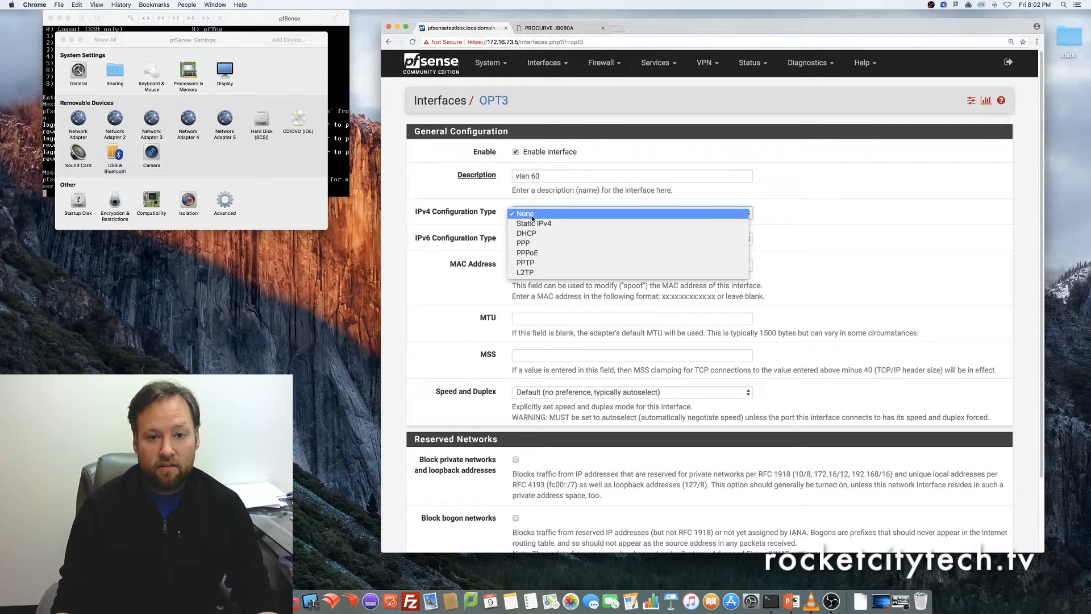
pyautogui.click(534, 223)
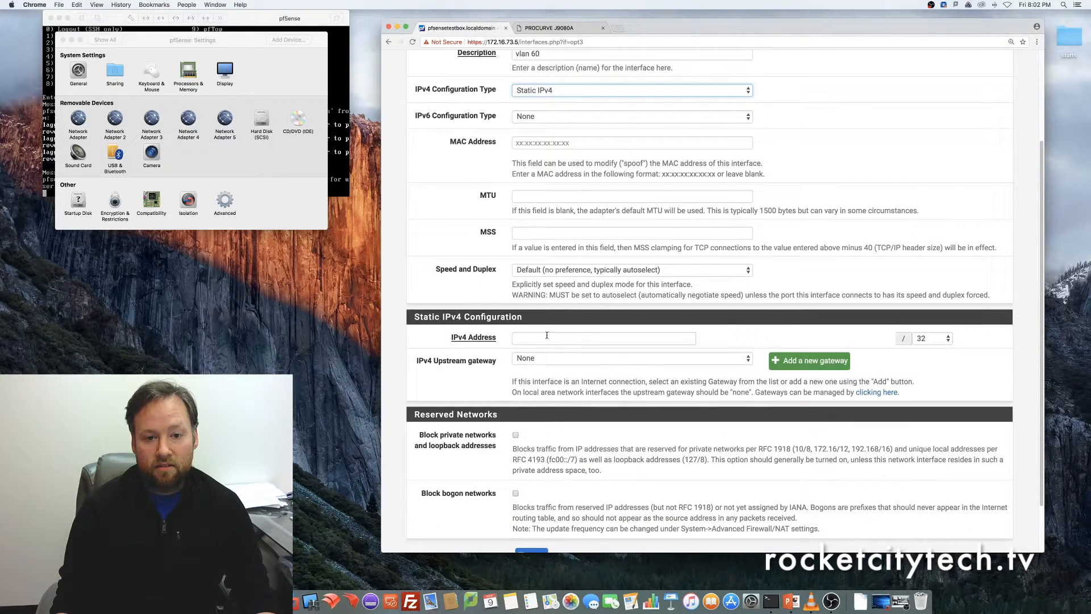
pyautogui.write('10.0.60.1')
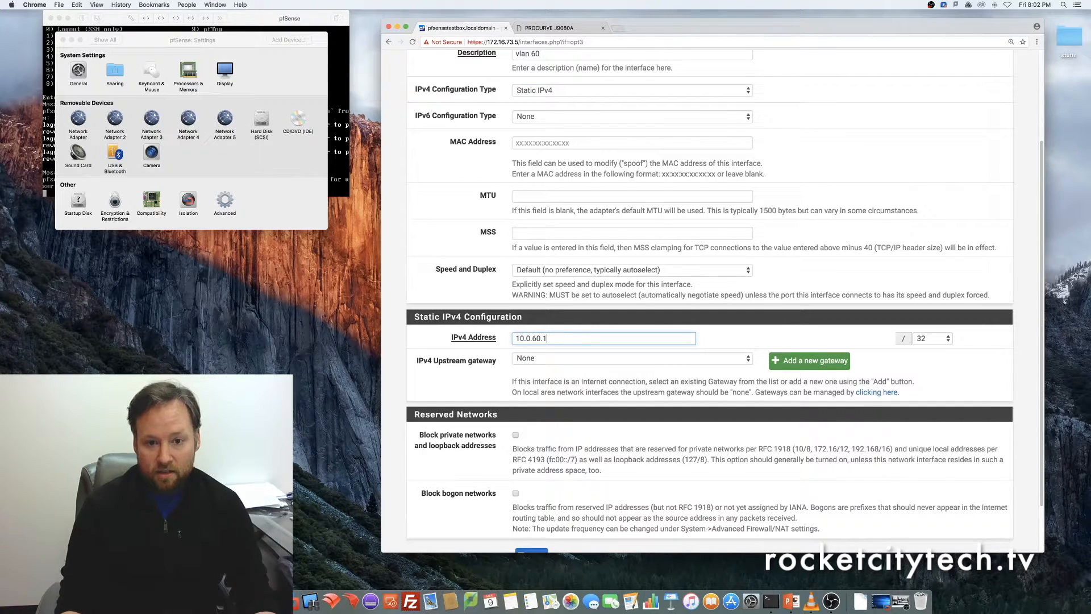
# Set the prefix to /24, apply the vlan60 changes and return to Interface Assignments
pyautogui.click(929, 338)
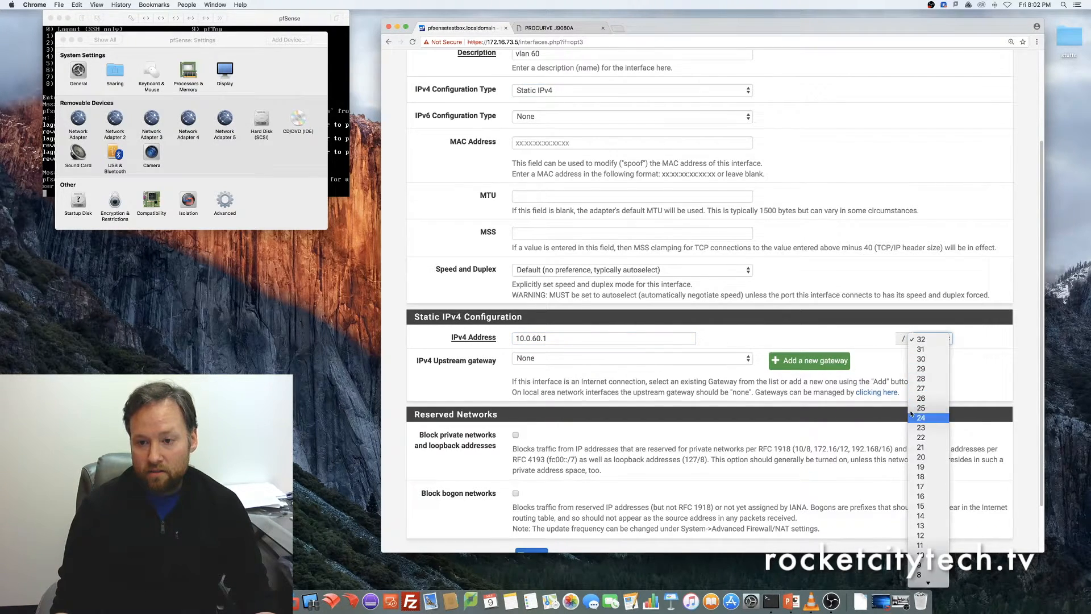
pyautogui.click(921, 417)
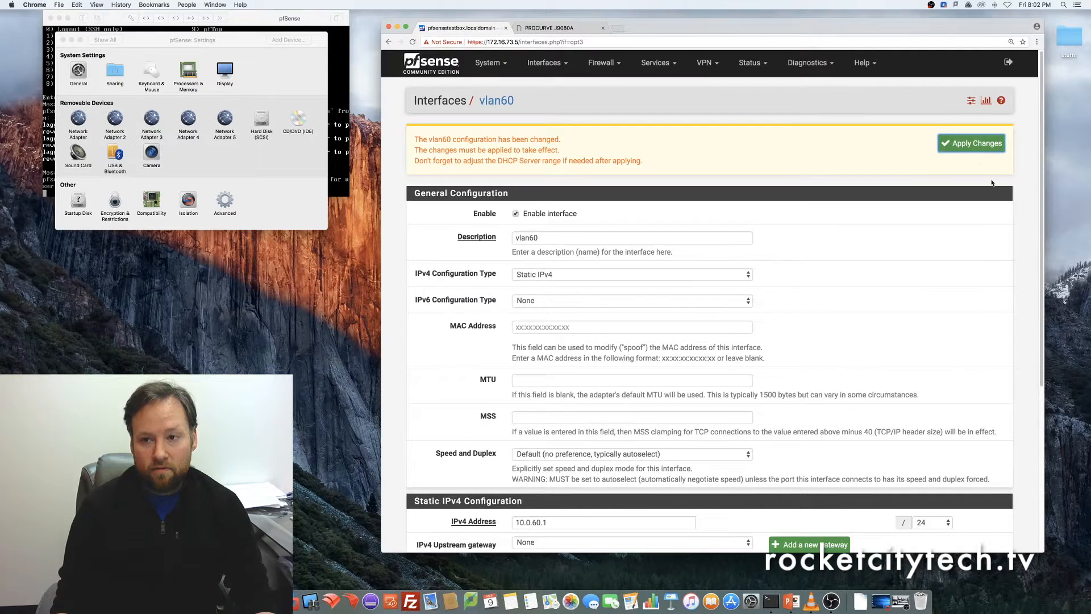
pyautogui.click(971, 143)
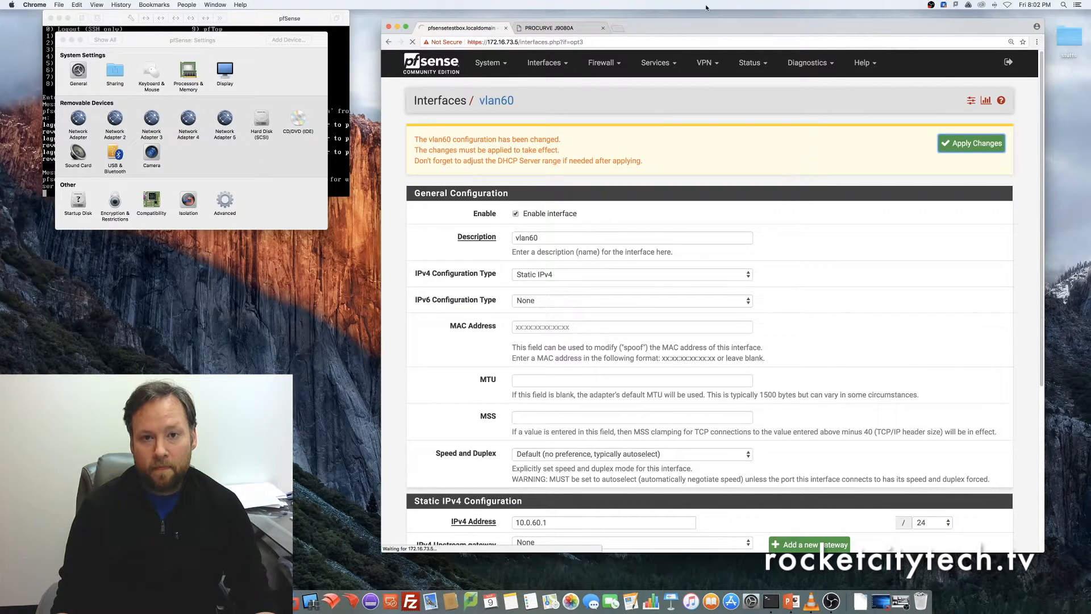
pyautogui.click(972, 143)
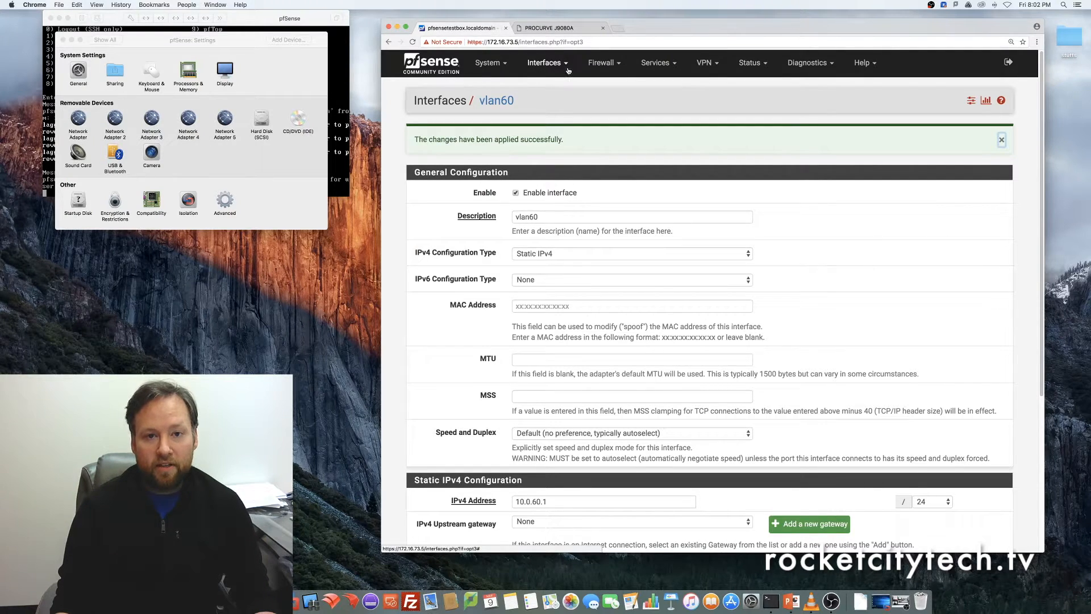
pyautogui.click(546, 62)
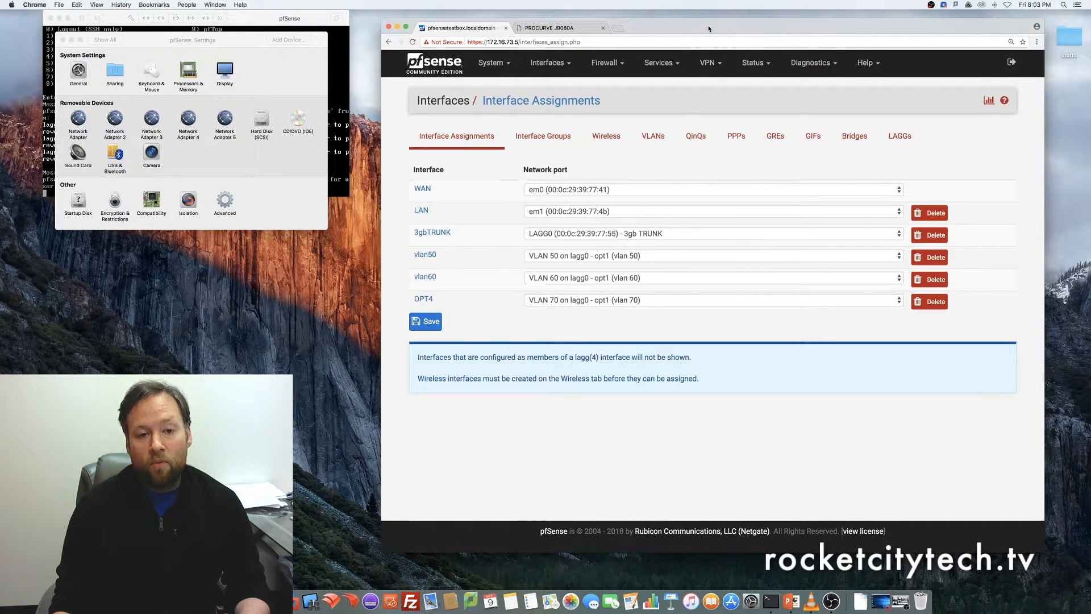
pyautogui.moveTo(507, 284)
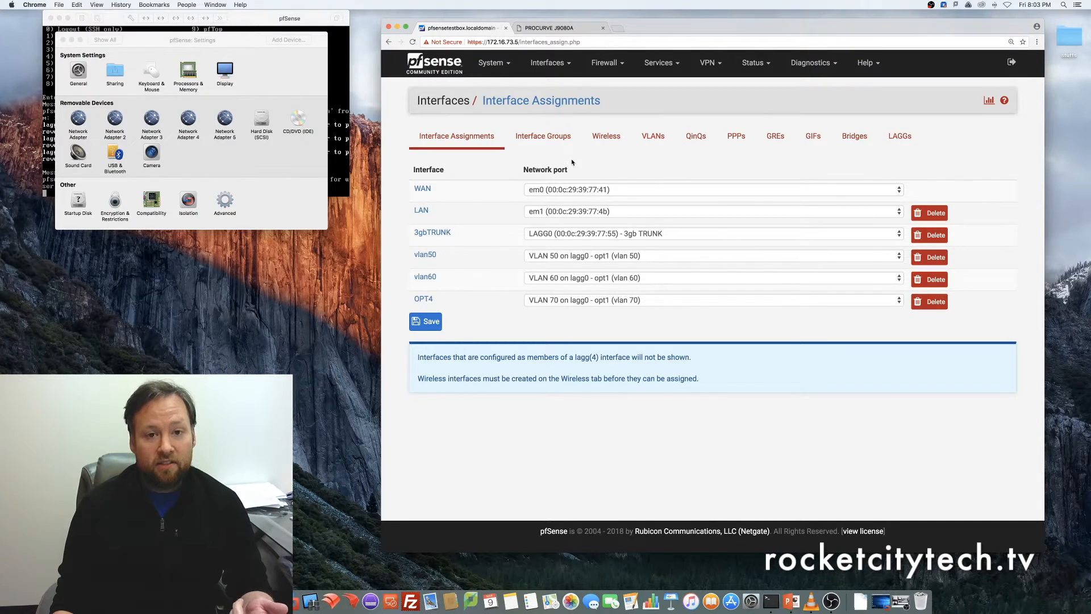
# Reopen the VLAN50 interface settings confirming static 10.0.50.1/24, then head to Services
pyautogui.click(548, 62)
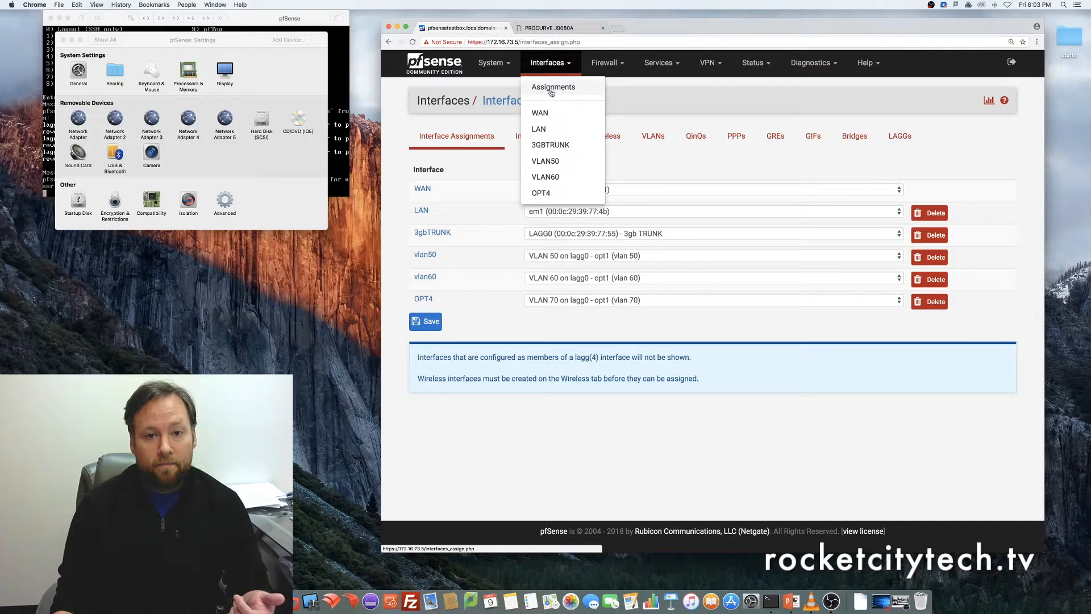
pyautogui.moveTo(549, 165)
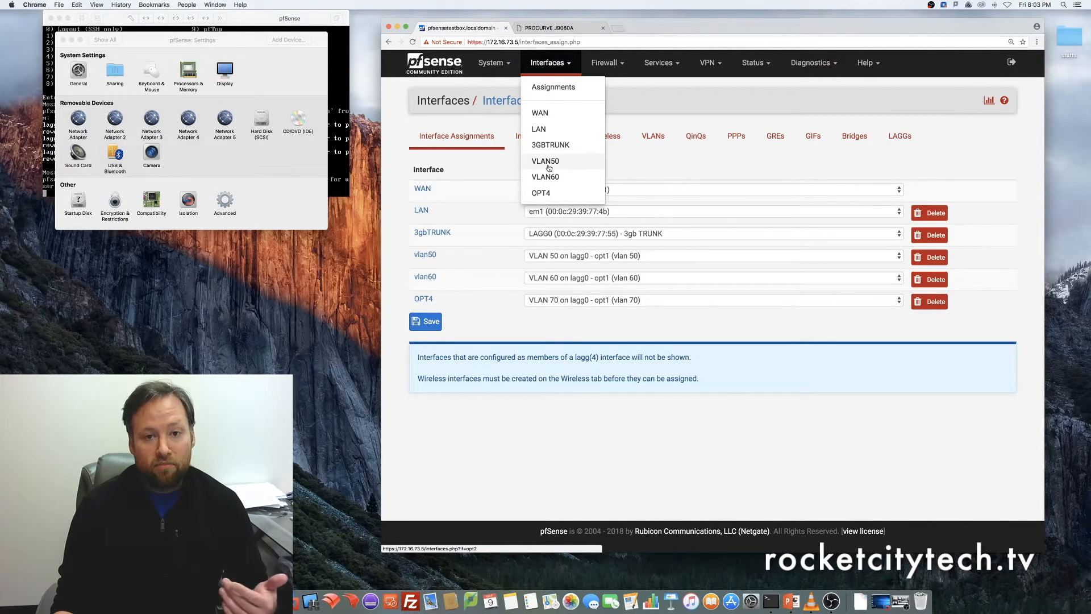
pyautogui.click(545, 160)
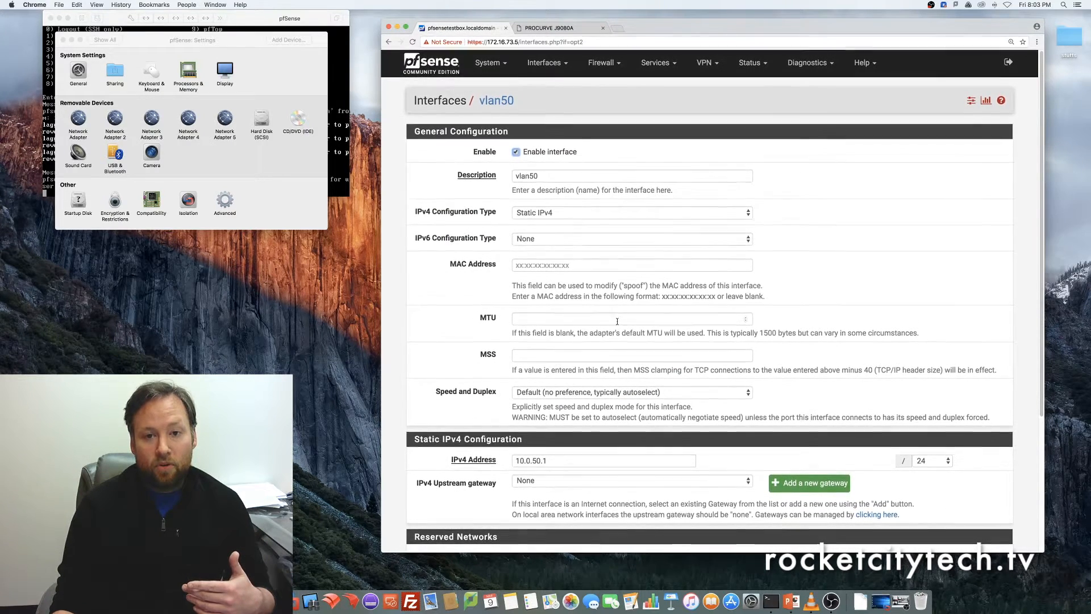
pyautogui.click(655, 63)
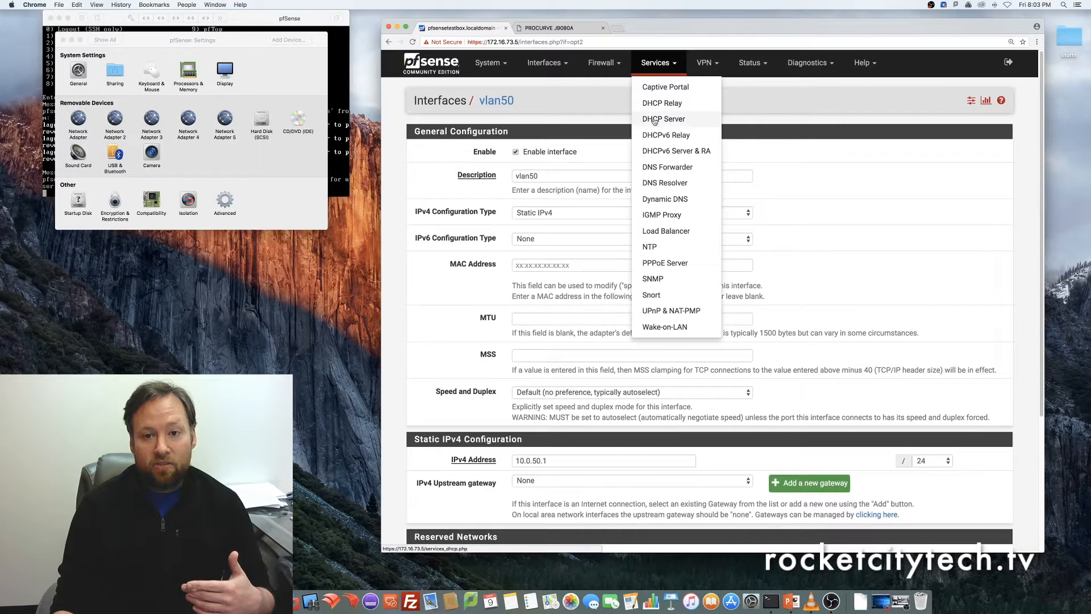
# Enable the DHCP server on the VLAN50 tab
pyautogui.click(663, 118)
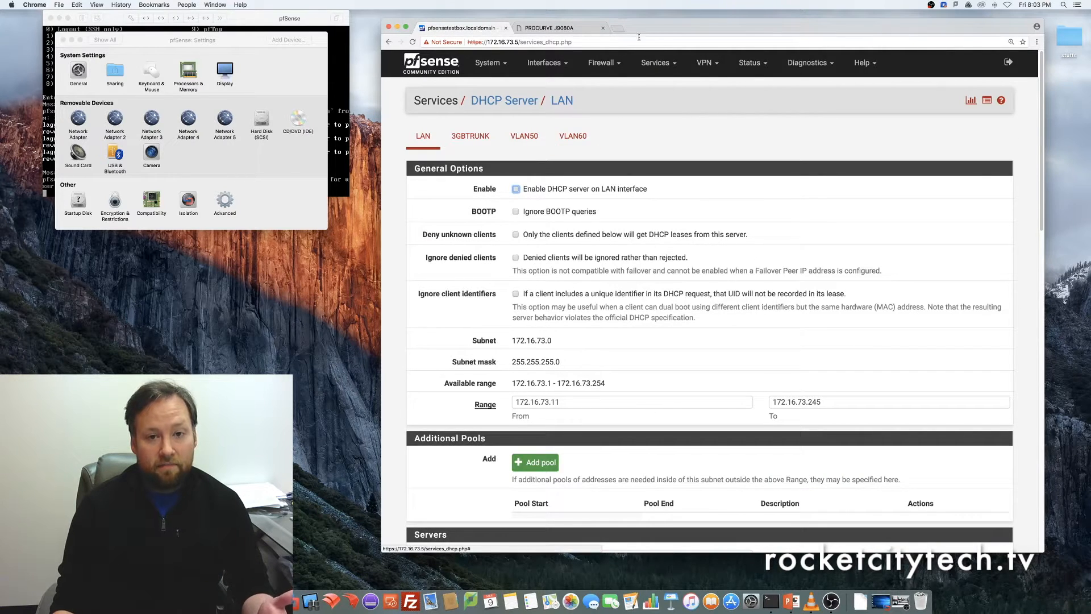
pyautogui.click(523, 135)
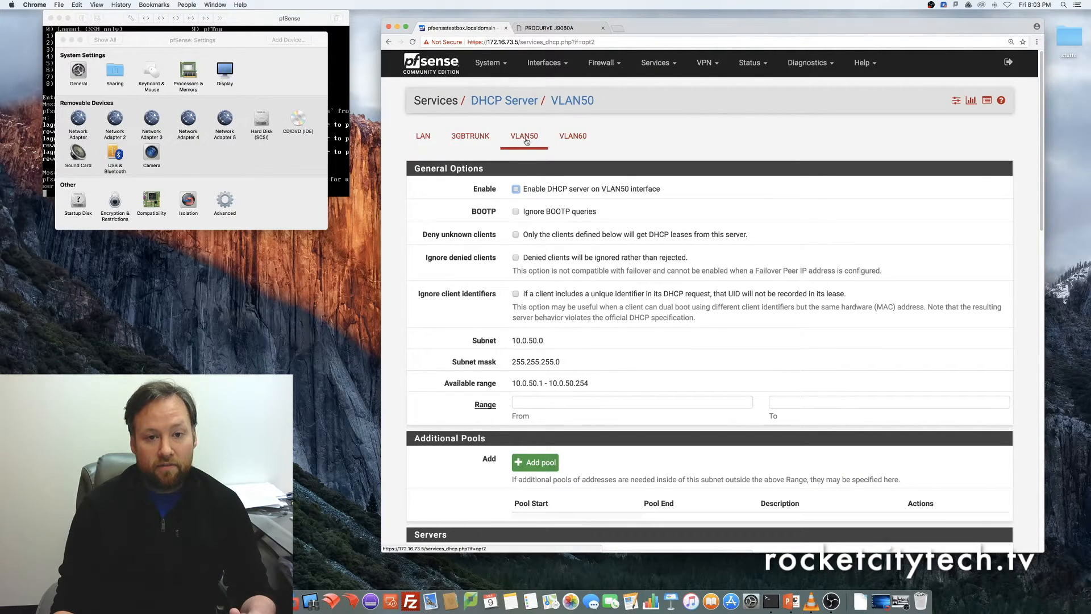
pyautogui.click(516, 188)
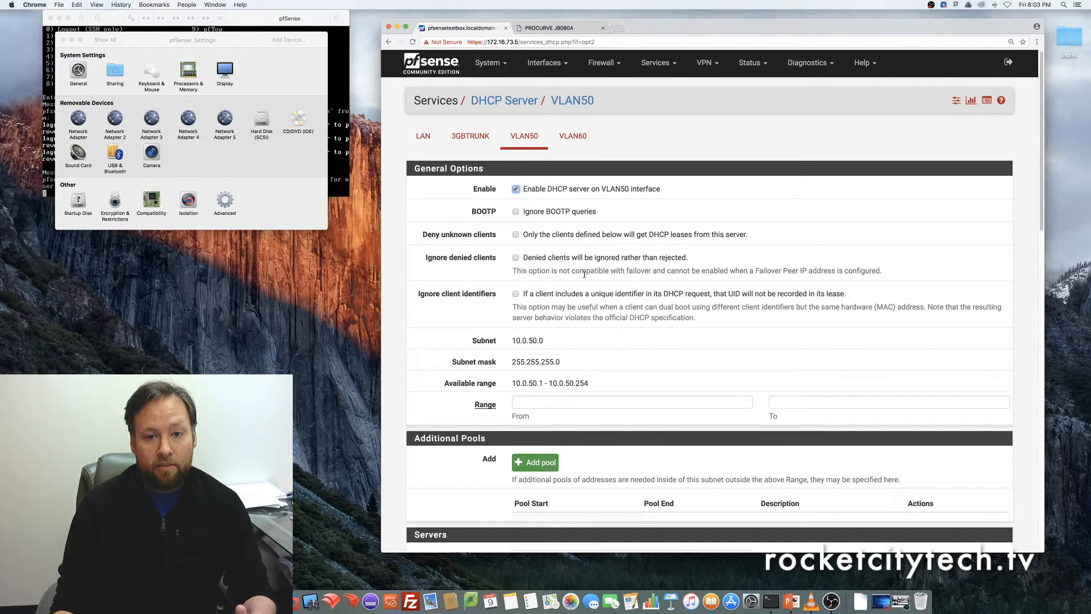
pyautogui.scroll(-3)
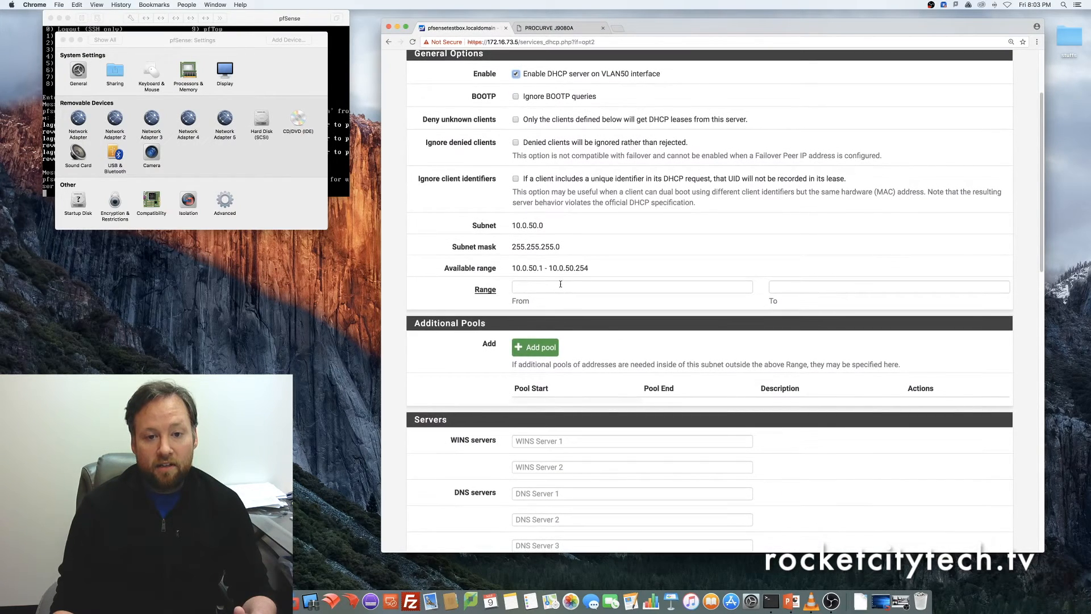
# Set the VLAN50 DHCP range to 10.0.50.100–10.0.50.150 and save it
pyautogui.write('10.0.50.')
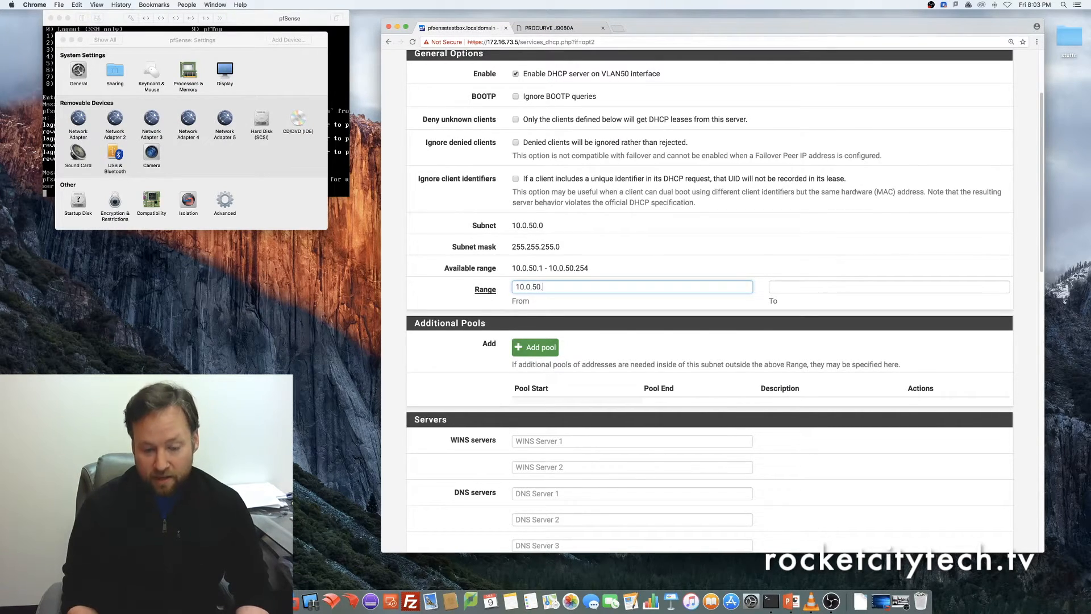
pyautogui.write('100')
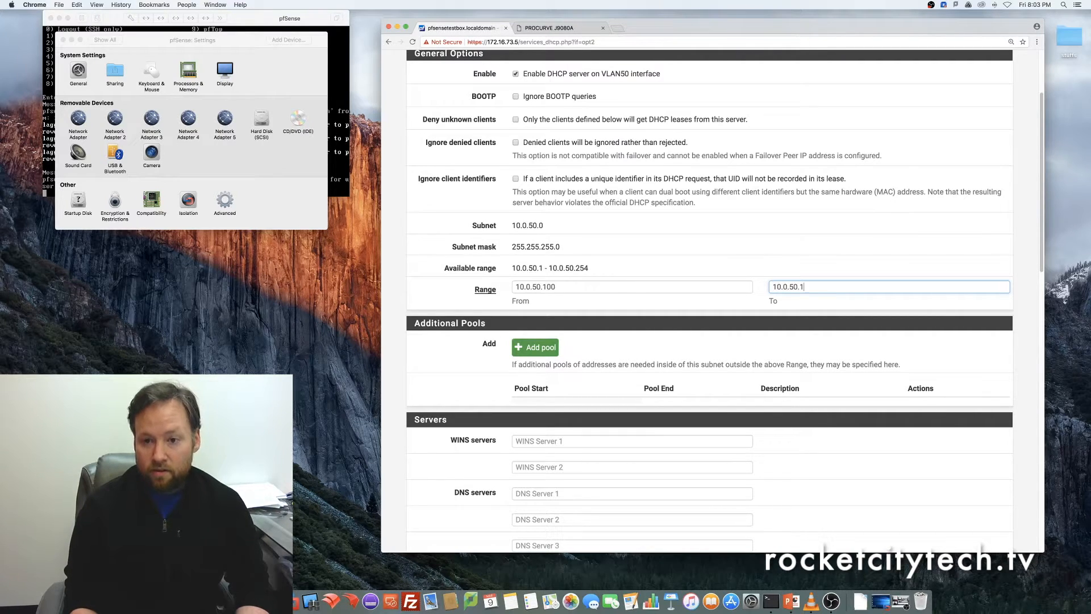
pyautogui.write('50')
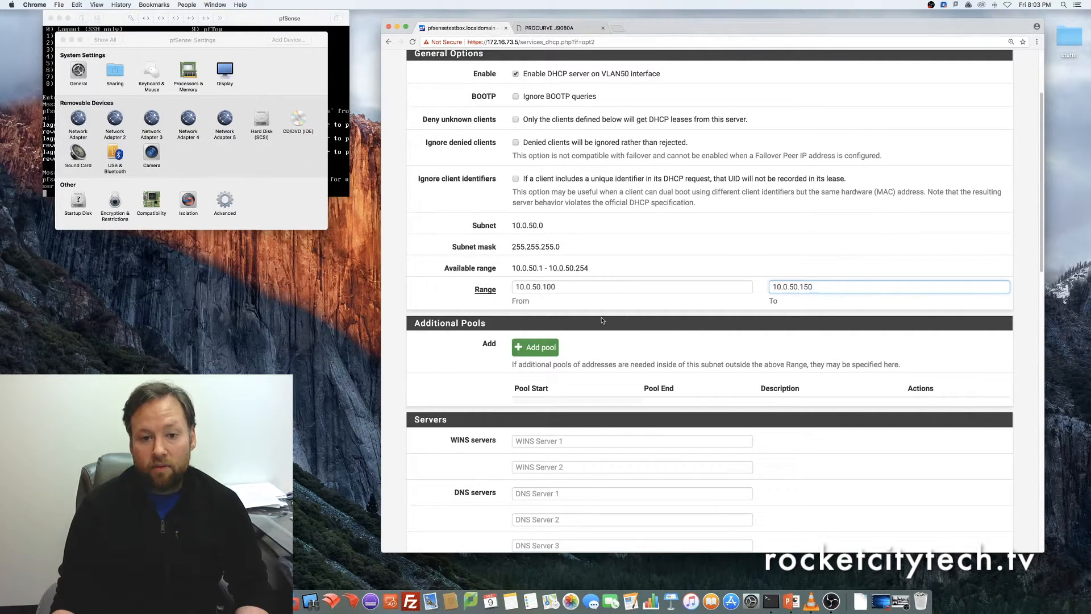
pyautogui.scroll(-3)
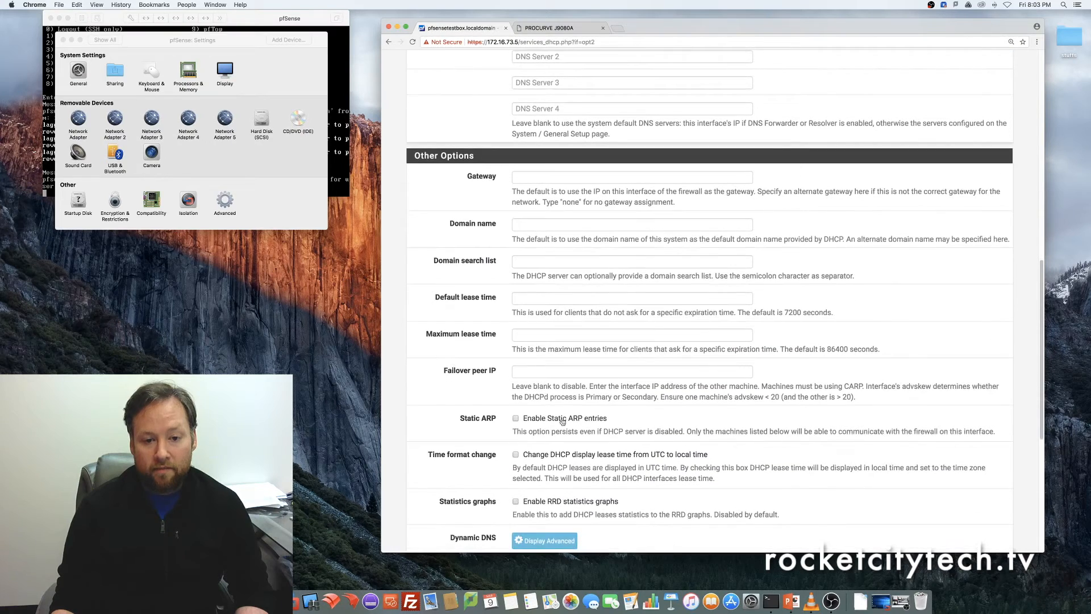
pyautogui.scroll(-3)
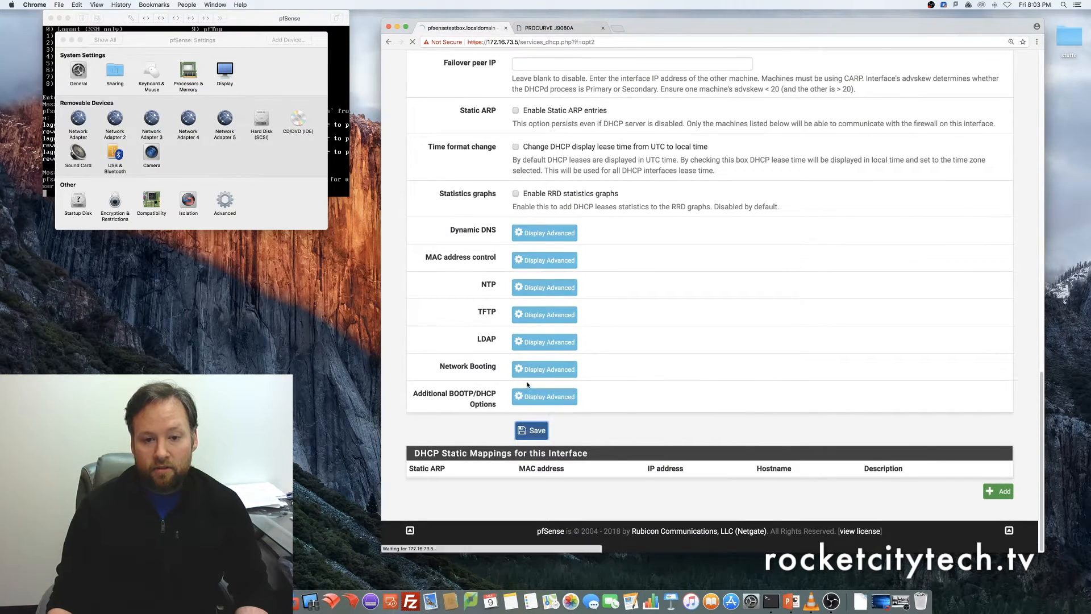
pyautogui.click(531, 430)
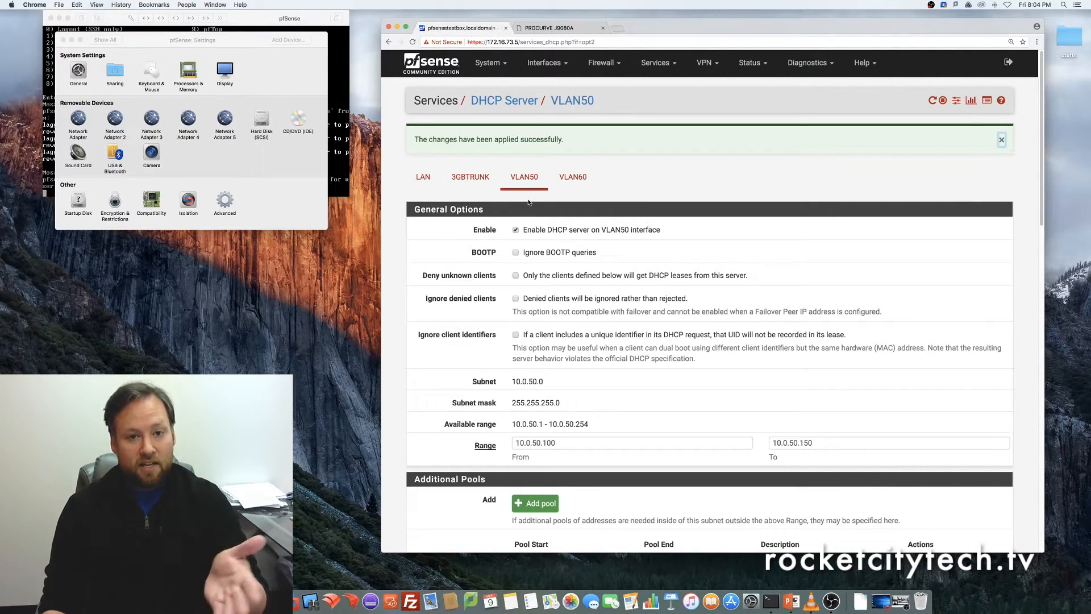
pyautogui.moveTo(563, 198)
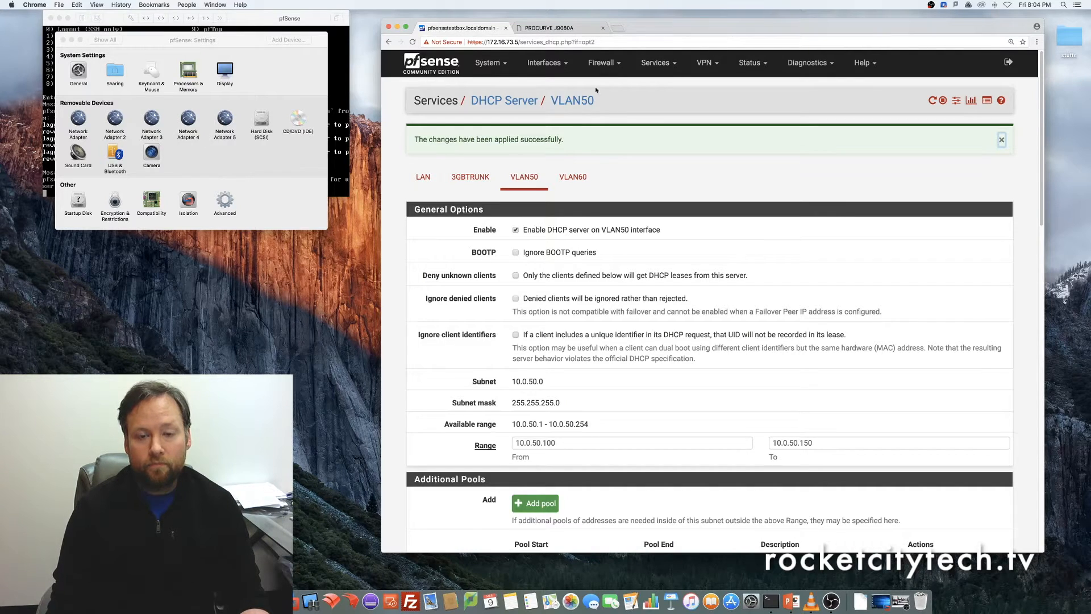
# Check the interface assignments, then return to the DHCP server's VLAN60 tab
pyautogui.click(547, 62)
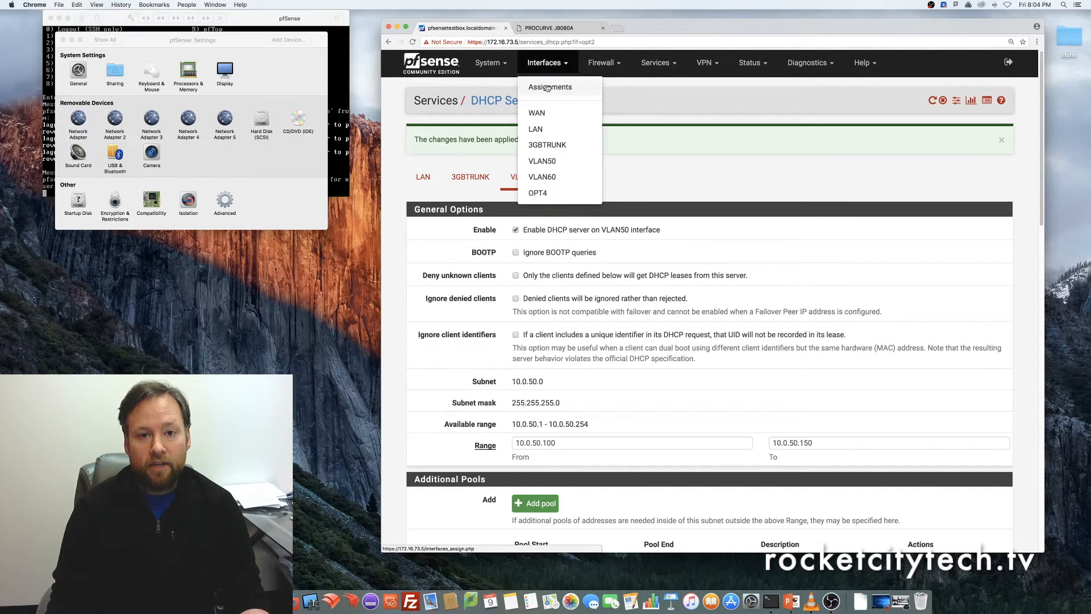
pyautogui.click(550, 86)
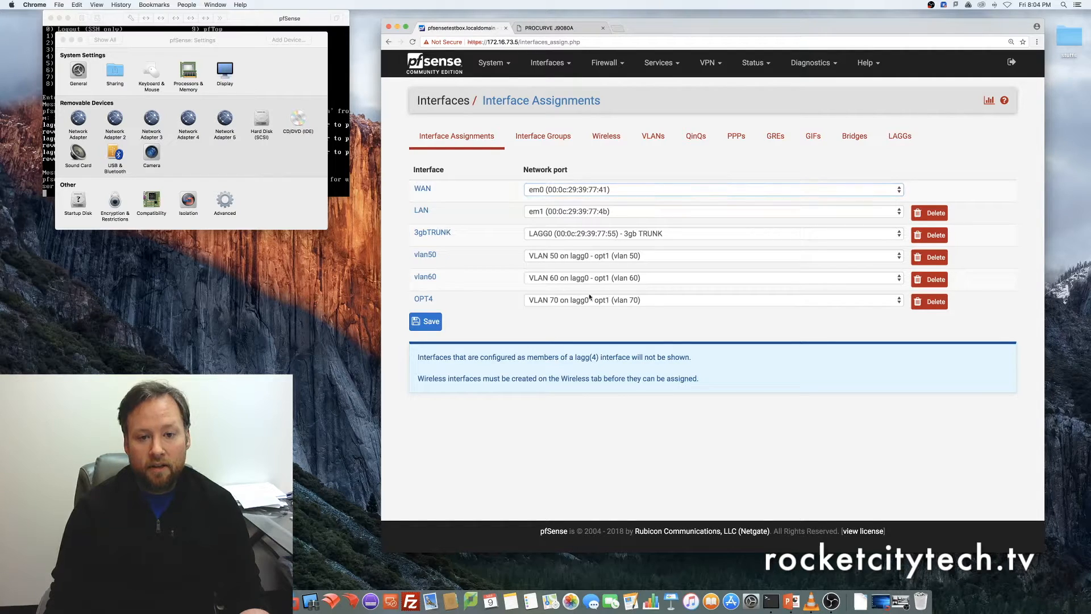
pyautogui.click(548, 62)
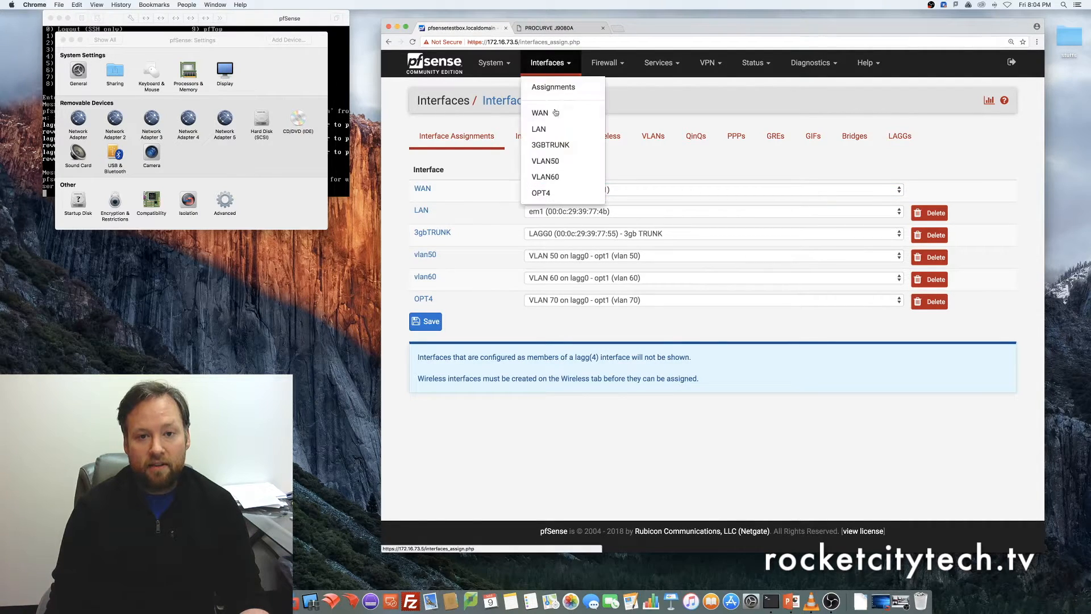
pyautogui.click(544, 177)
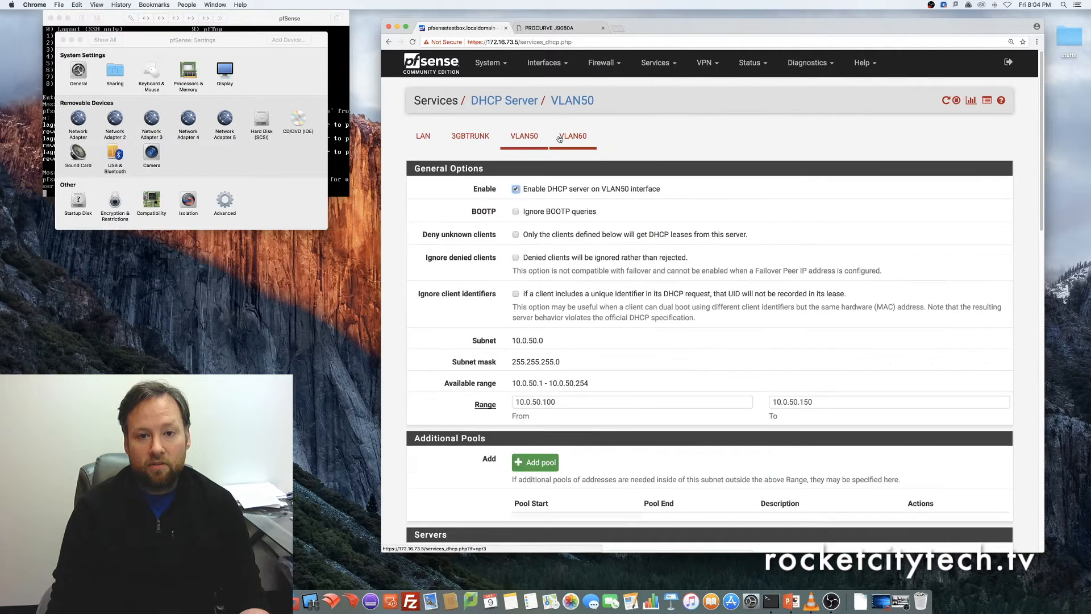
pyautogui.click(571, 135)
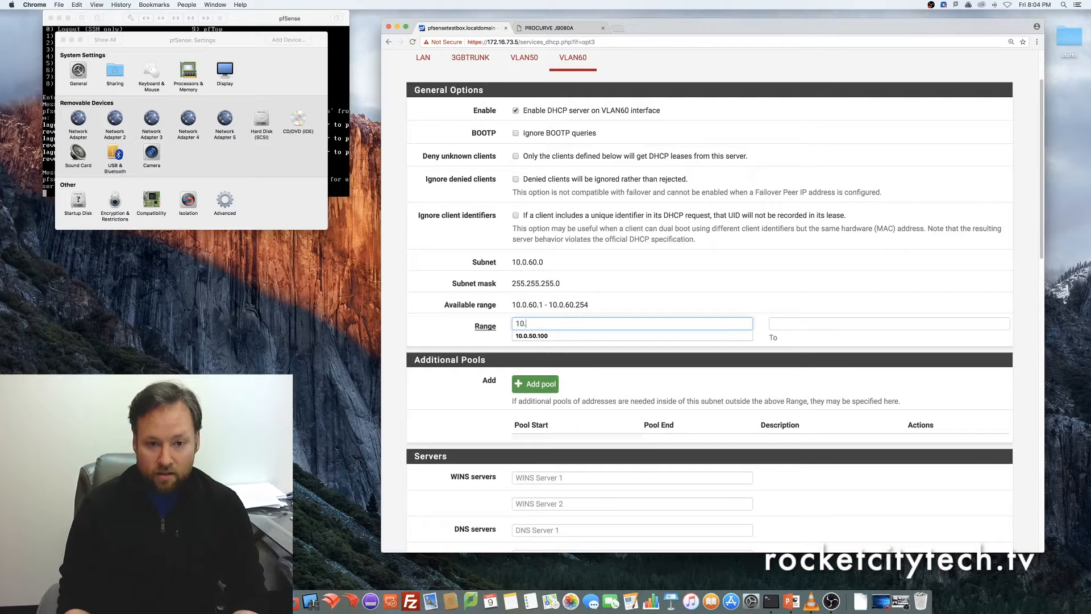
# Set the VLAN60 DHCP range to 10.0.60.10–10.0.60.100, save and dismiss the applied notice
pyautogui.write('0.6')
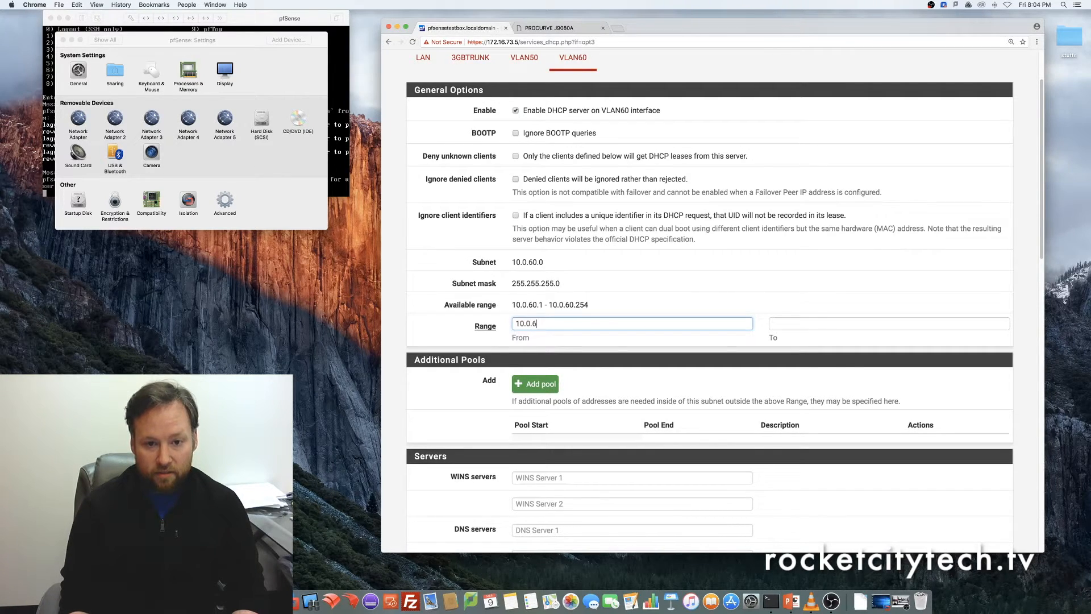
pyautogui.write('0.10')
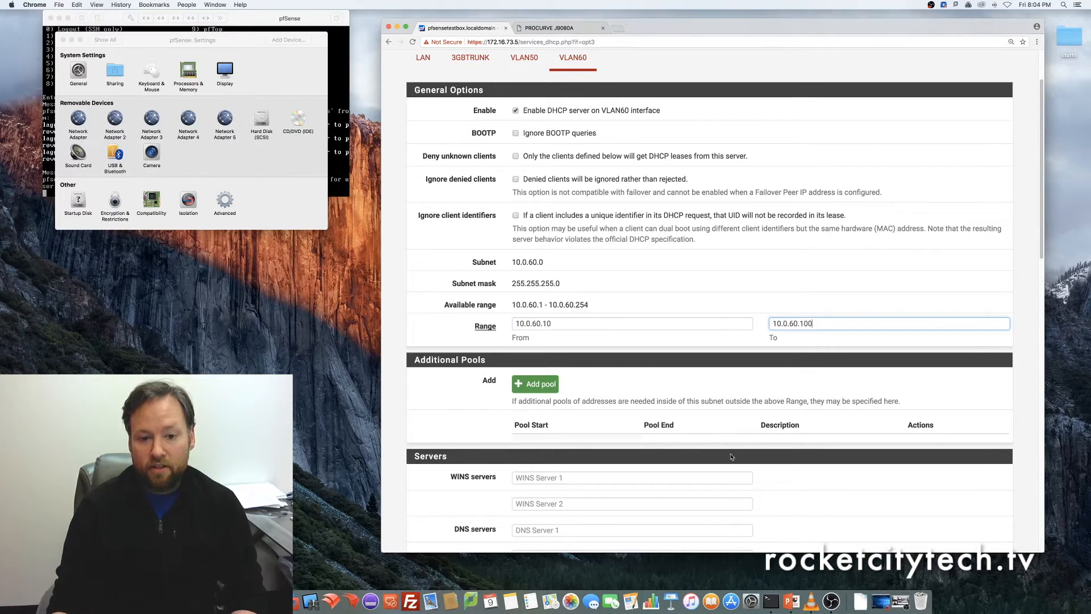
pyautogui.scroll(-3)
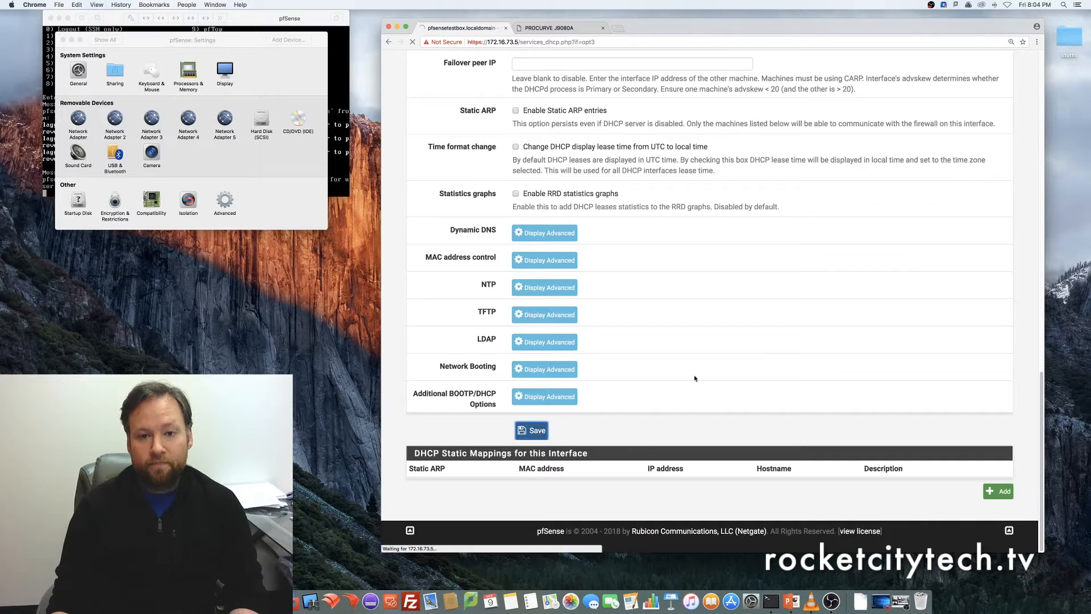
pyautogui.click(531, 430)
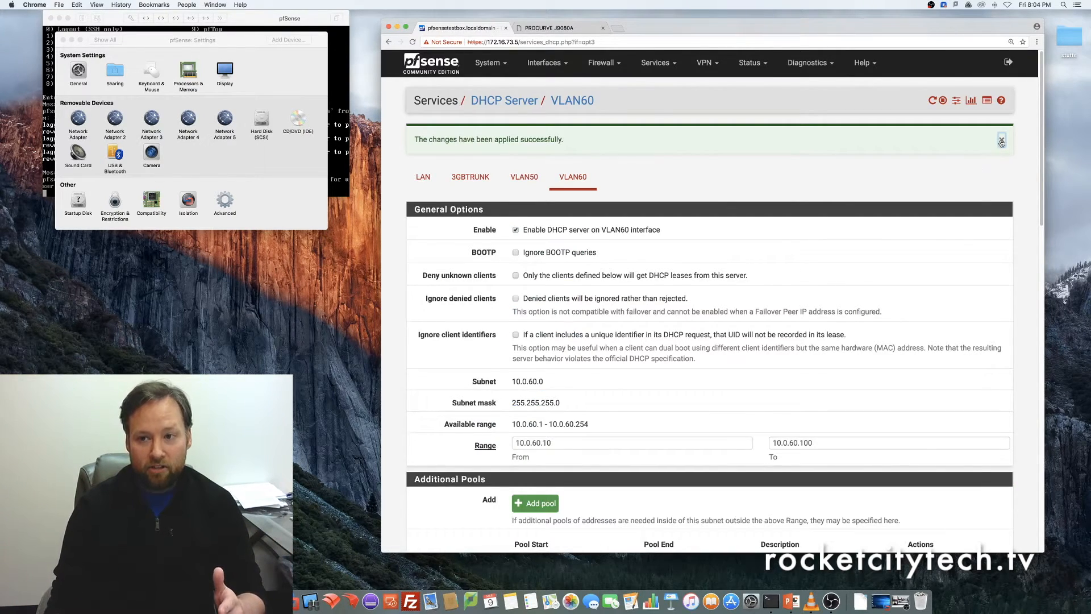
pyautogui.click(1001, 140)
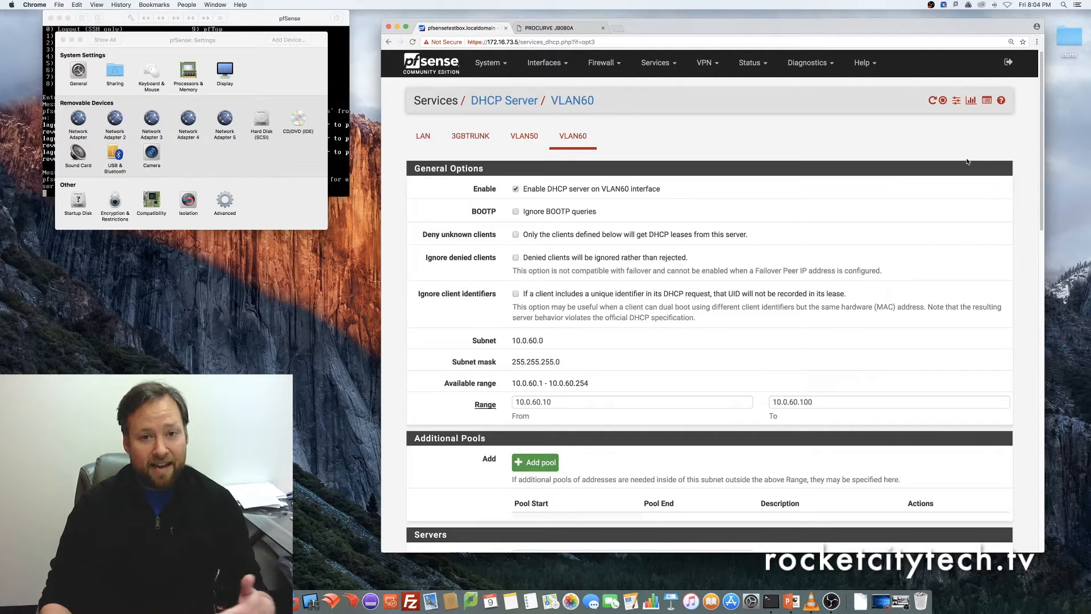
pyautogui.moveTo(695, 455)
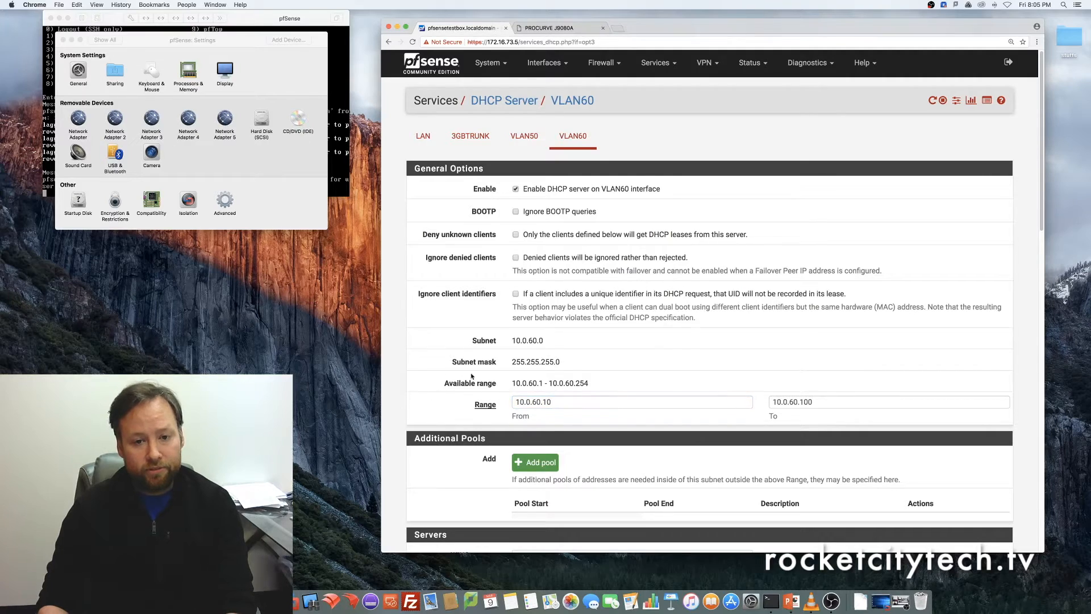
pyautogui.scroll(-3)
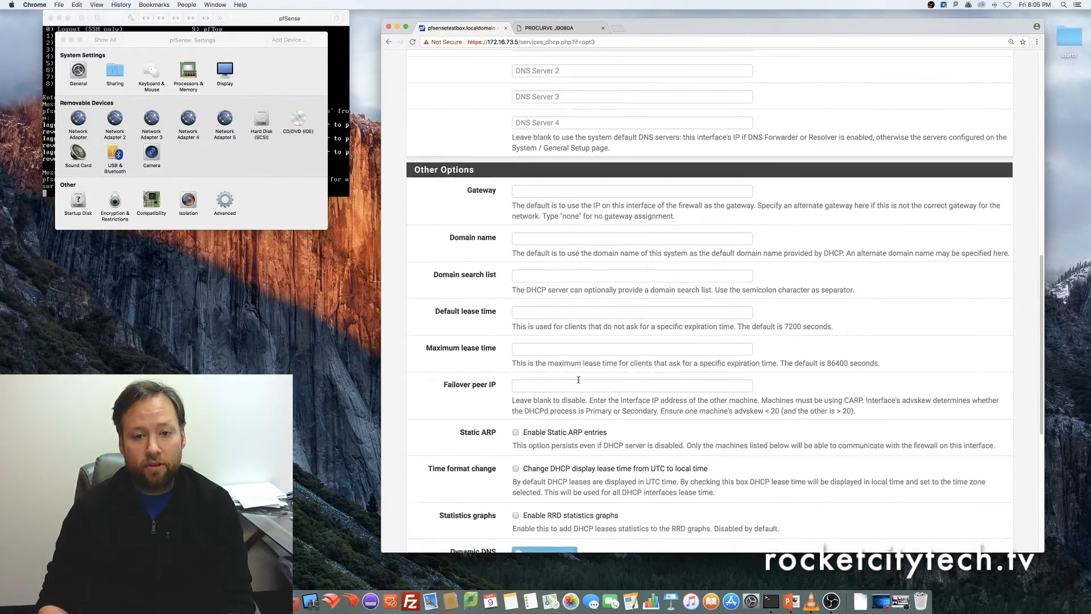
pyautogui.scroll(-3)
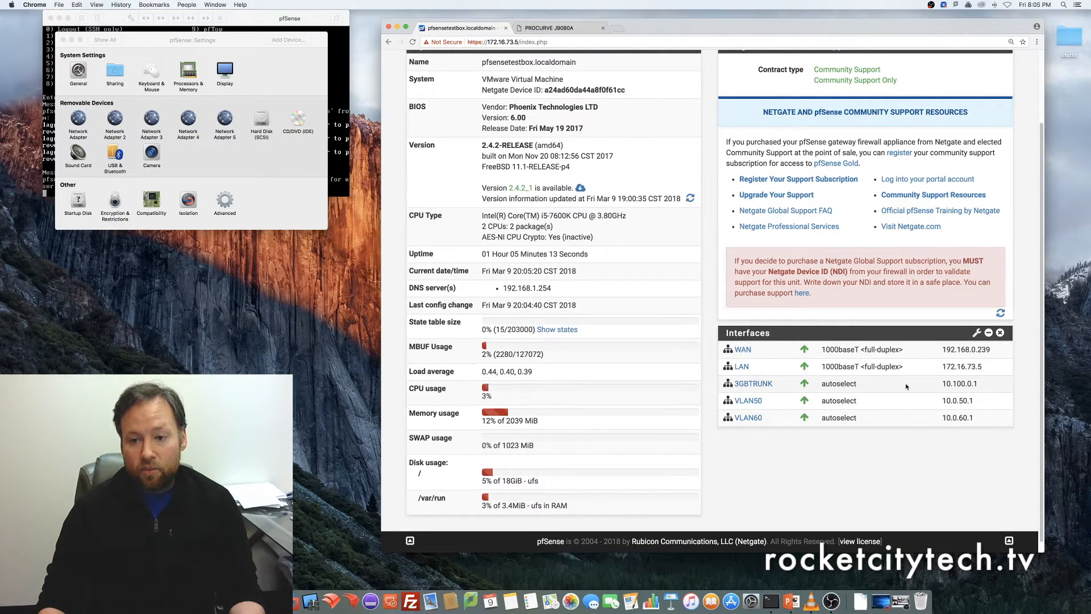
pyautogui.moveTo(794, 388)
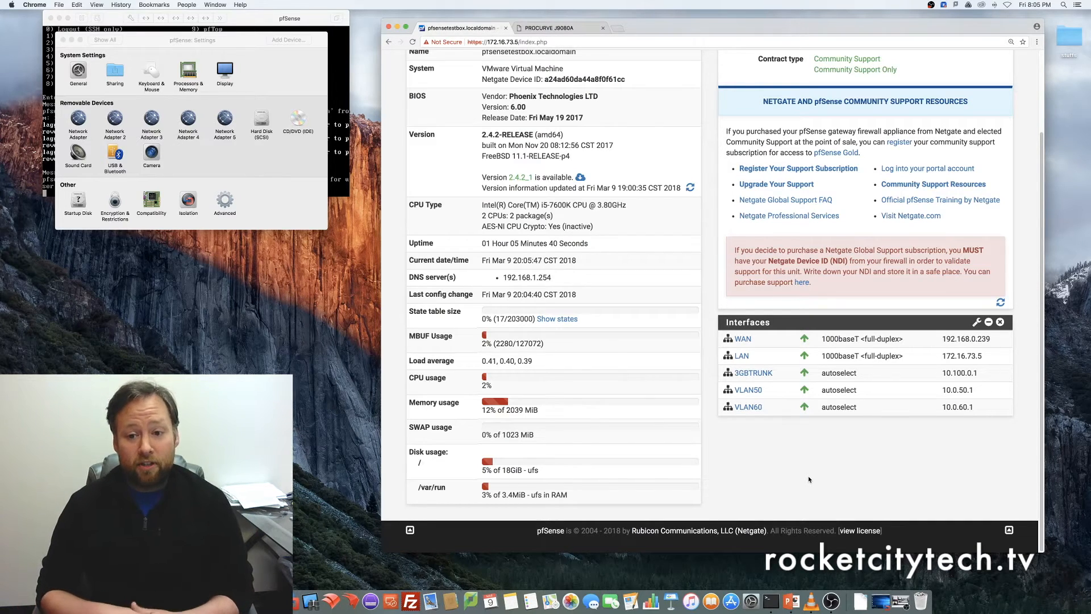
# Scroll the dashboard to the Interfaces widget showing VLAN50 at 10.0.50.1 and VLAN60 at 10.0.60.1
pyautogui.scroll(3)
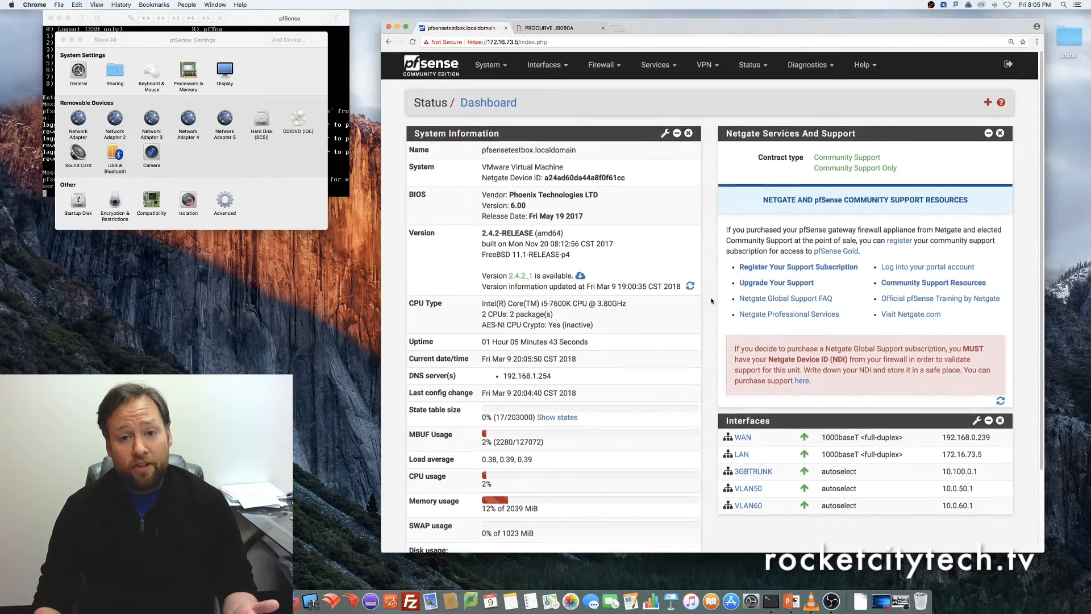